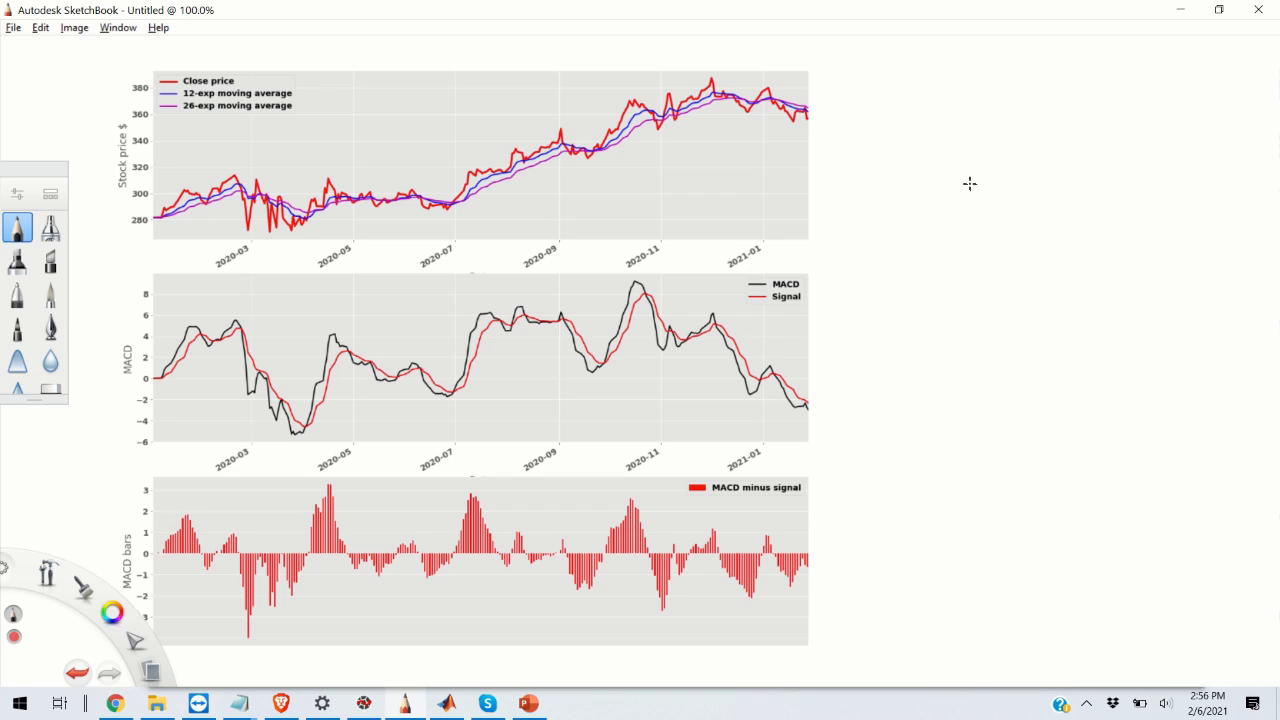
pyautogui.moveTo(588, 118)
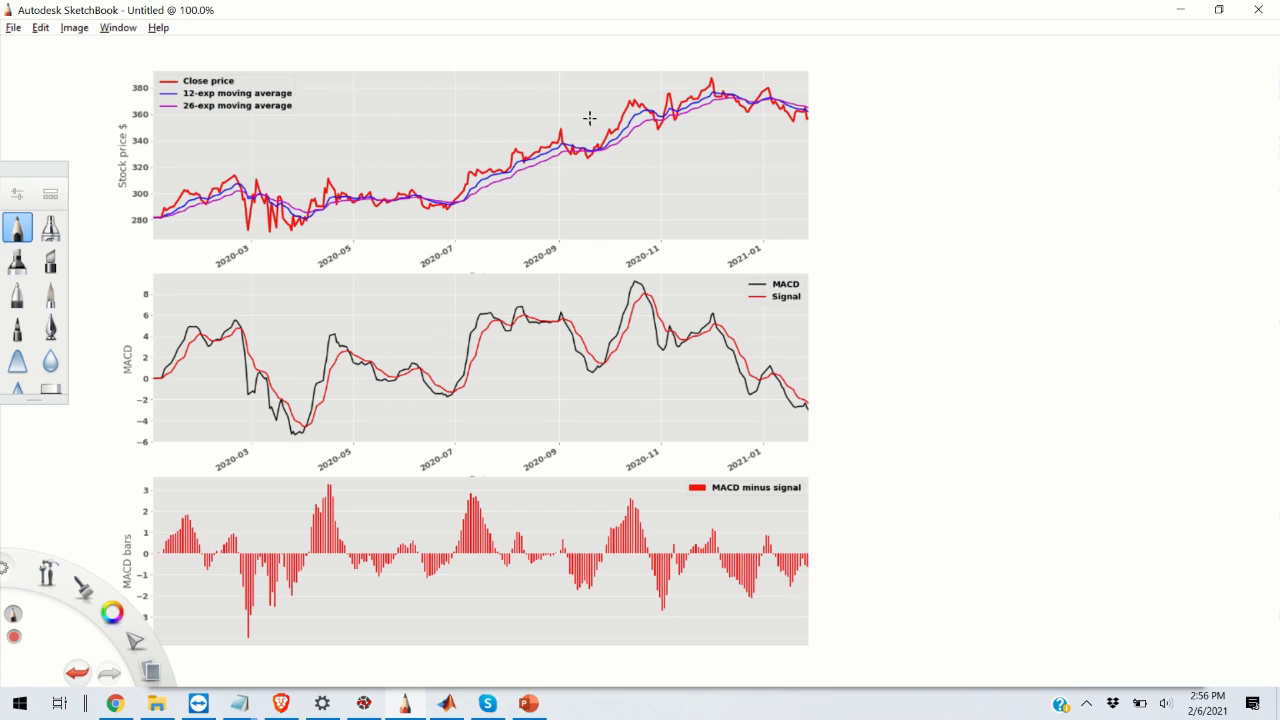
# Step: Draw red arrows at the EMA crossings near 2020-09 and 2020-07 on the price chart
pyautogui.moveTo(588, 132); pyautogui.dragTo(608, 120)
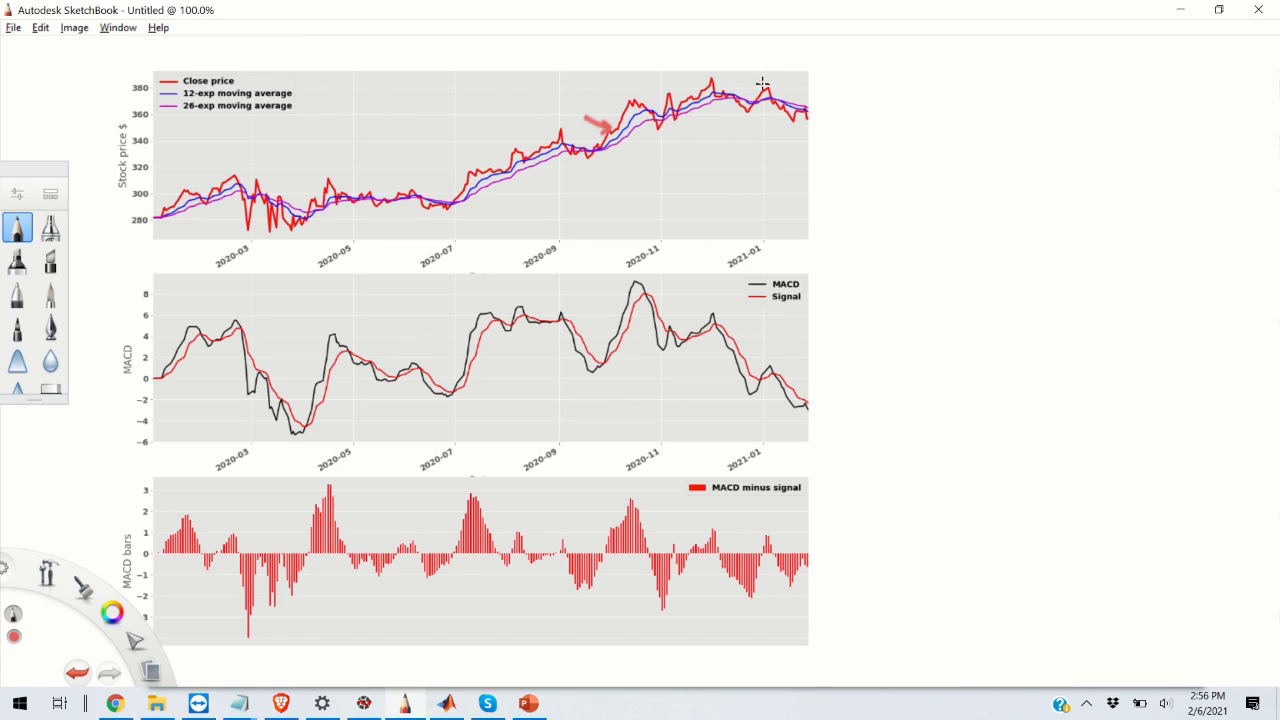
pyautogui.moveTo(698, 116)
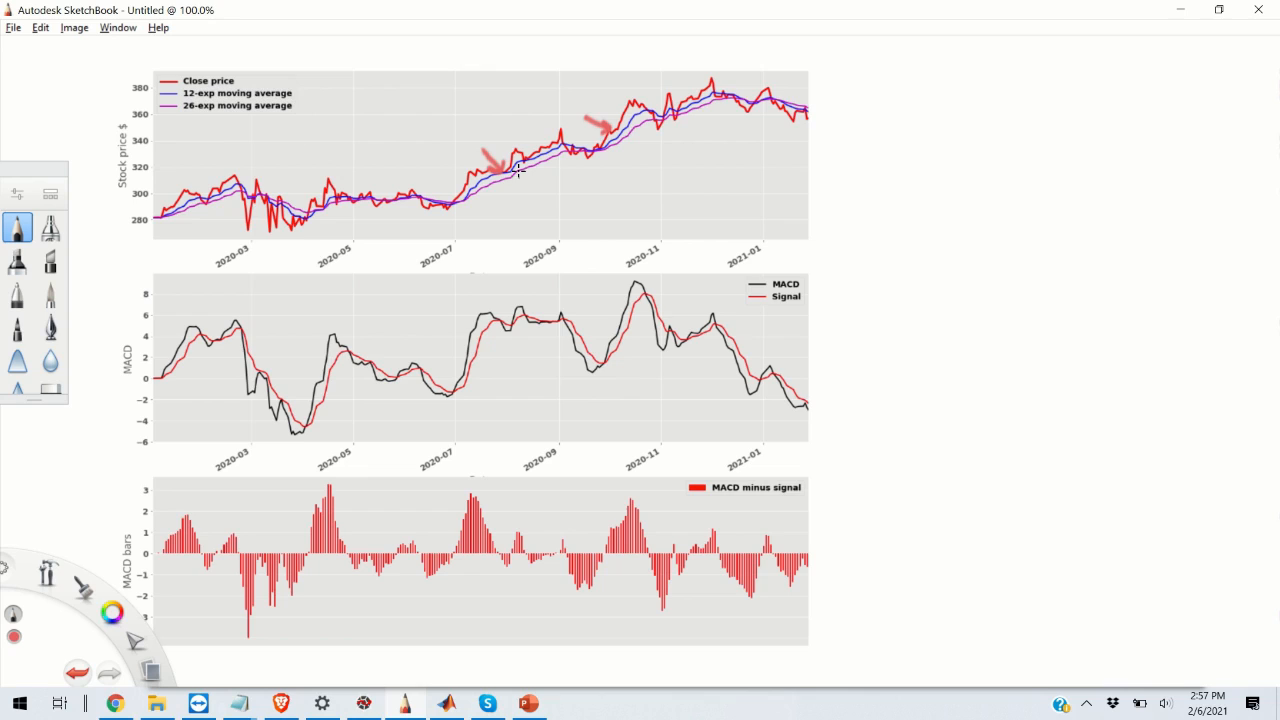
pyautogui.moveTo(490, 184); pyautogui.dragTo(492, 224)
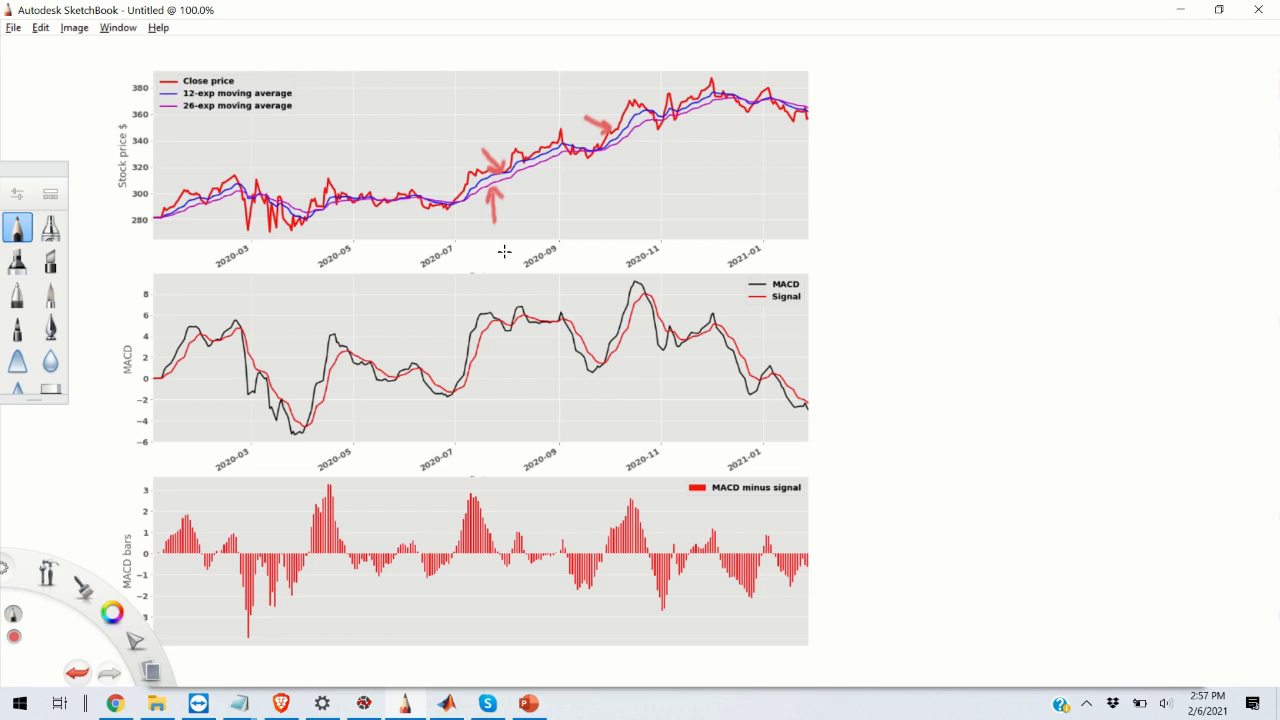
pyautogui.moveTo(828, 284)
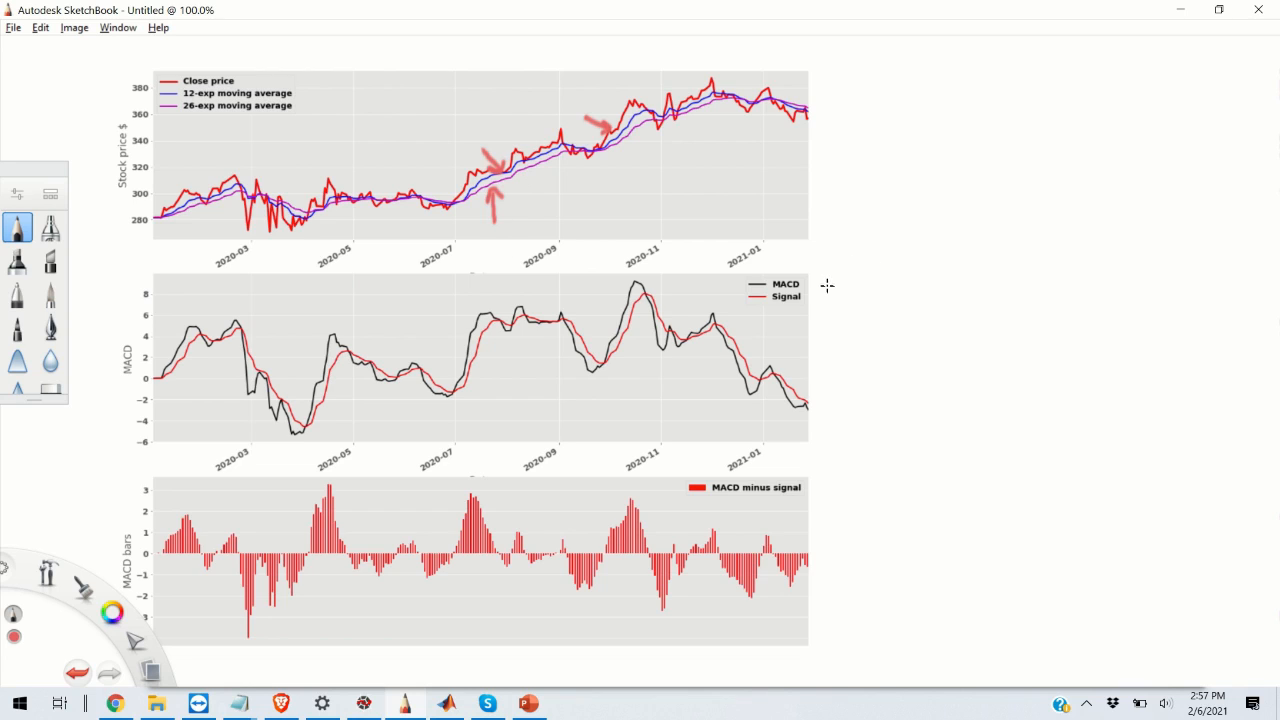
pyautogui.moveTo(616, 308)
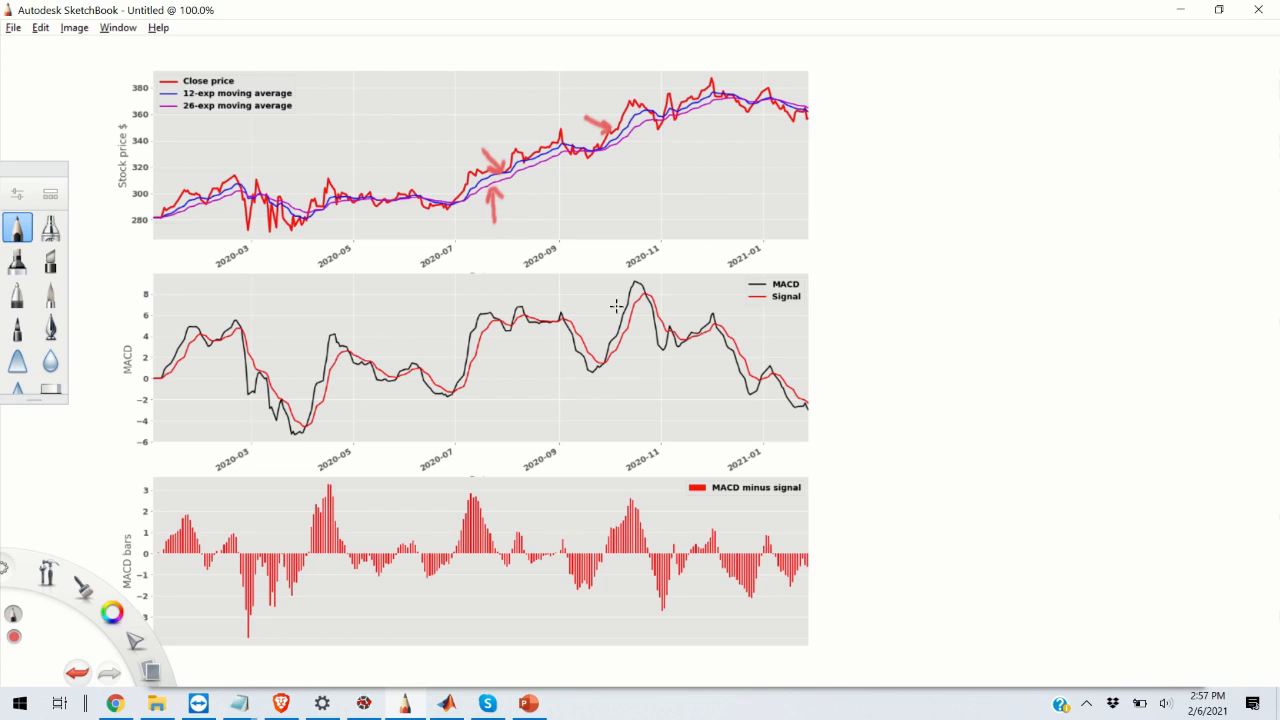
# Step: Draw a red arrow at the MACD peak near 2020-11 in the middle panel
pyautogui.moveTo(600, 298); pyautogui.dragTo(618, 290)
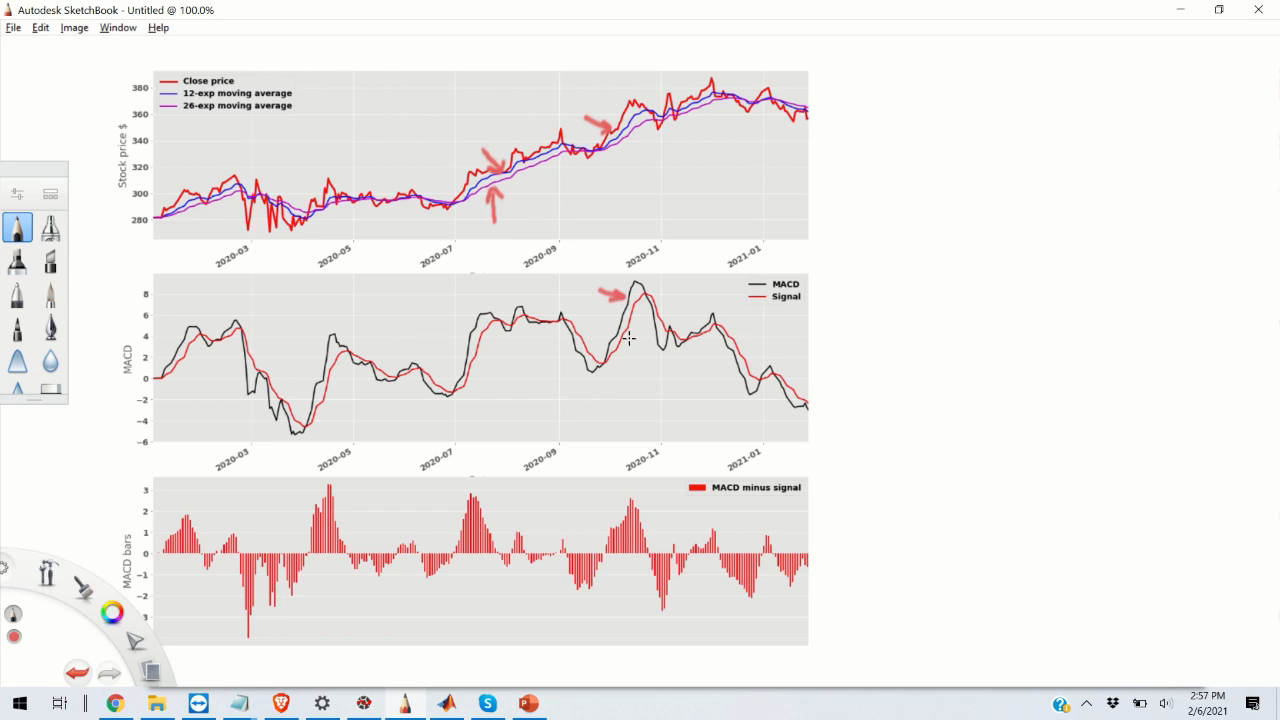
pyautogui.moveTo(588, 312)
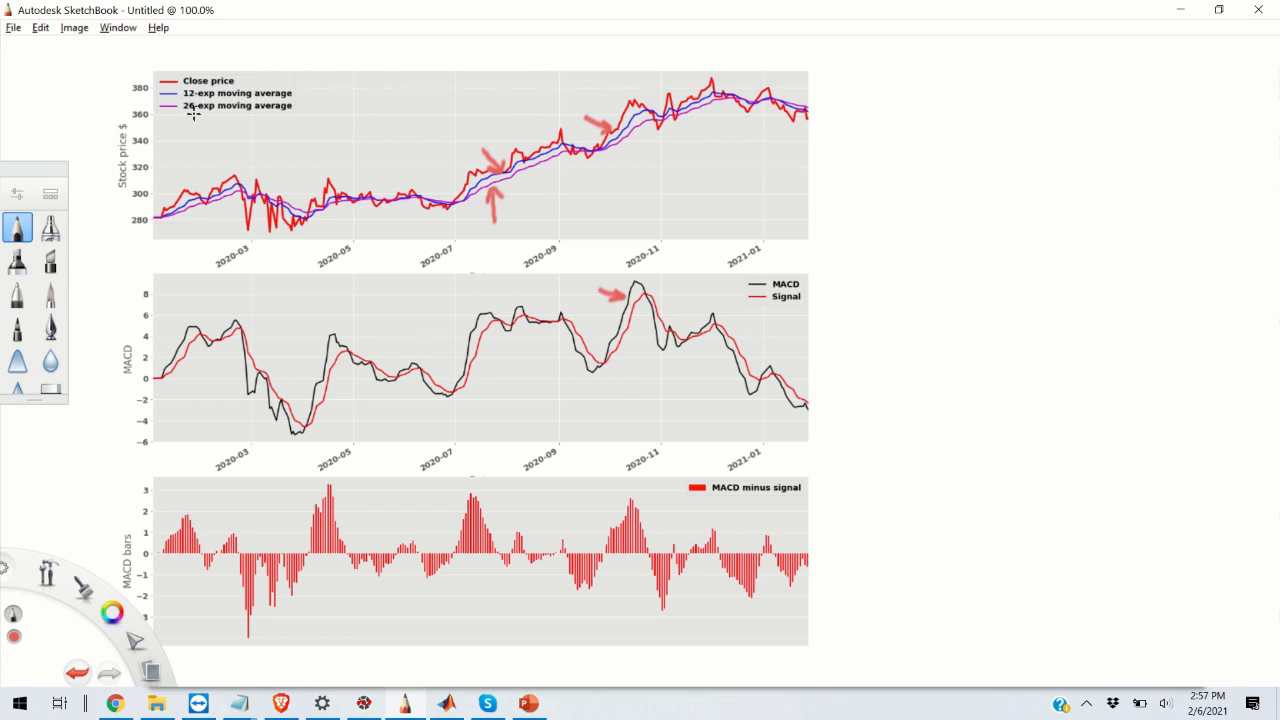
pyautogui.moveTo(232, 126)
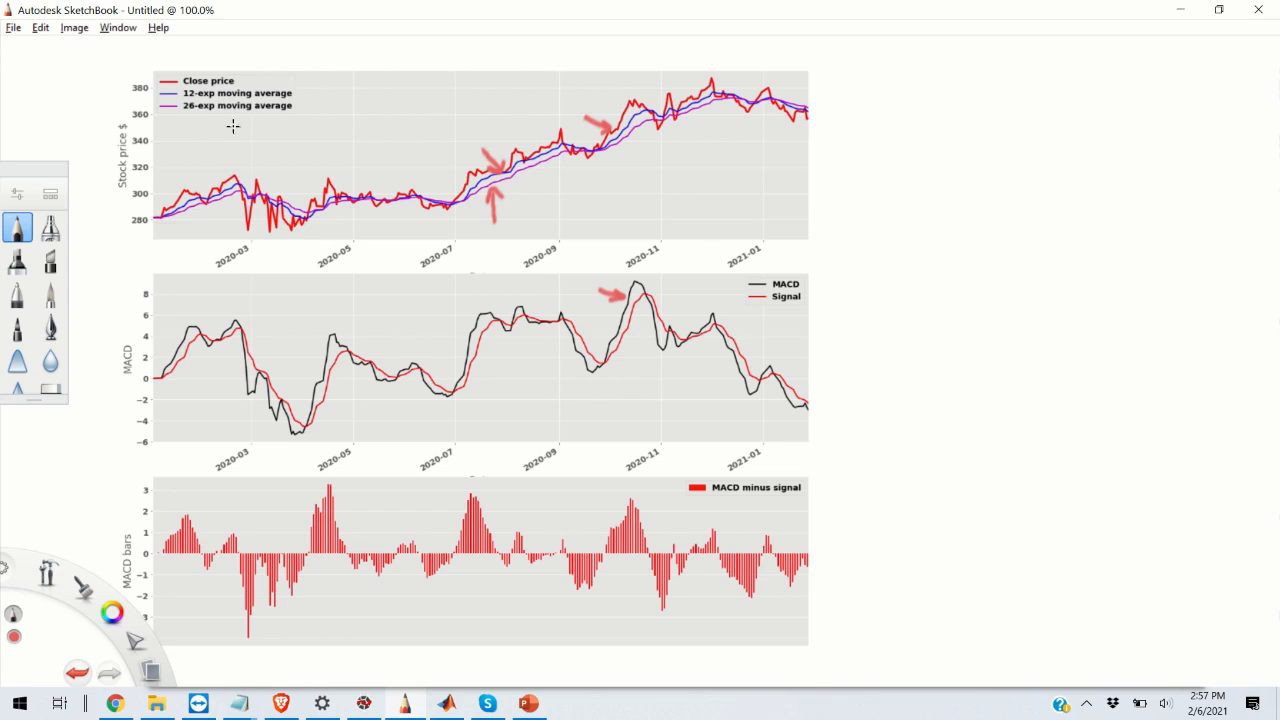
pyautogui.moveTo(258, 114)
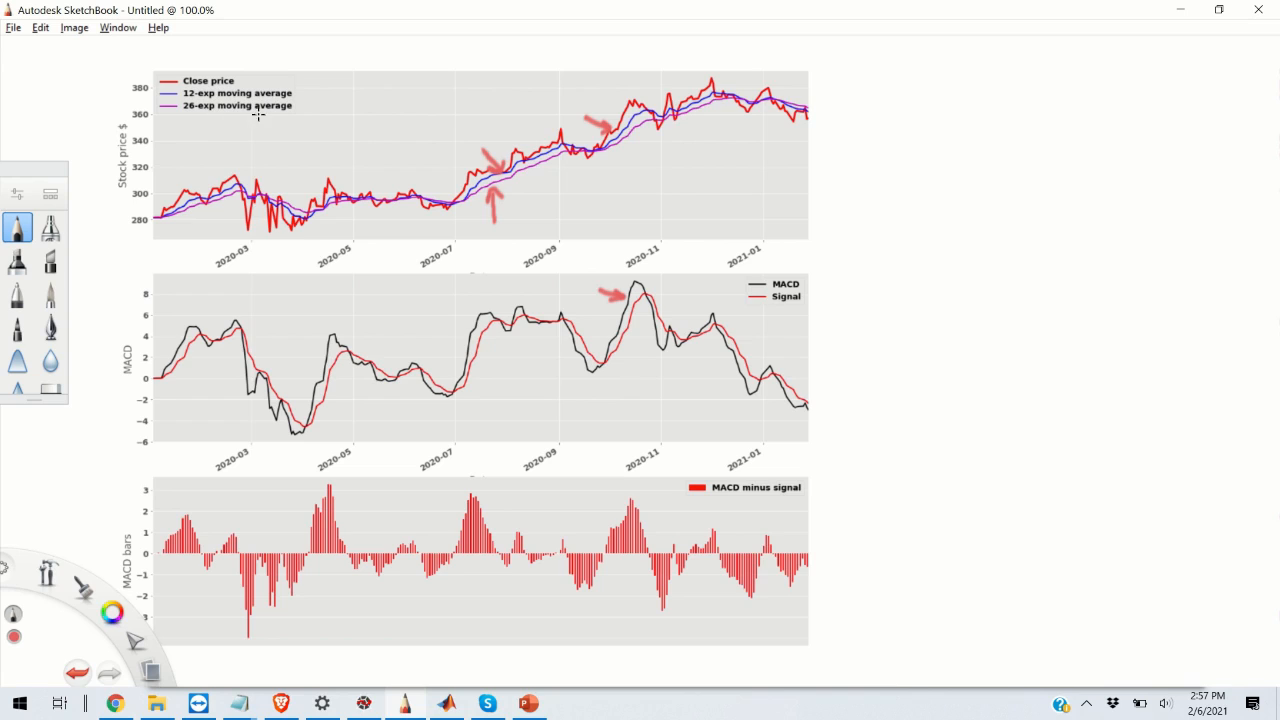
pyautogui.moveTo(1180, 96)
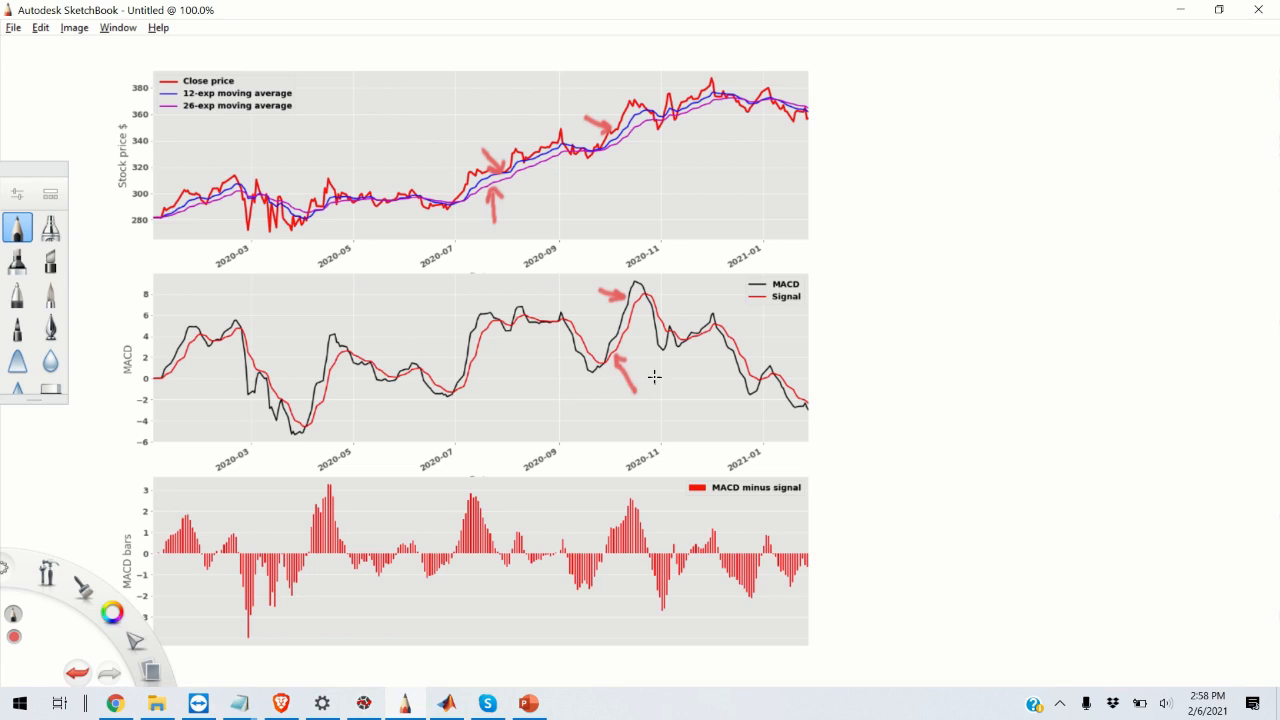
pyautogui.moveTo(784, 300)
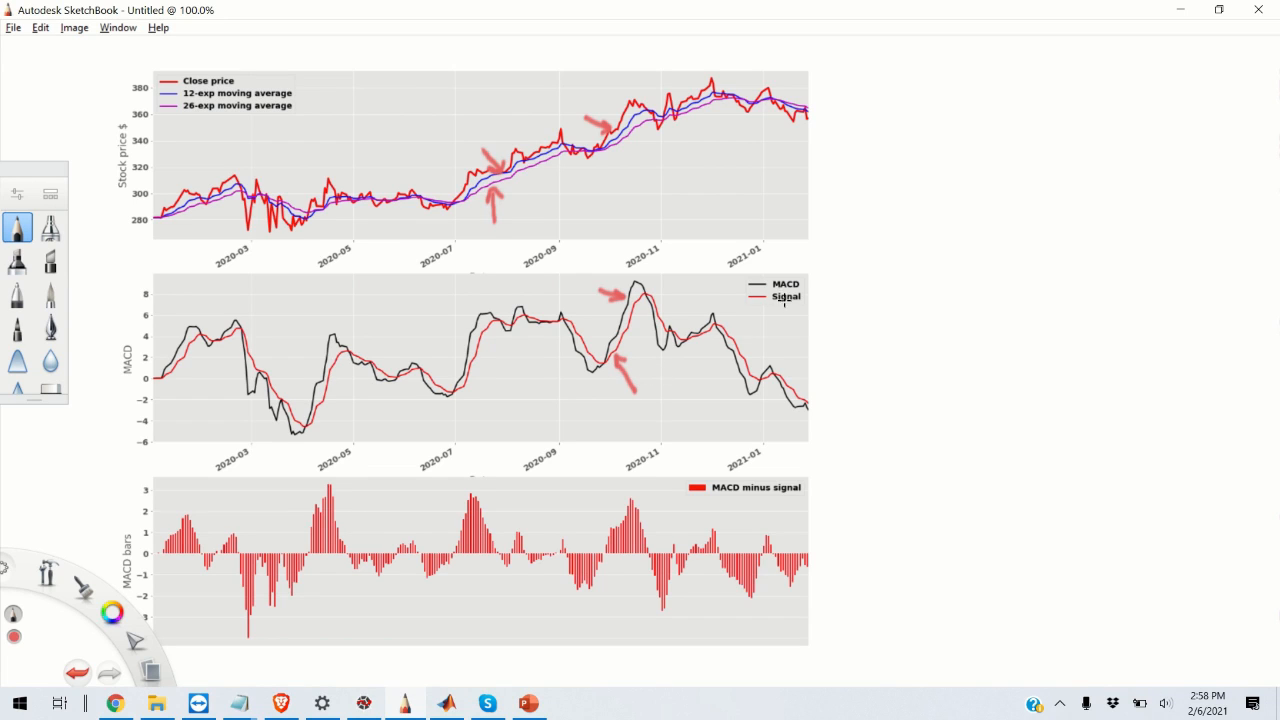
pyautogui.moveTo(776, 310)
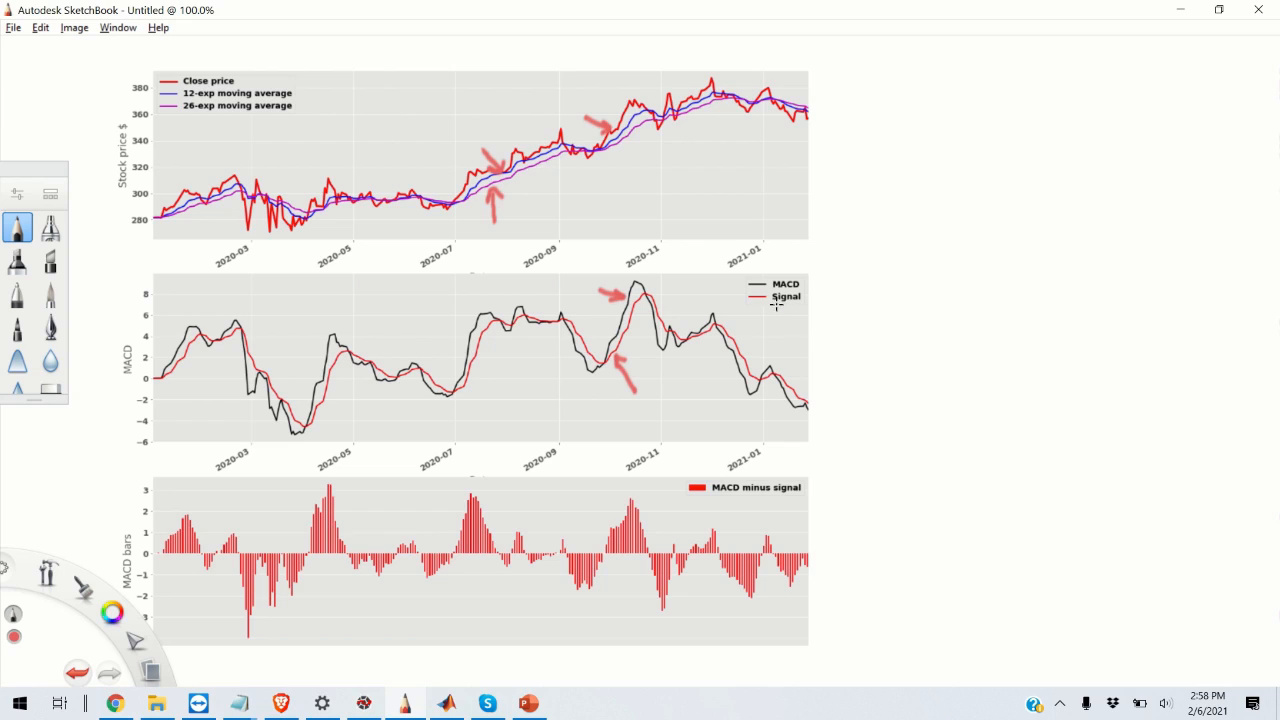
pyautogui.moveTo(638, 322)
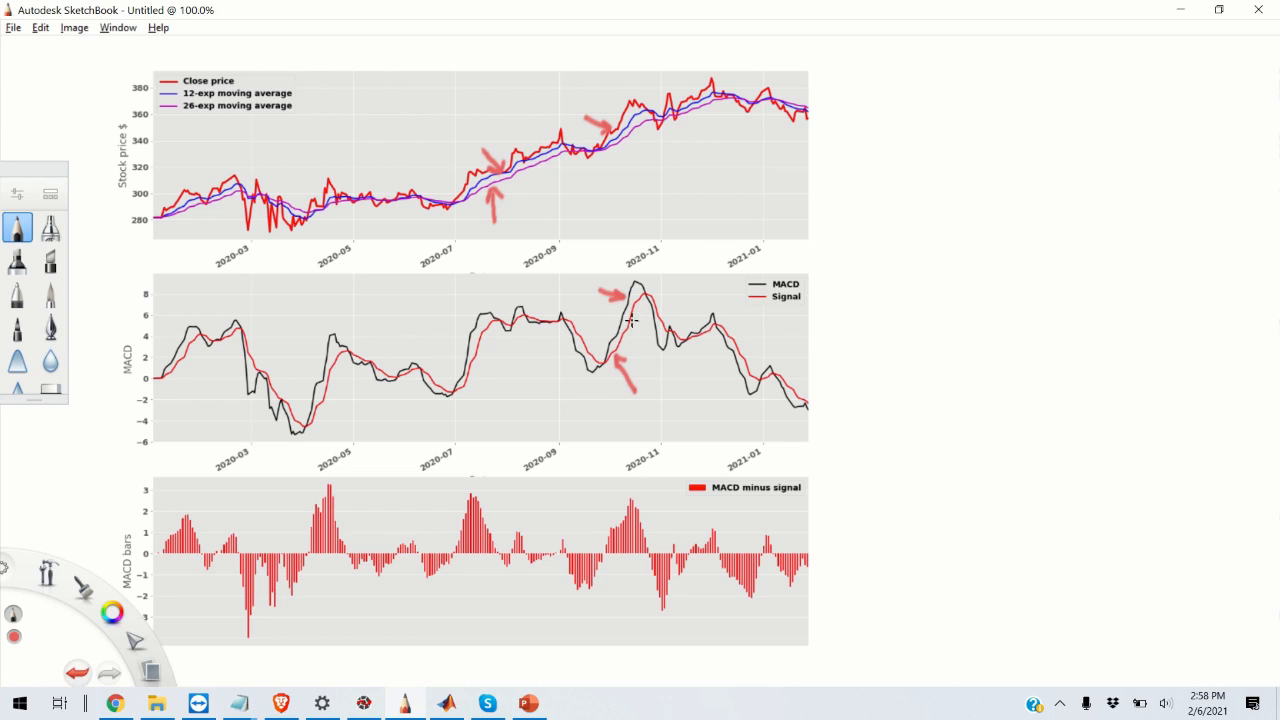
pyautogui.moveTo(748, 328)
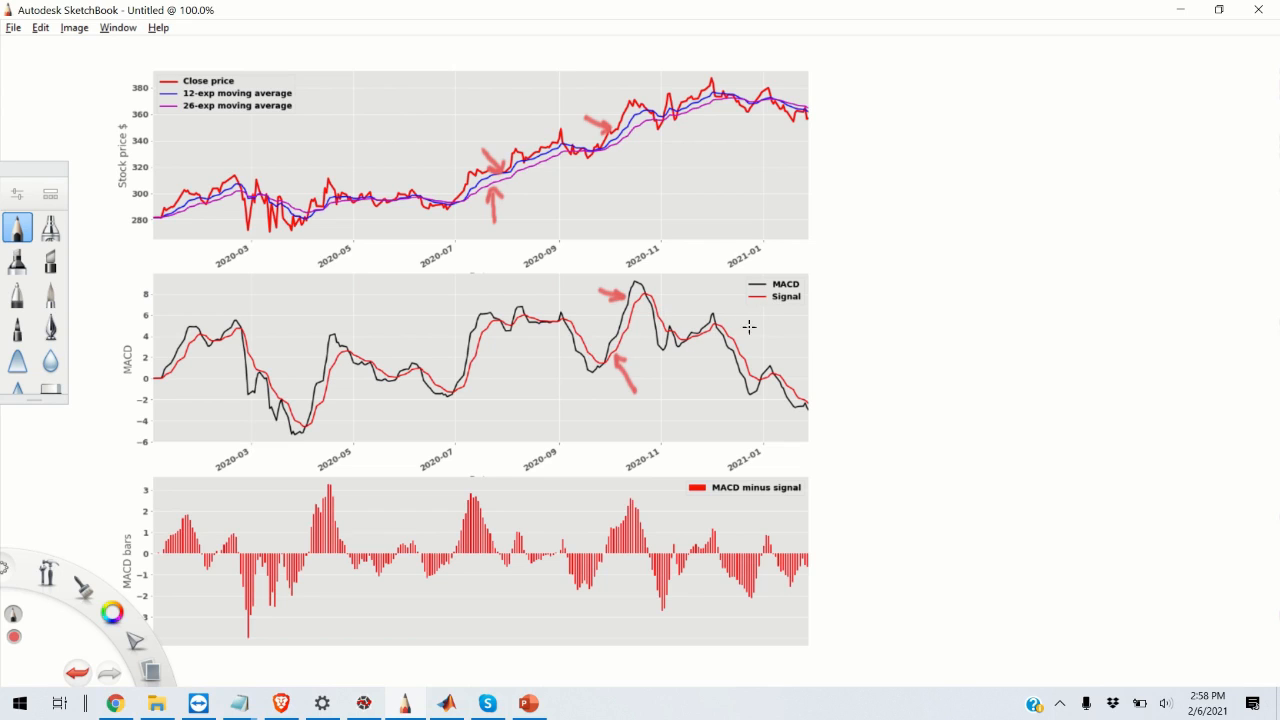
pyautogui.moveTo(770, 310)
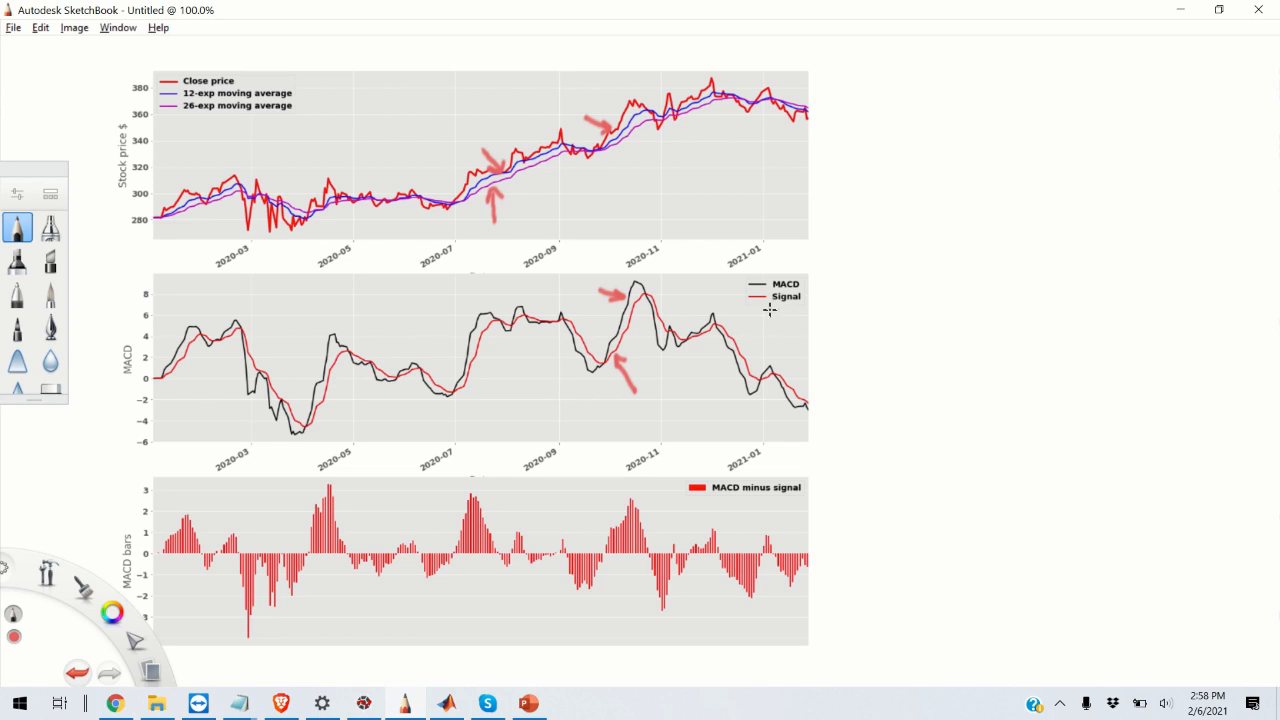
pyautogui.moveTo(620, 368)
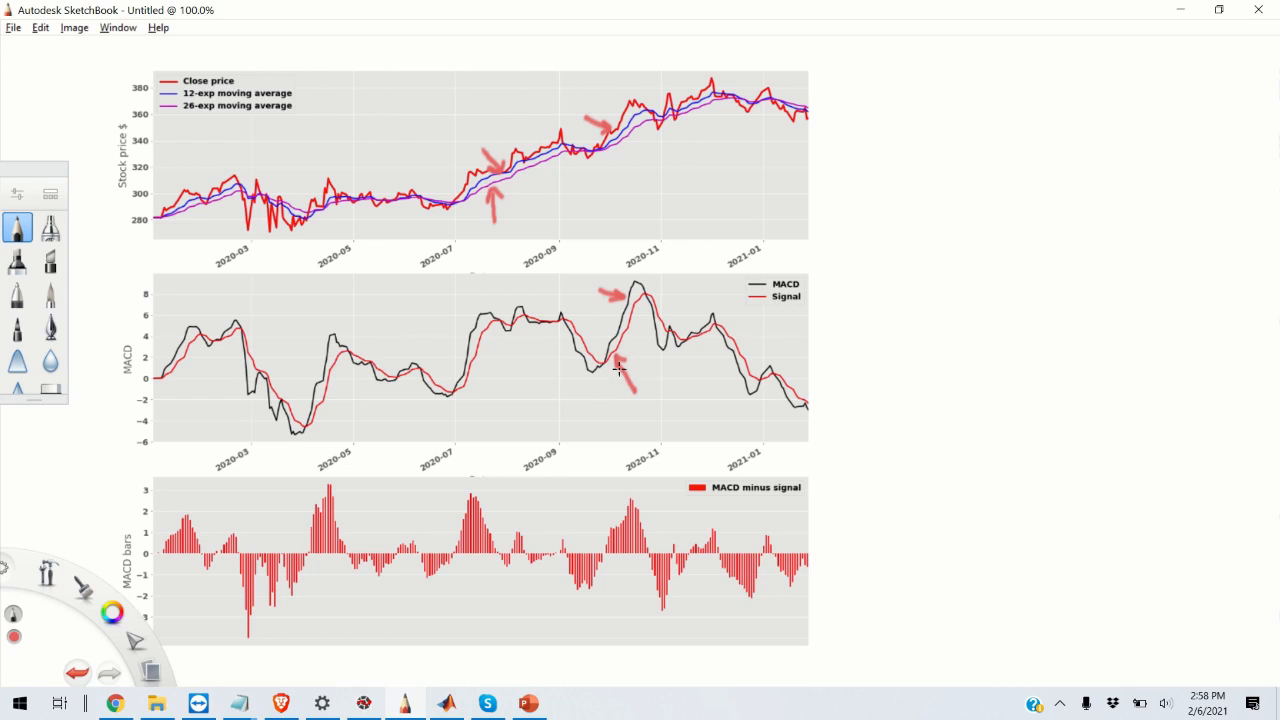
pyautogui.moveTo(630, 364)
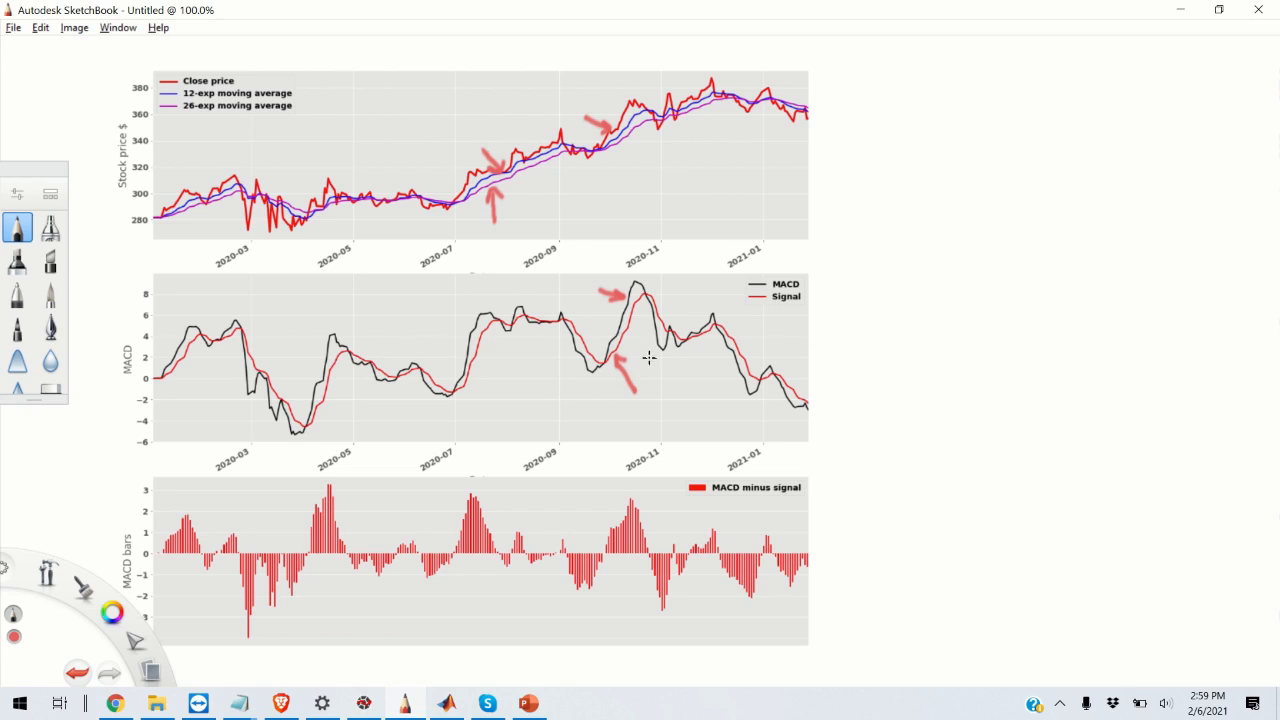
pyautogui.moveTo(652, 354)
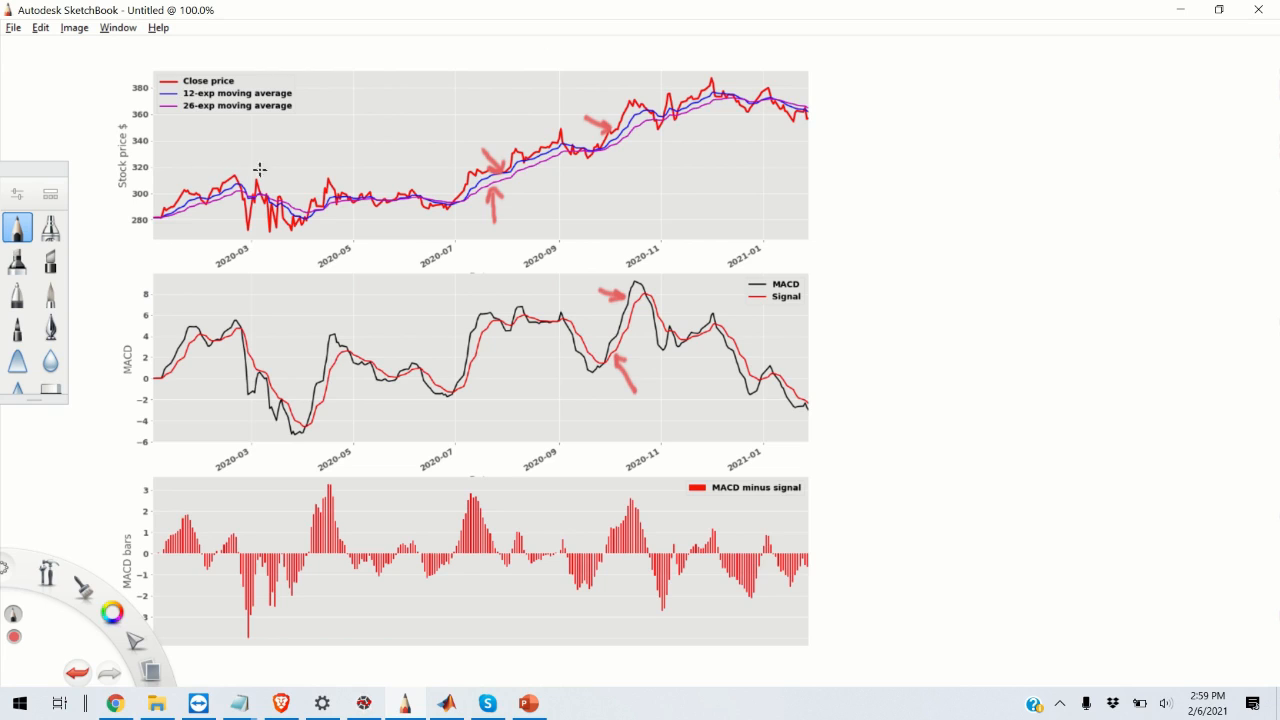
pyautogui.moveTo(416, 292)
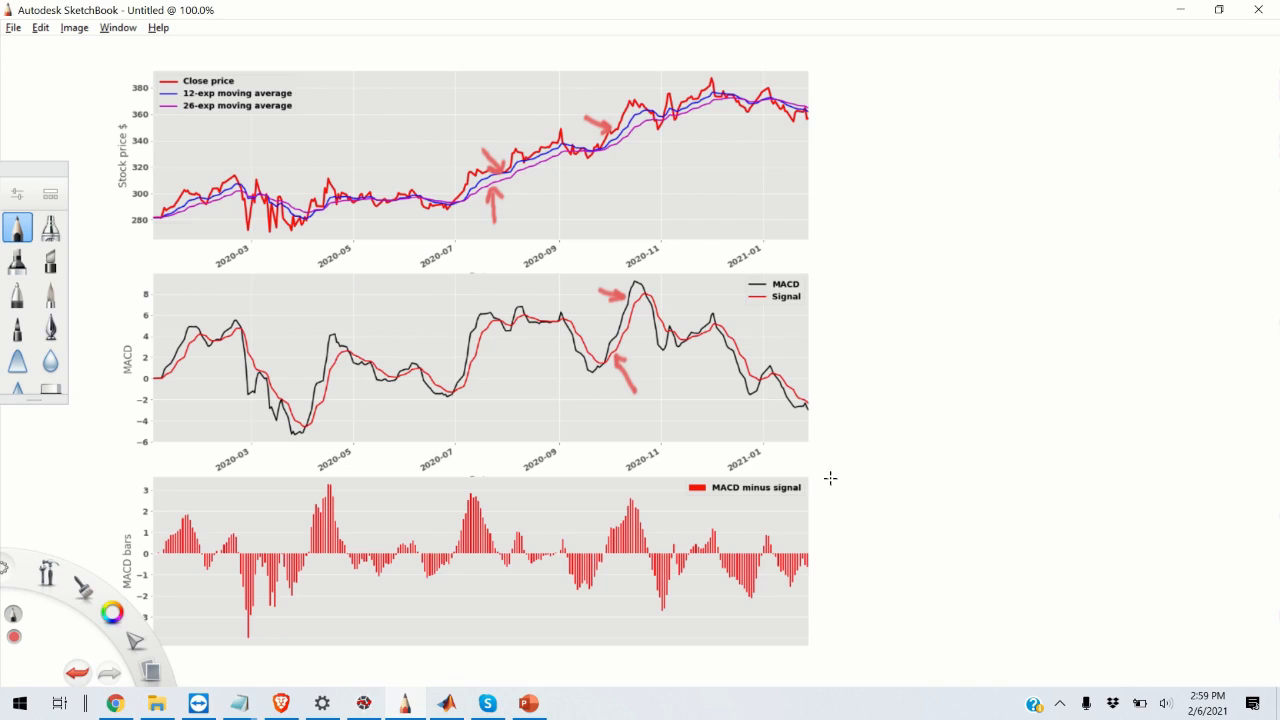
# Step: Draw a red arrow toward the 'MACD minus signal' legend of the bars chart
pyautogui.moveTo(884, 498); pyautogui.dragTo(822, 500)
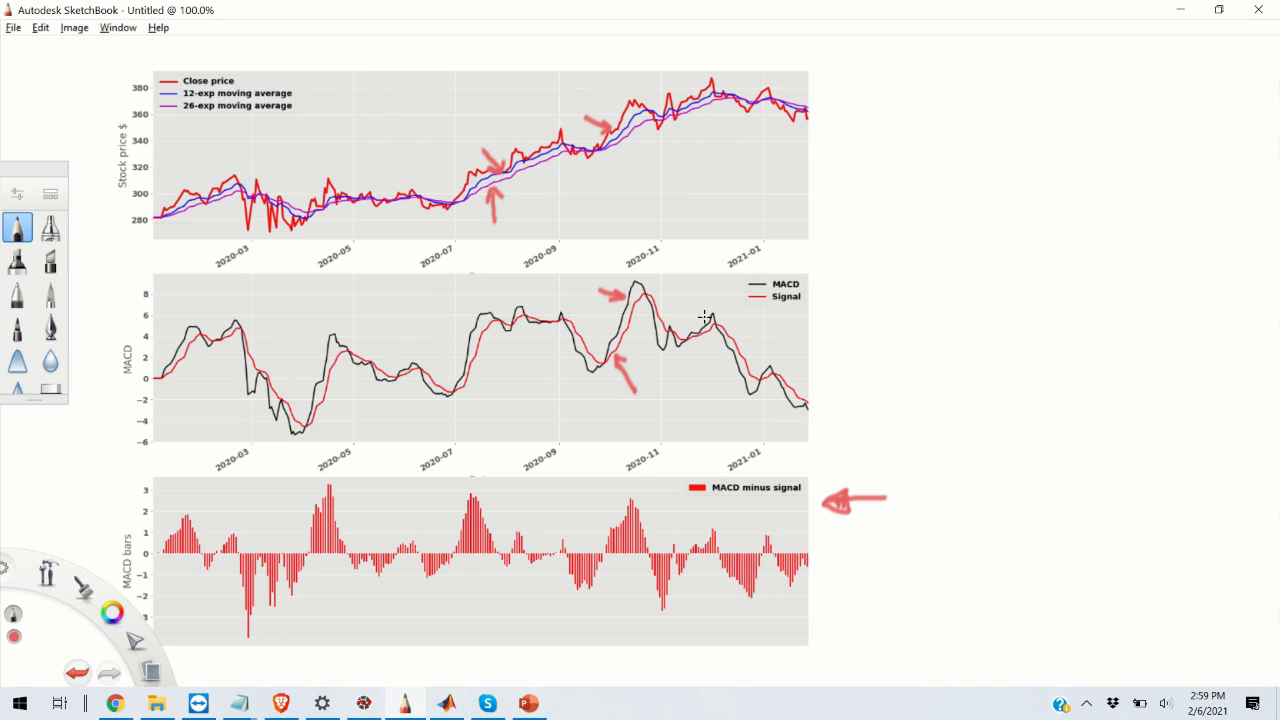
pyautogui.moveTo(658, 292)
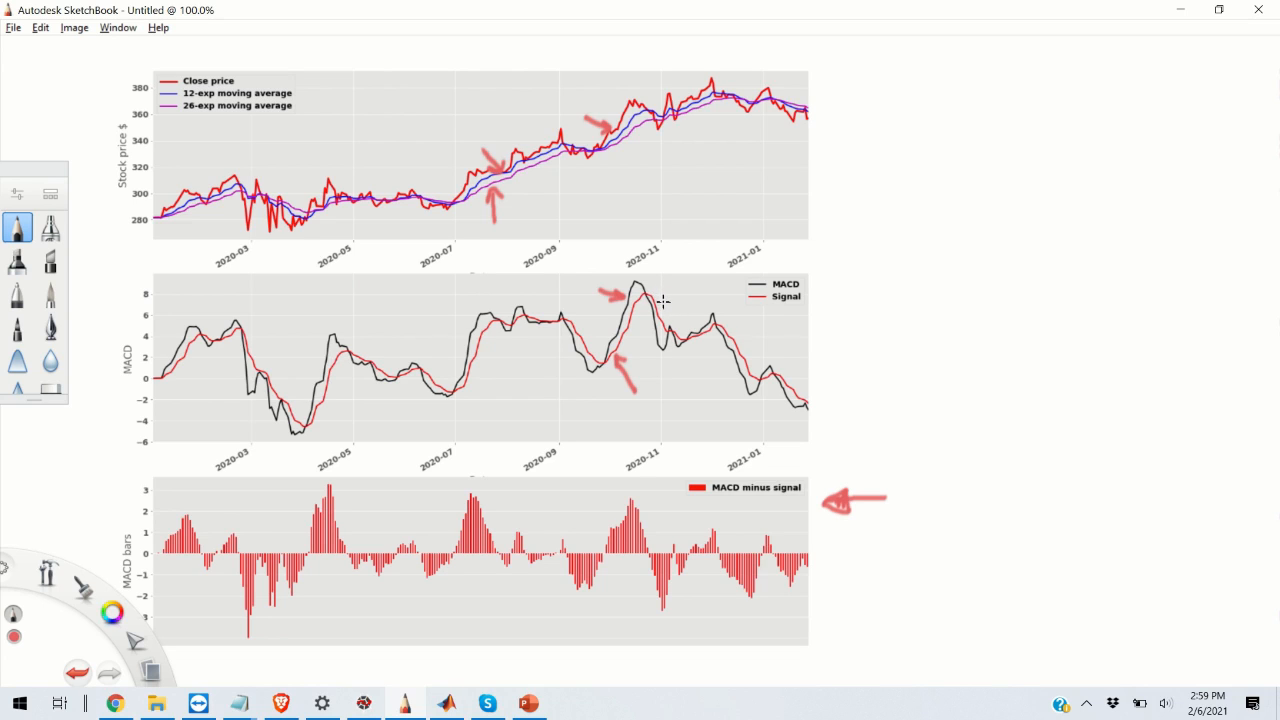
pyautogui.moveTo(600, 548)
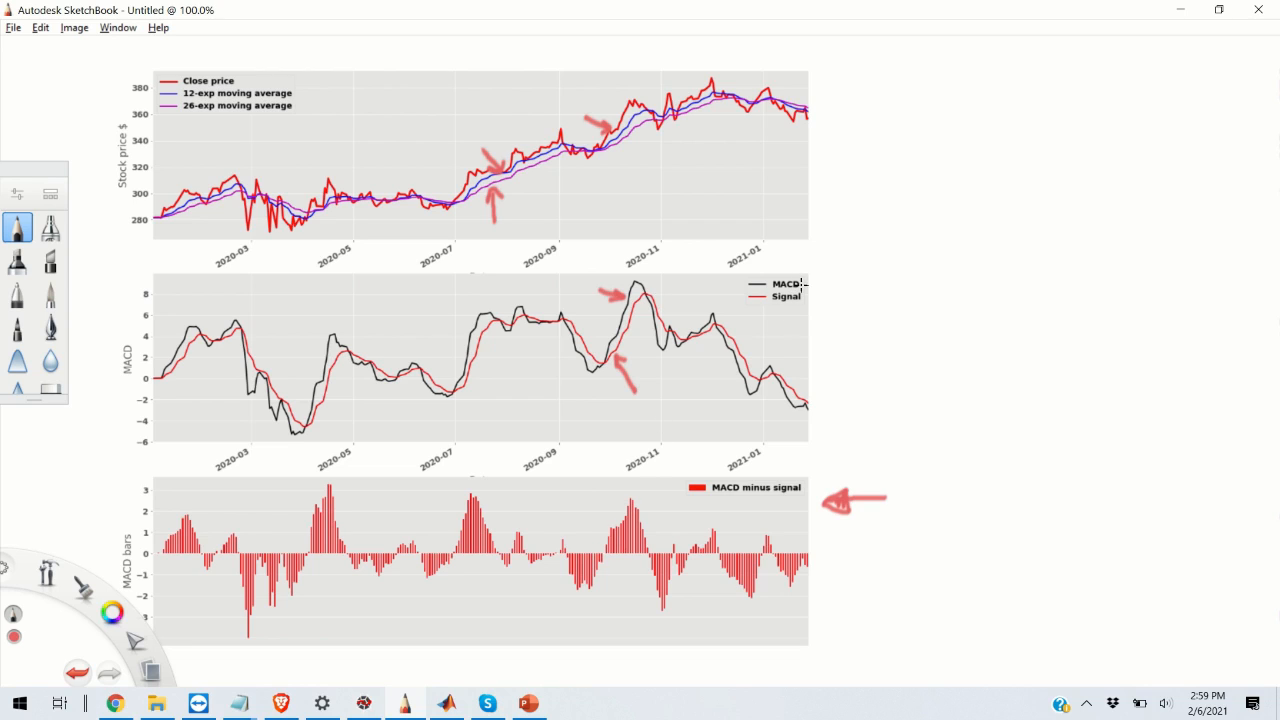
pyautogui.moveTo(796, 304)
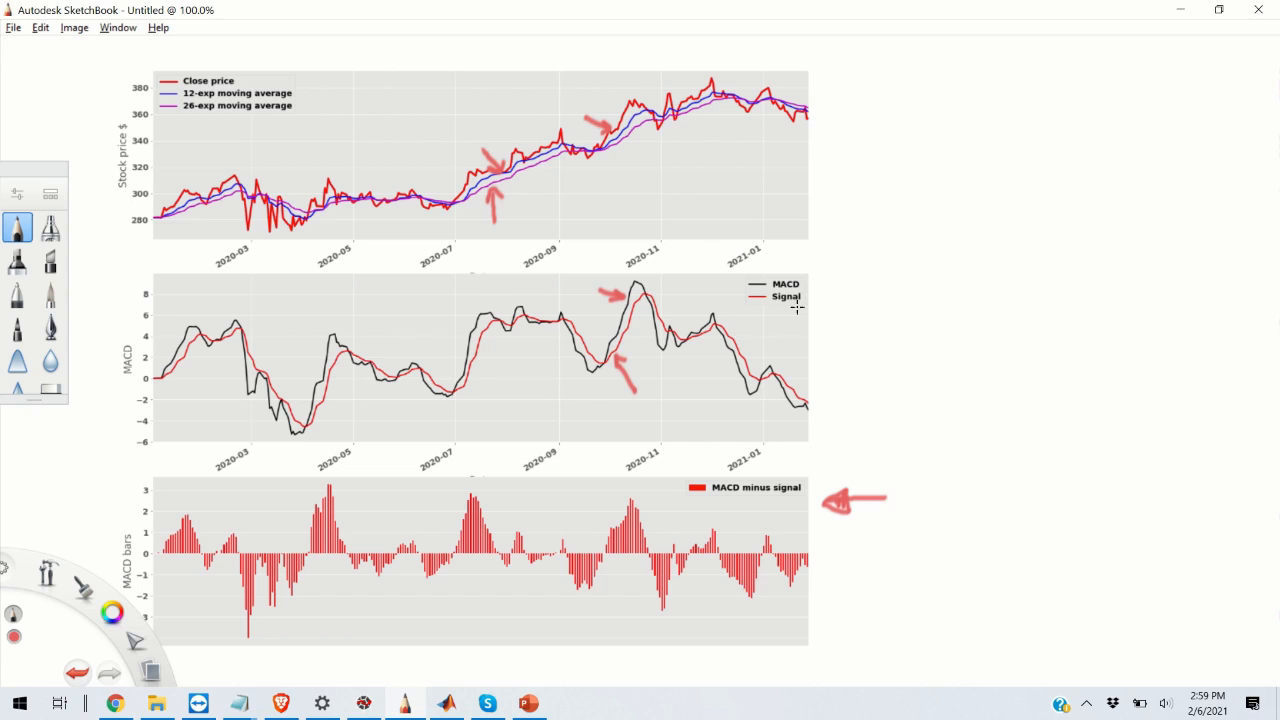
pyautogui.moveTo(762, 350)
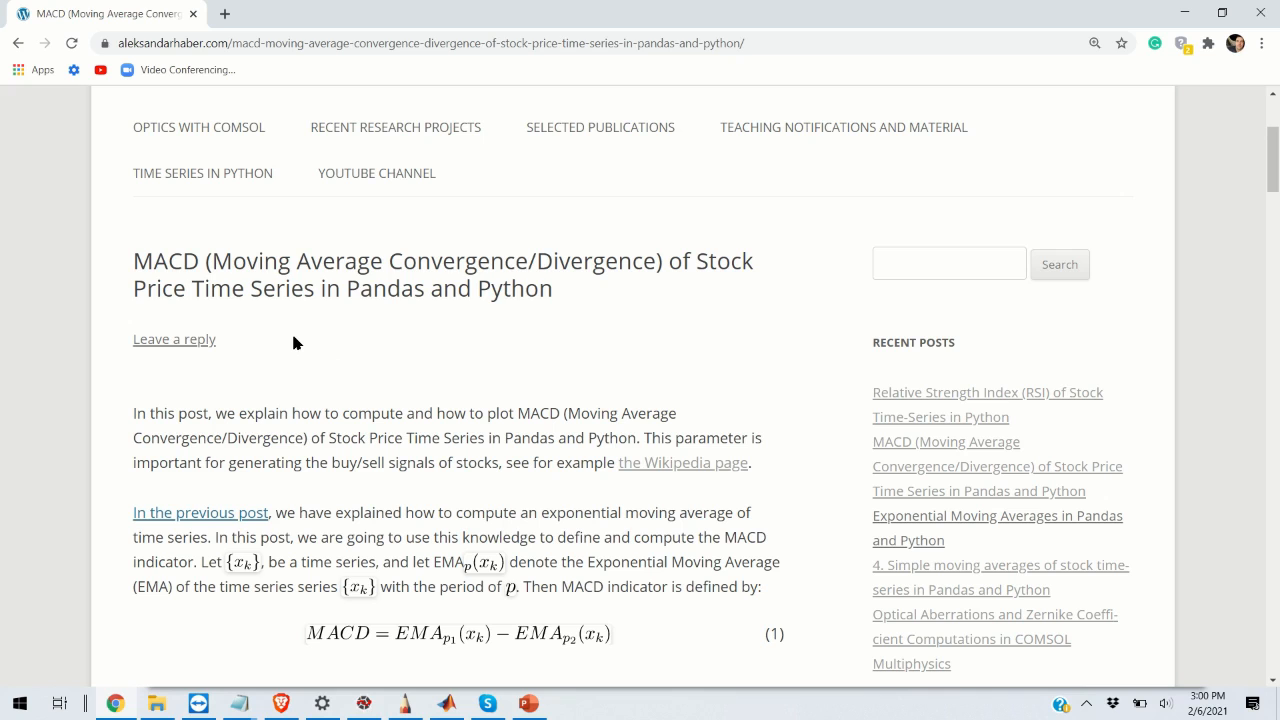
pyautogui.moveTo(310, 342)
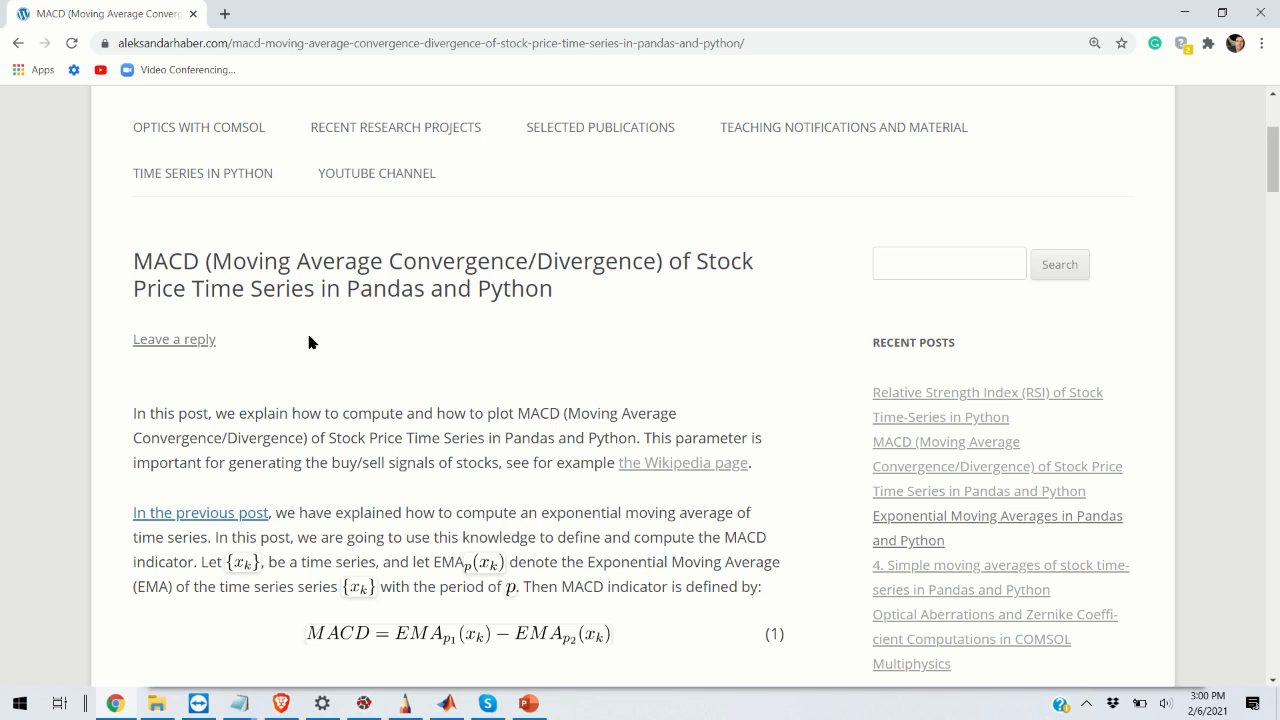
# Step: Scroll the MACD post down to equation (1) and the signal-line definition
pyautogui.scroll(-3)
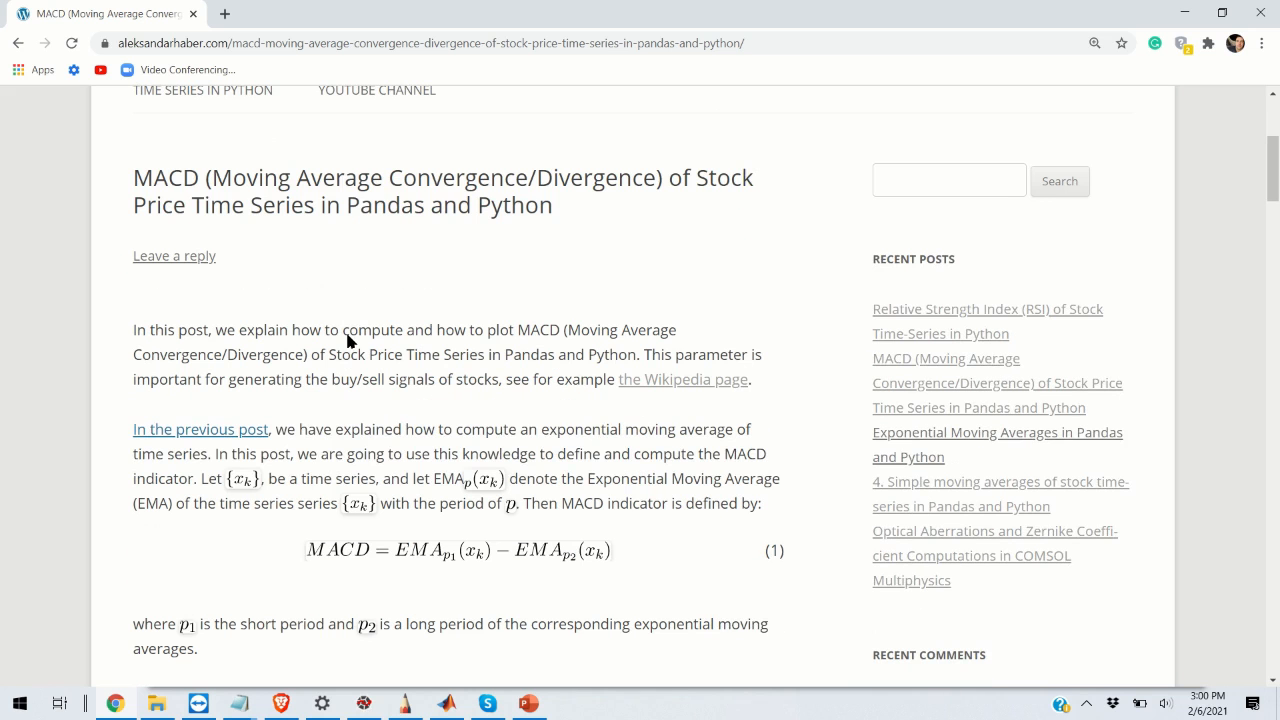
pyautogui.moveTo(330, 336)
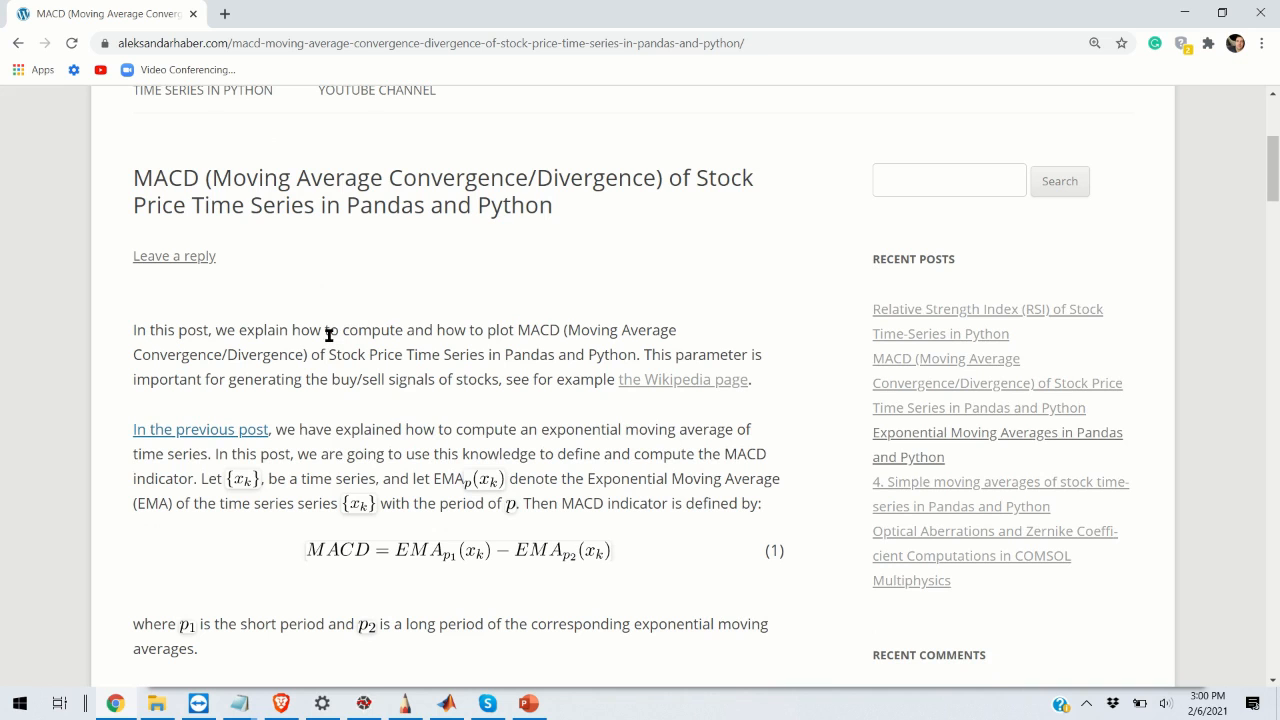
pyautogui.scroll(-3)
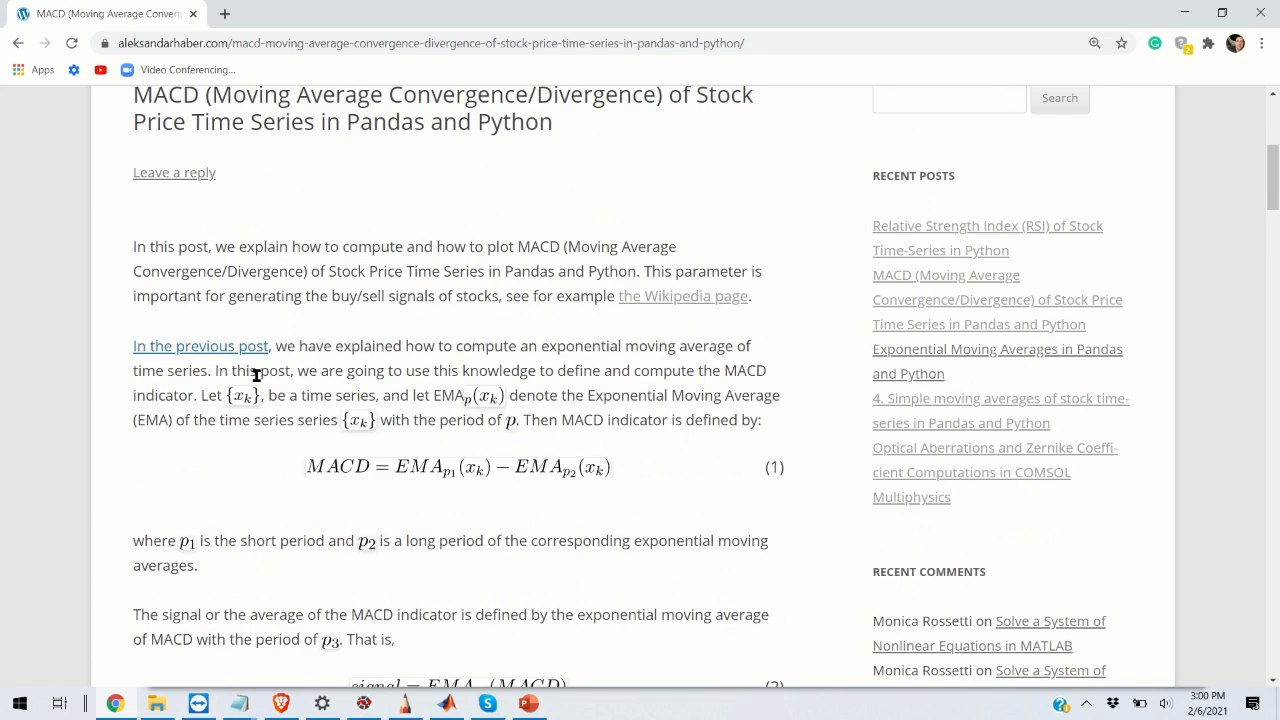
pyautogui.moveTo(544, 444)
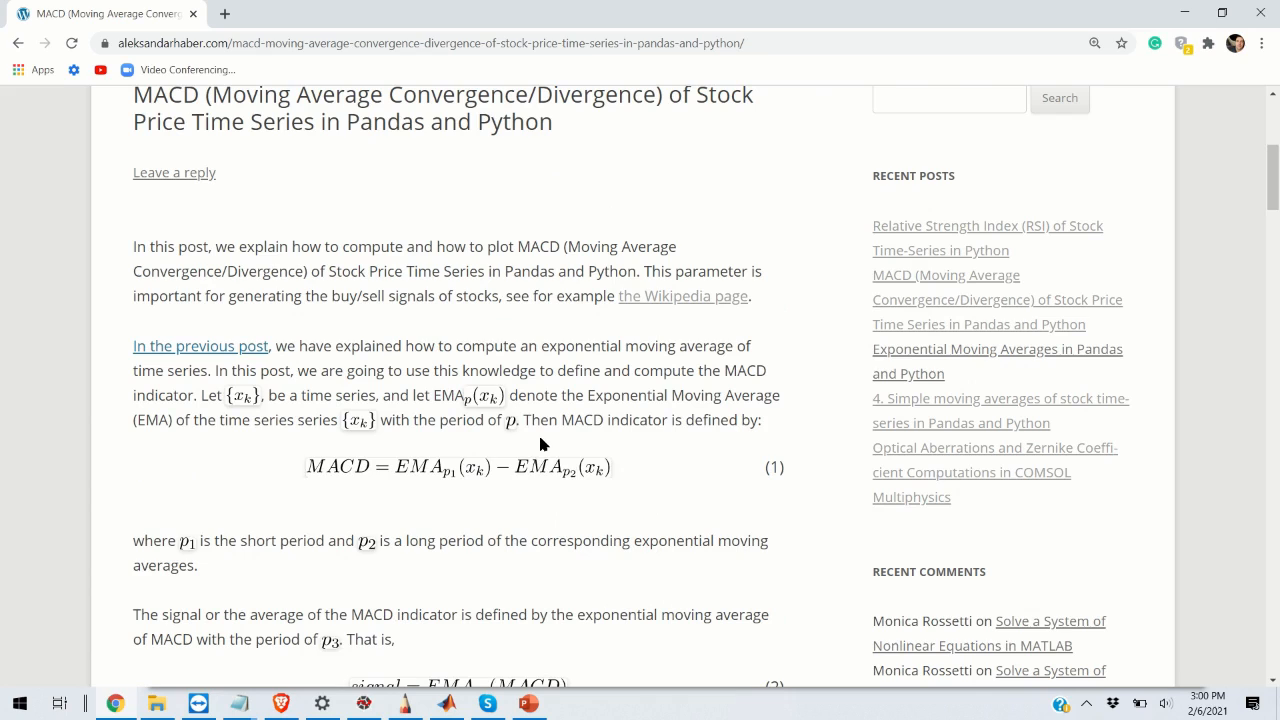
pyautogui.moveTo(456, 424)
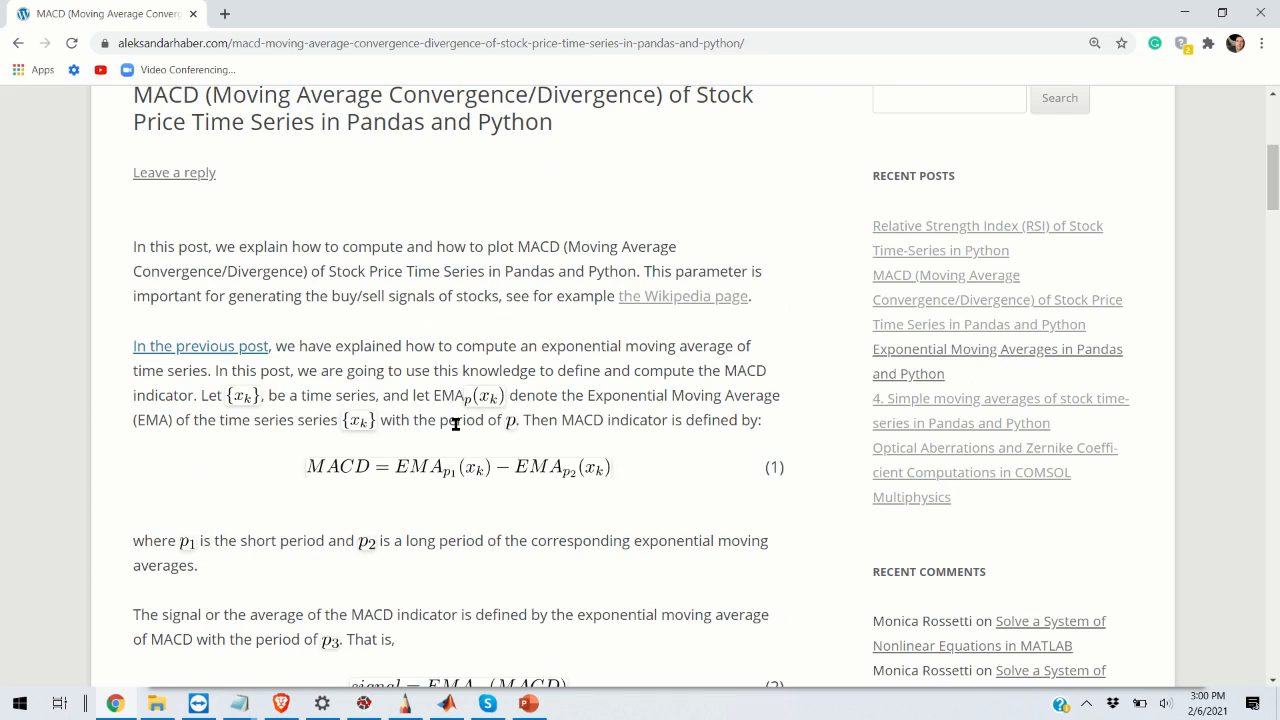
pyautogui.moveTo(322, 482)
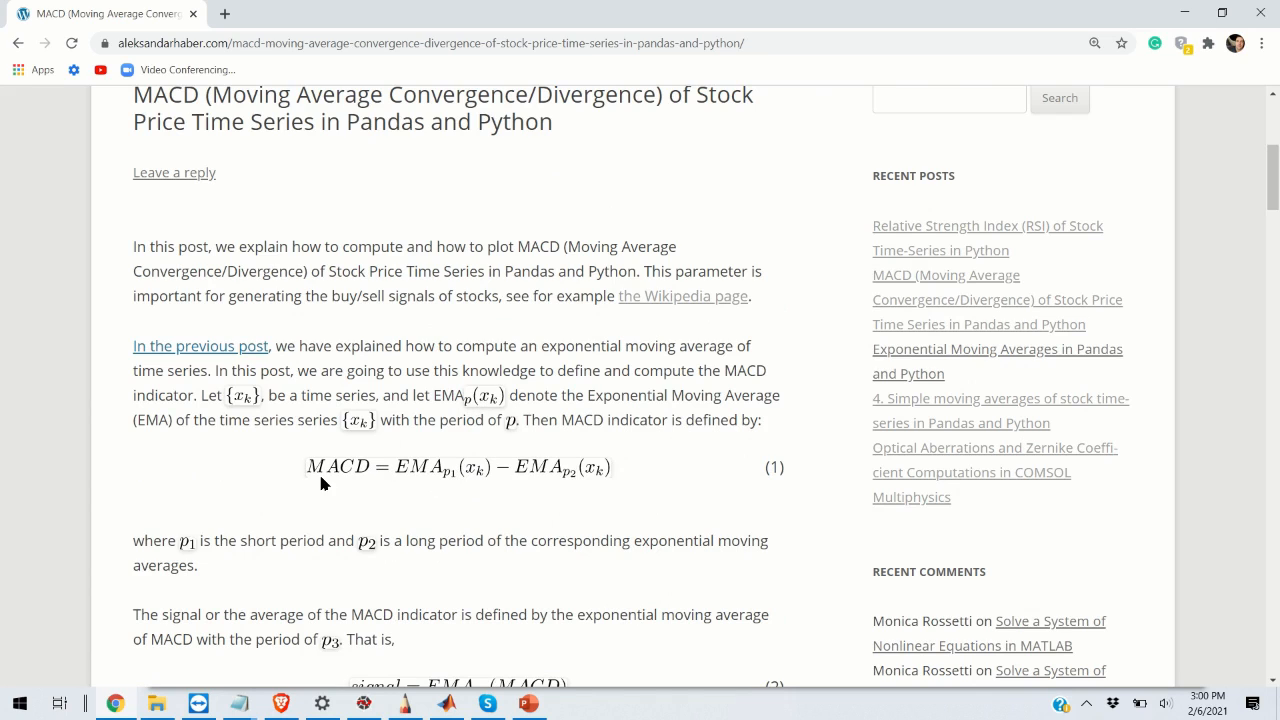
pyautogui.moveTo(500, 470)
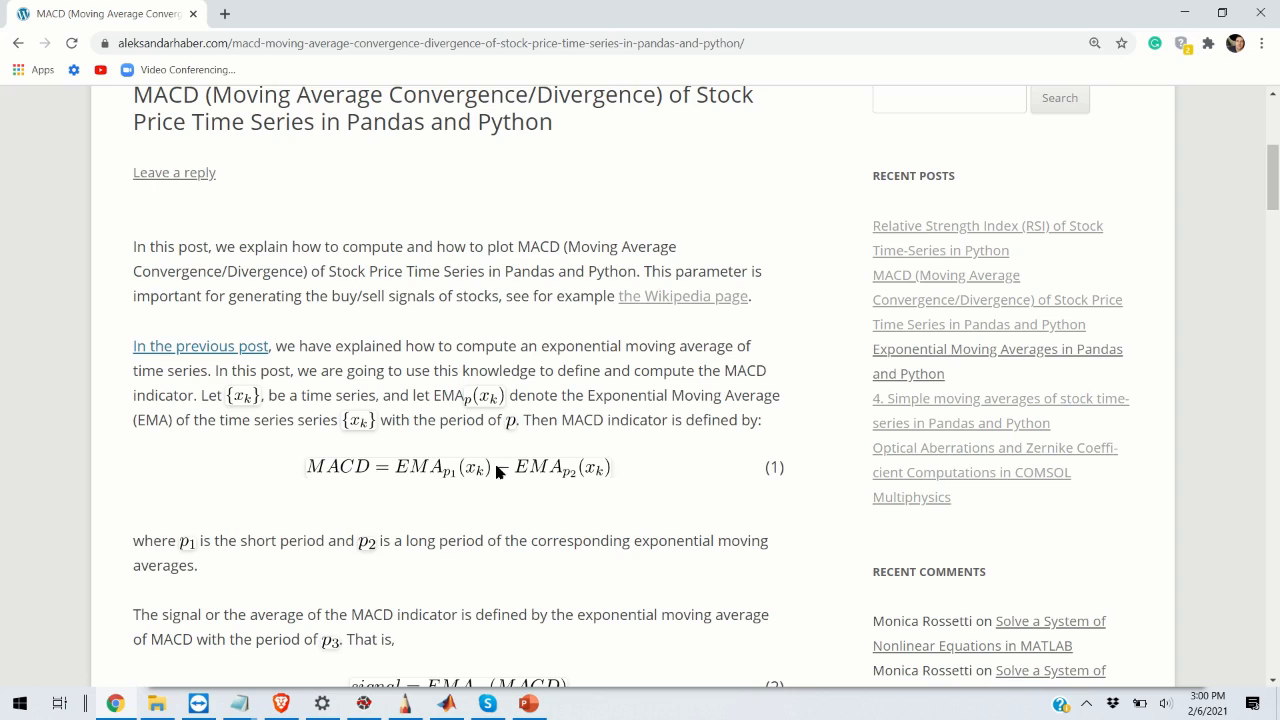
pyautogui.moveTo(410, 478)
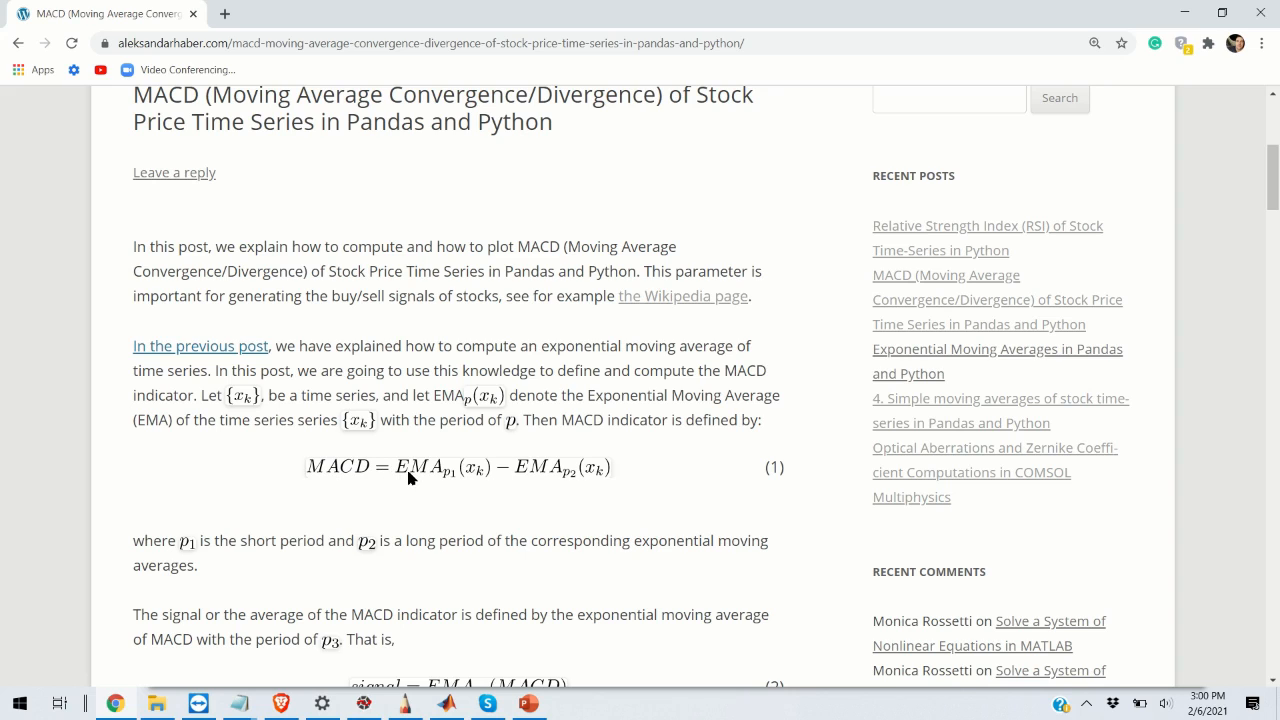
pyautogui.moveTo(412, 472)
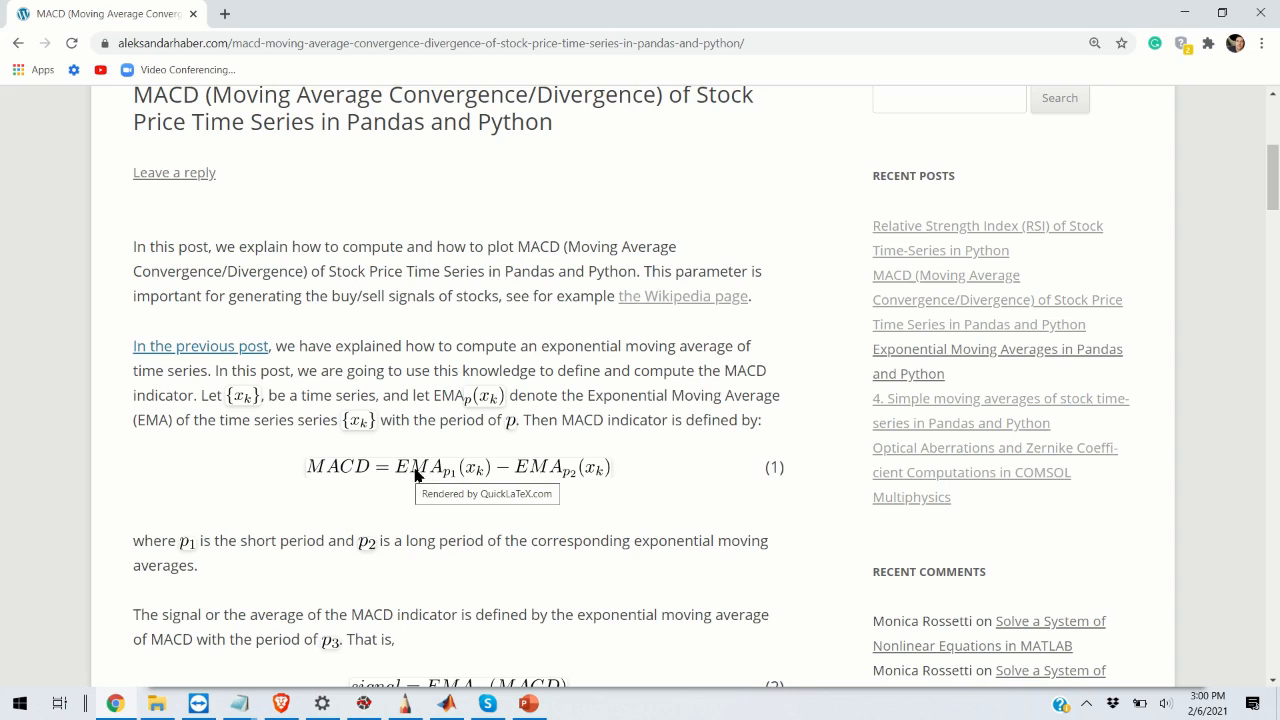
pyautogui.moveTo(444, 480)
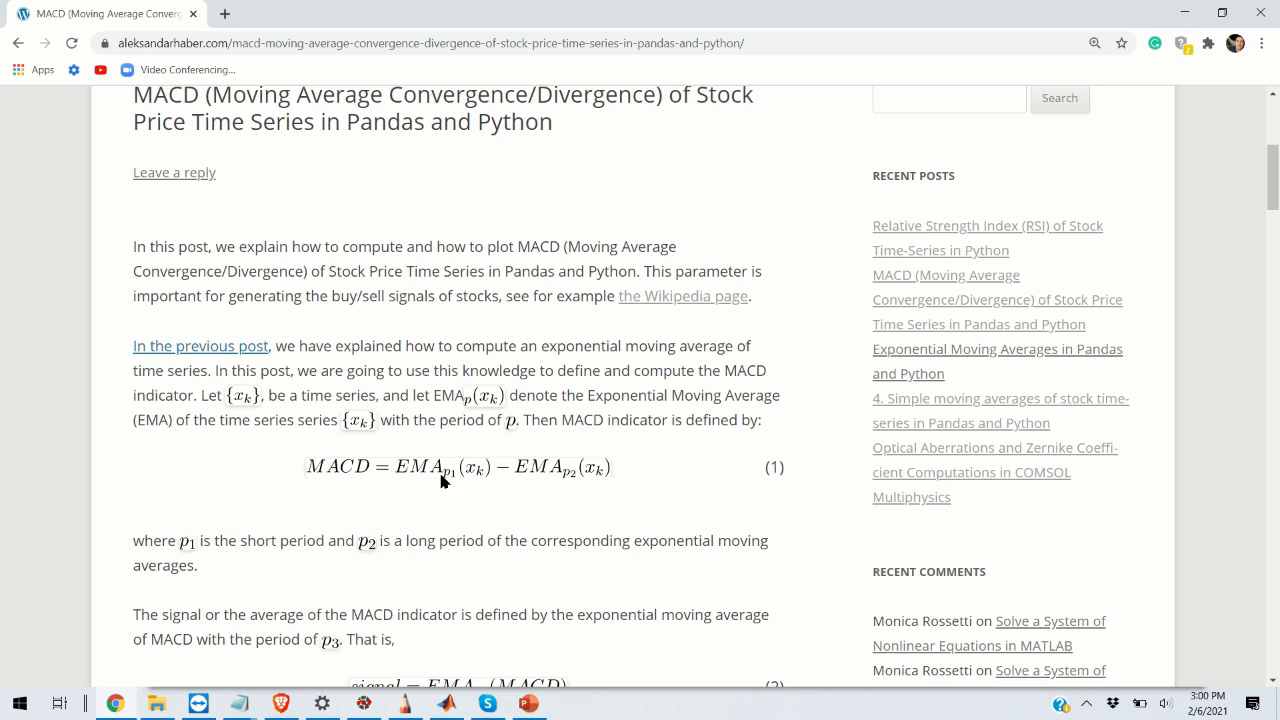
pyautogui.moveTo(478, 480)
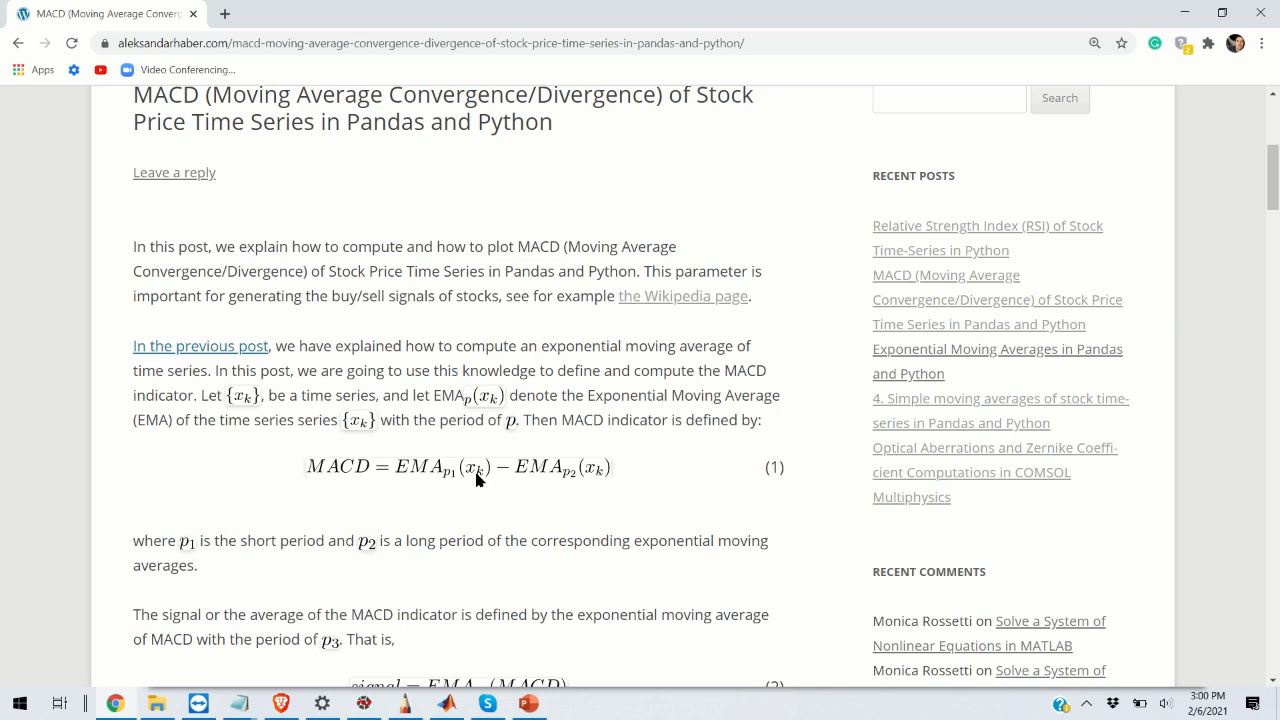
pyautogui.moveTo(336, 480)
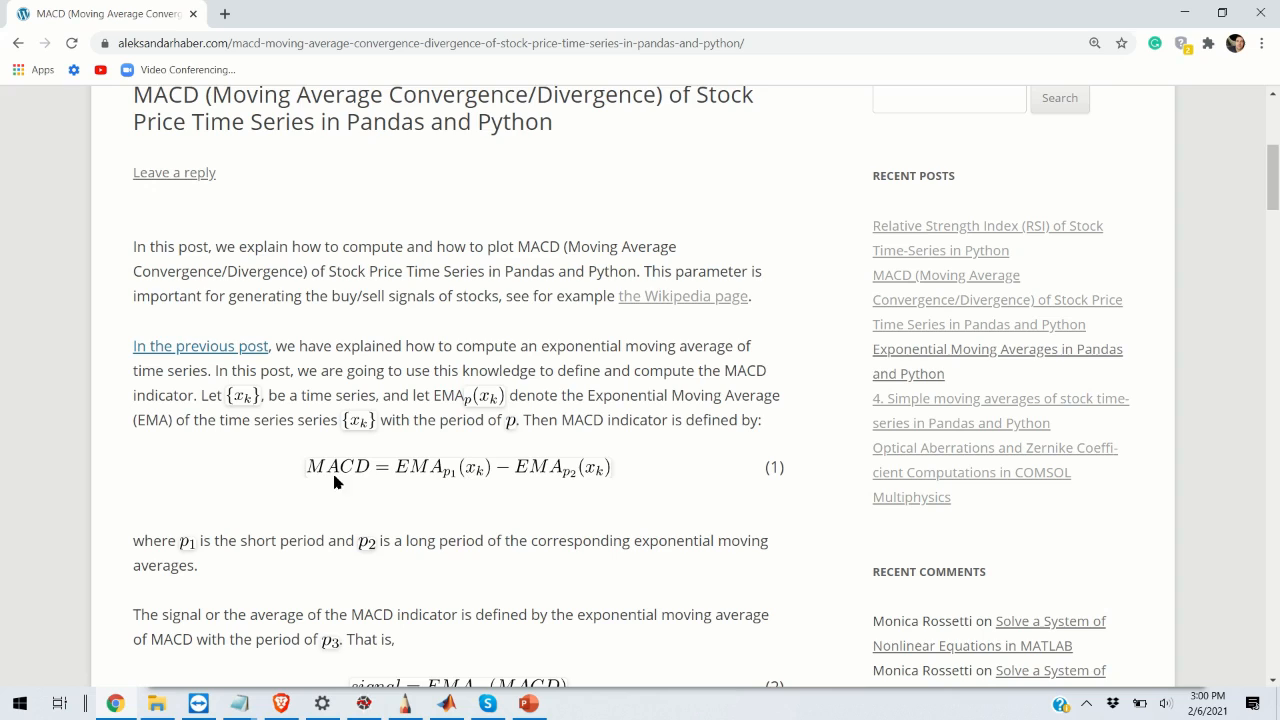
pyautogui.moveTo(424, 476)
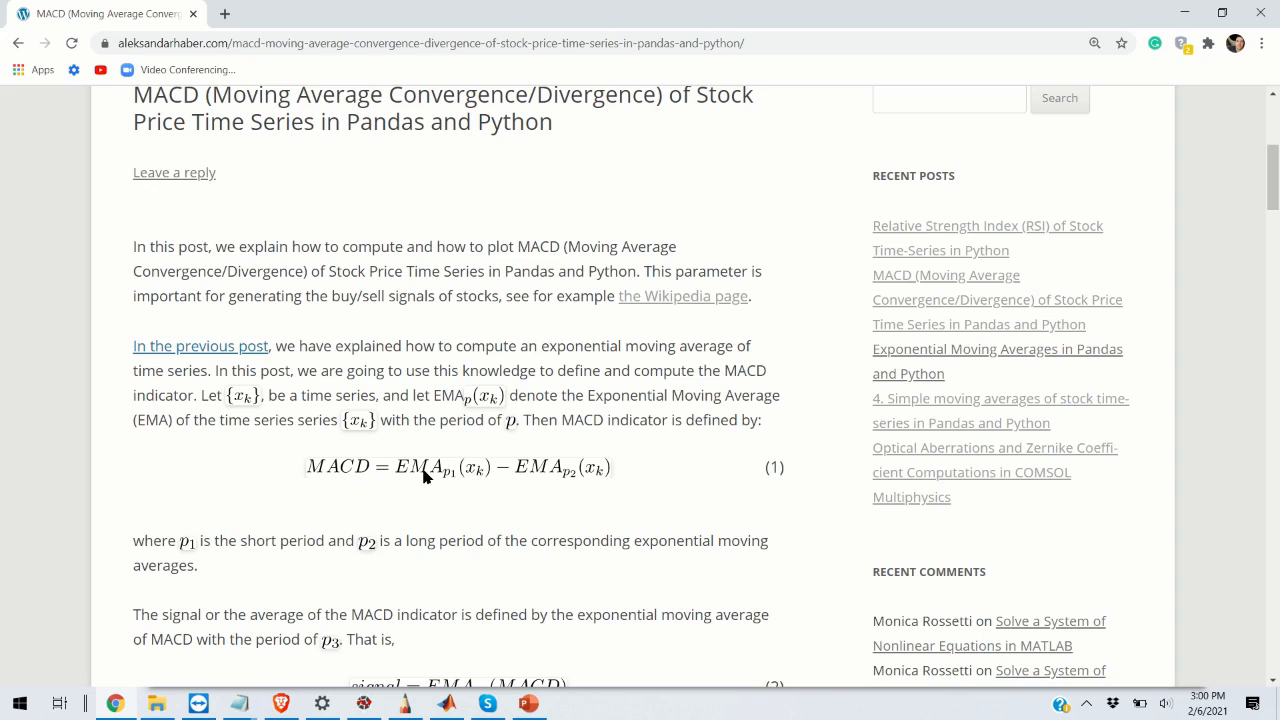
pyautogui.moveTo(552, 470)
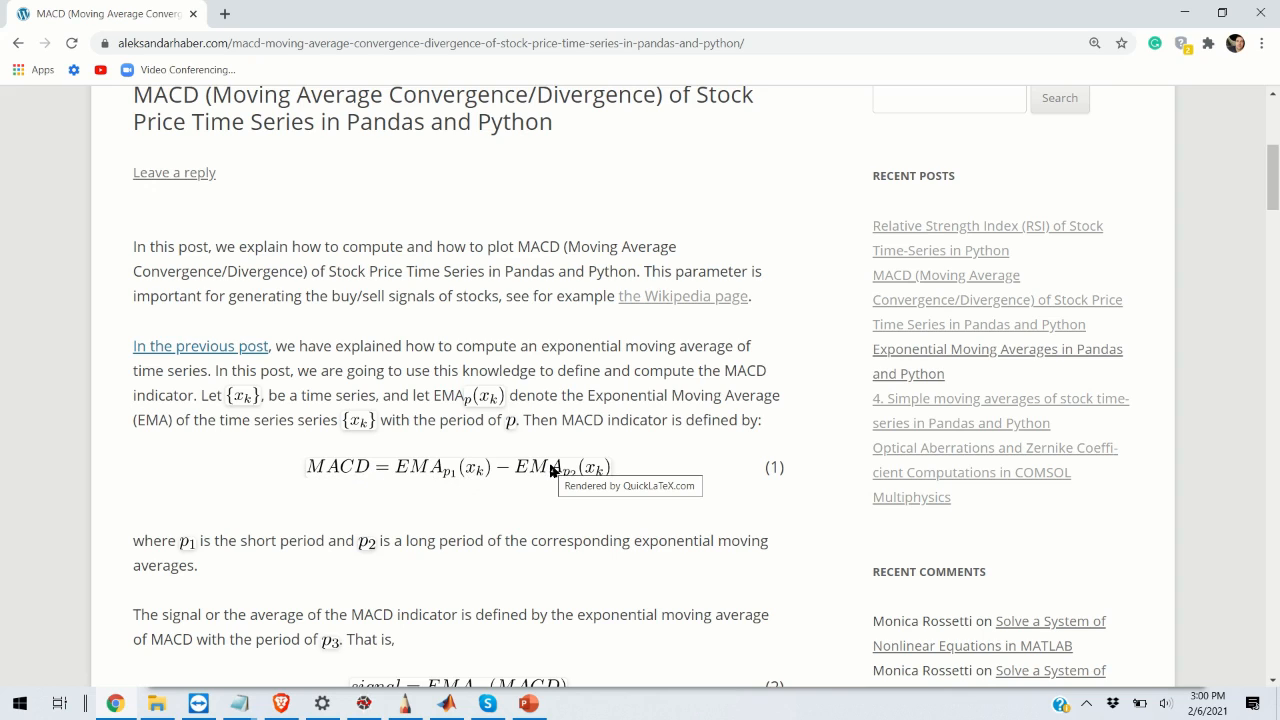
pyautogui.moveTo(438, 482)
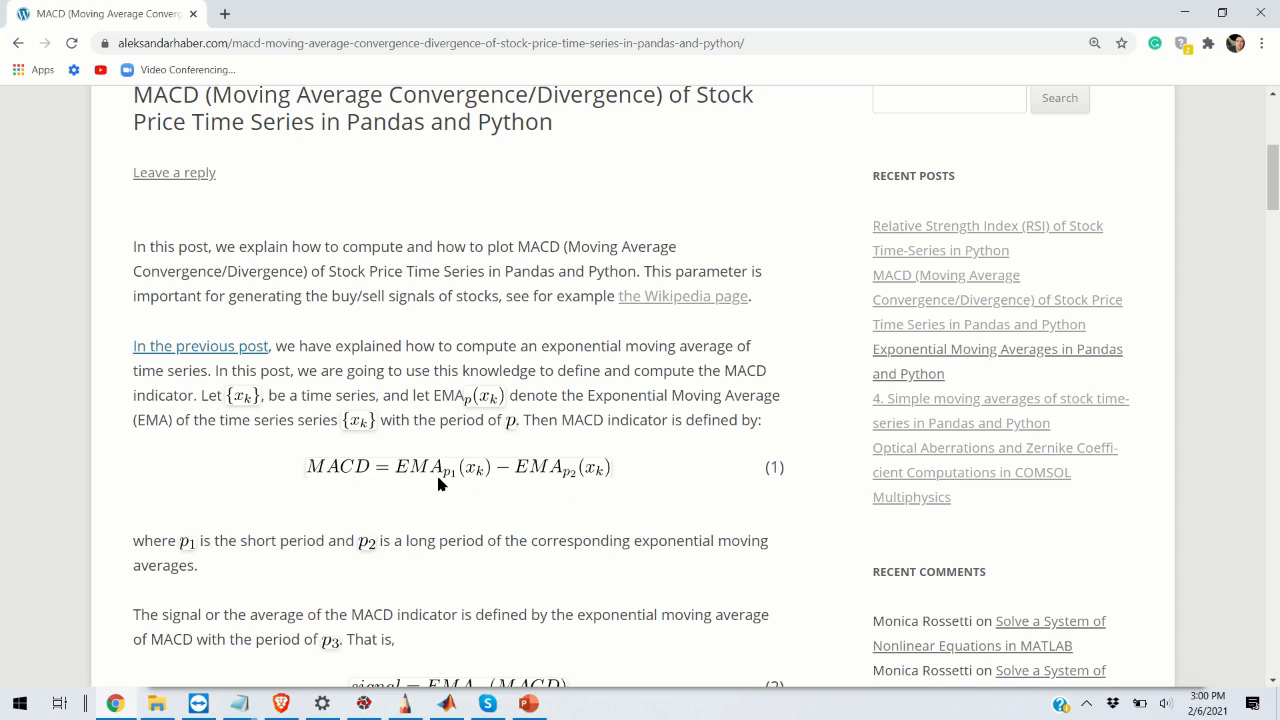
pyautogui.moveTo(570, 484)
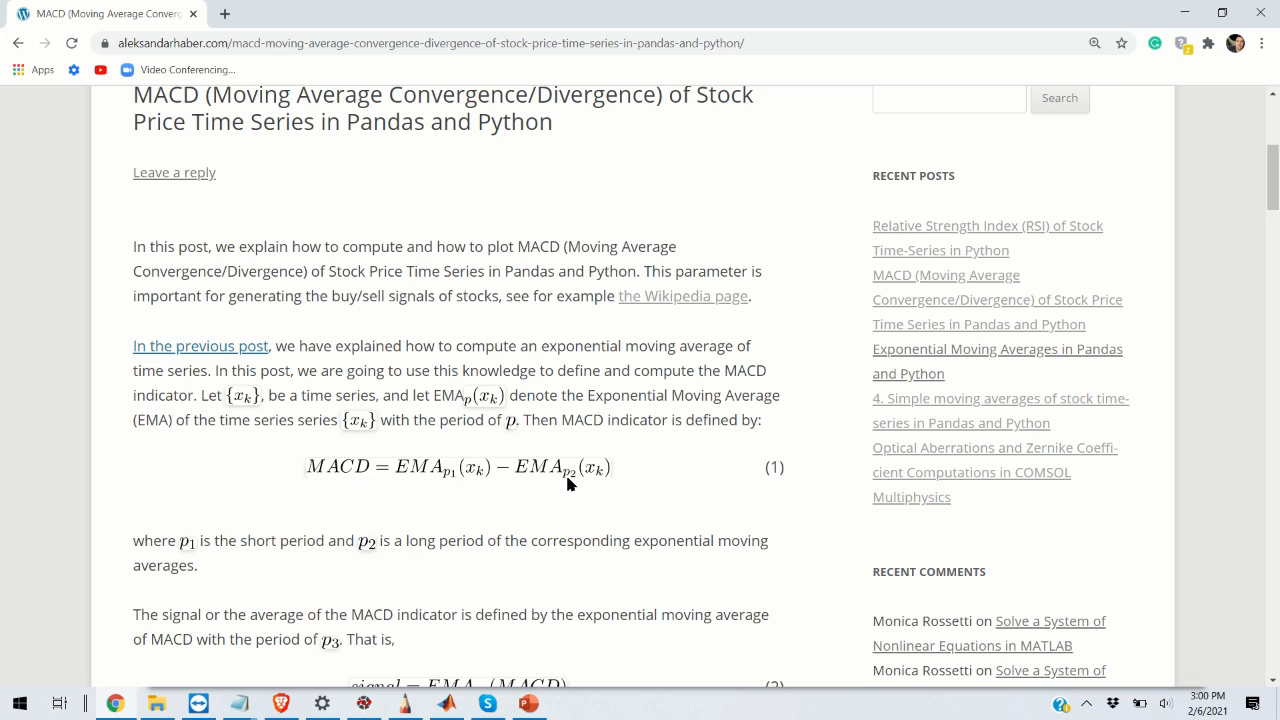
pyautogui.scroll(-3)
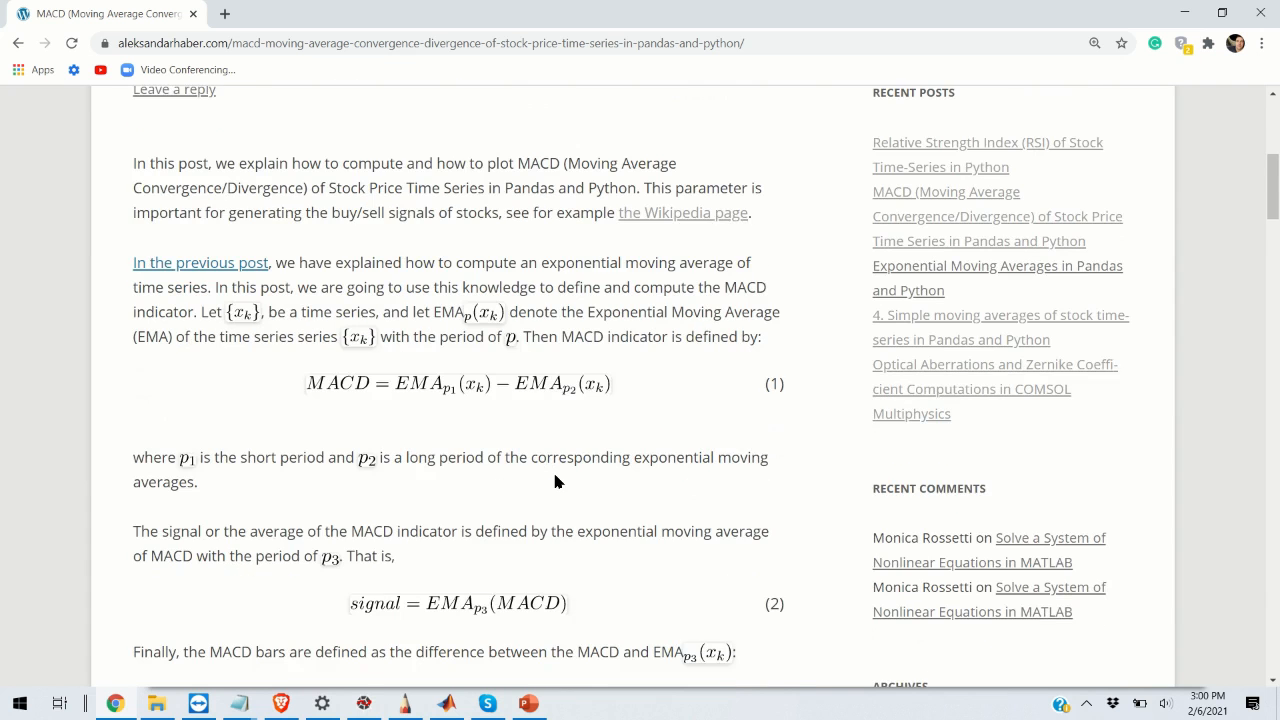
pyautogui.scroll(-3)
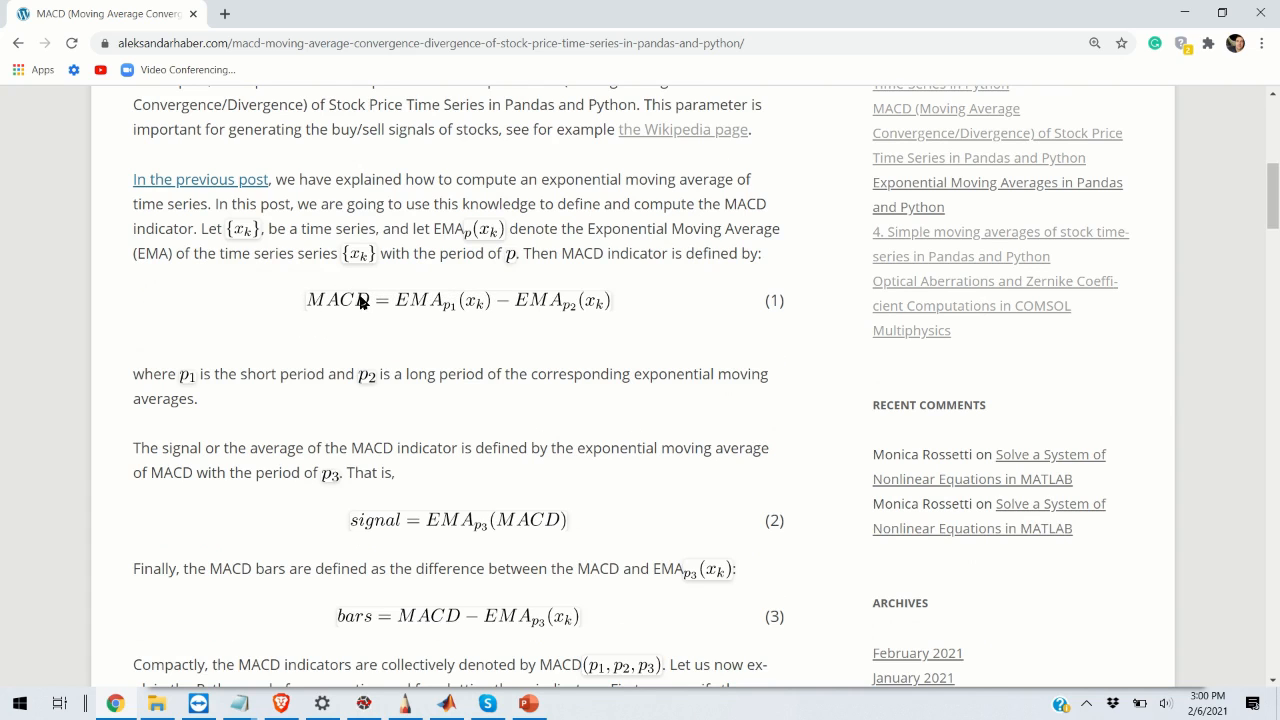
pyautogui.scroll(-3)
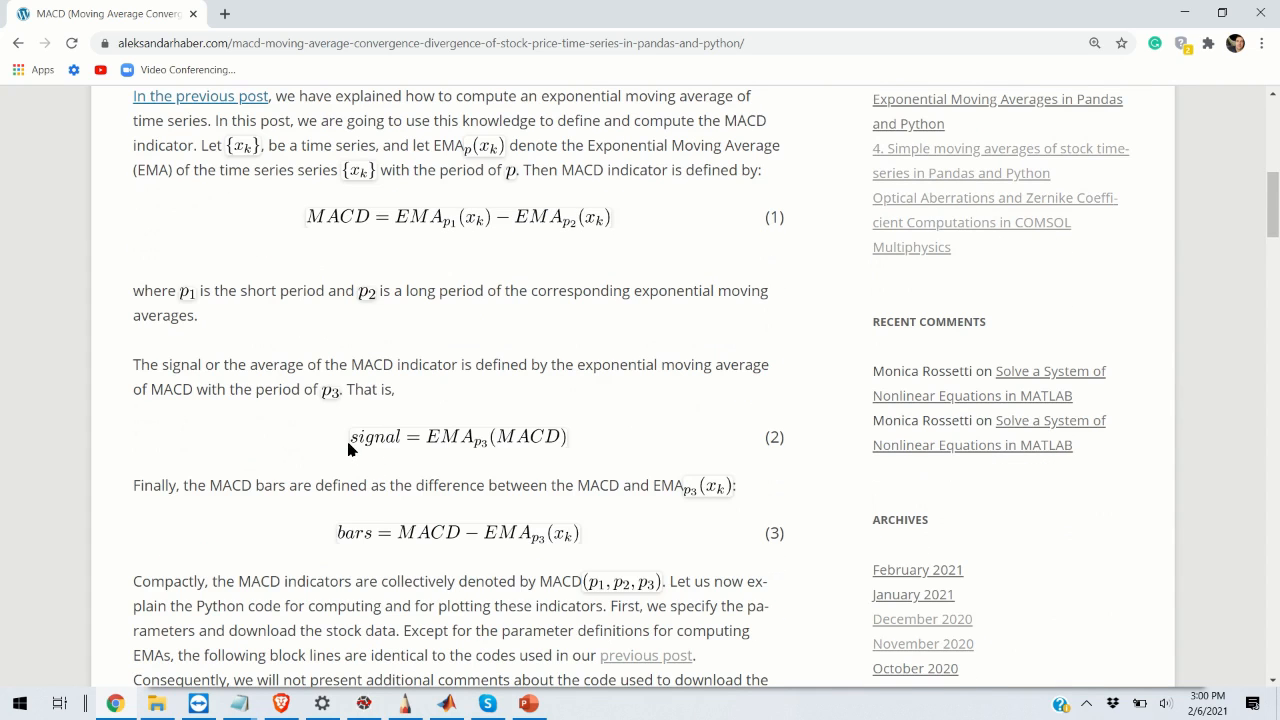
pyautogui.moveTo(460, 446)
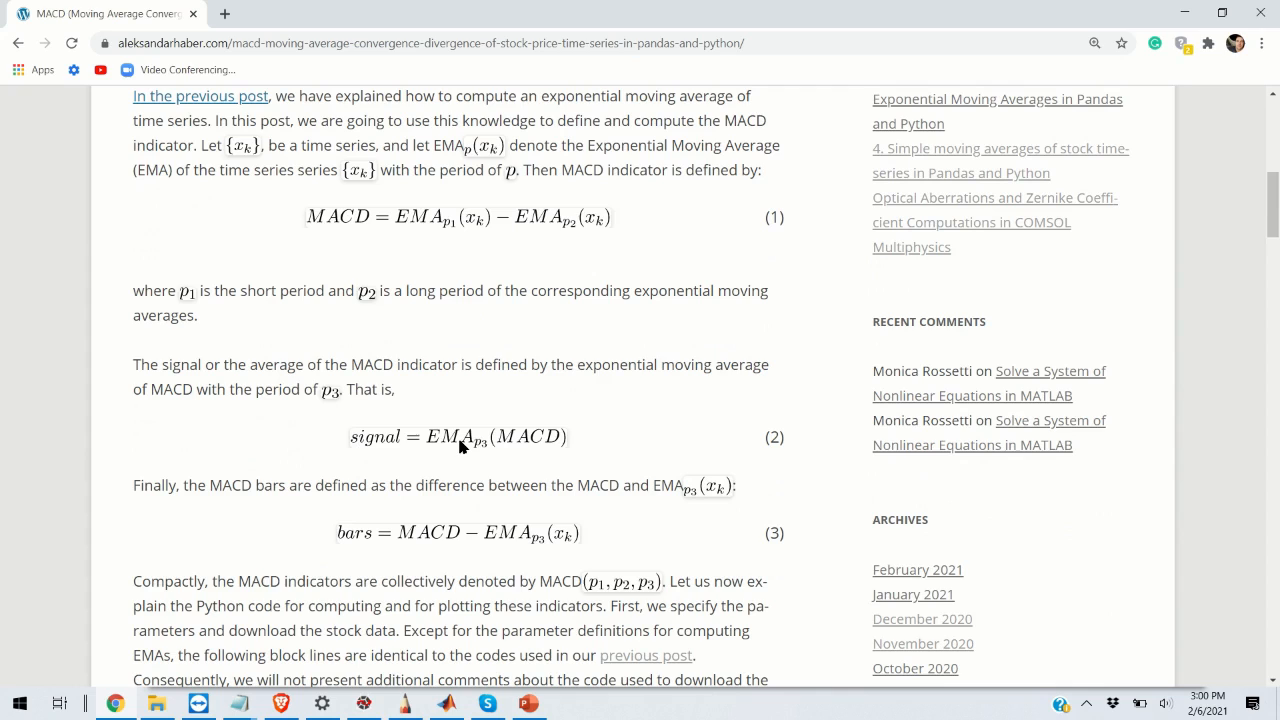
pyautogui.moveTo(462, 448)
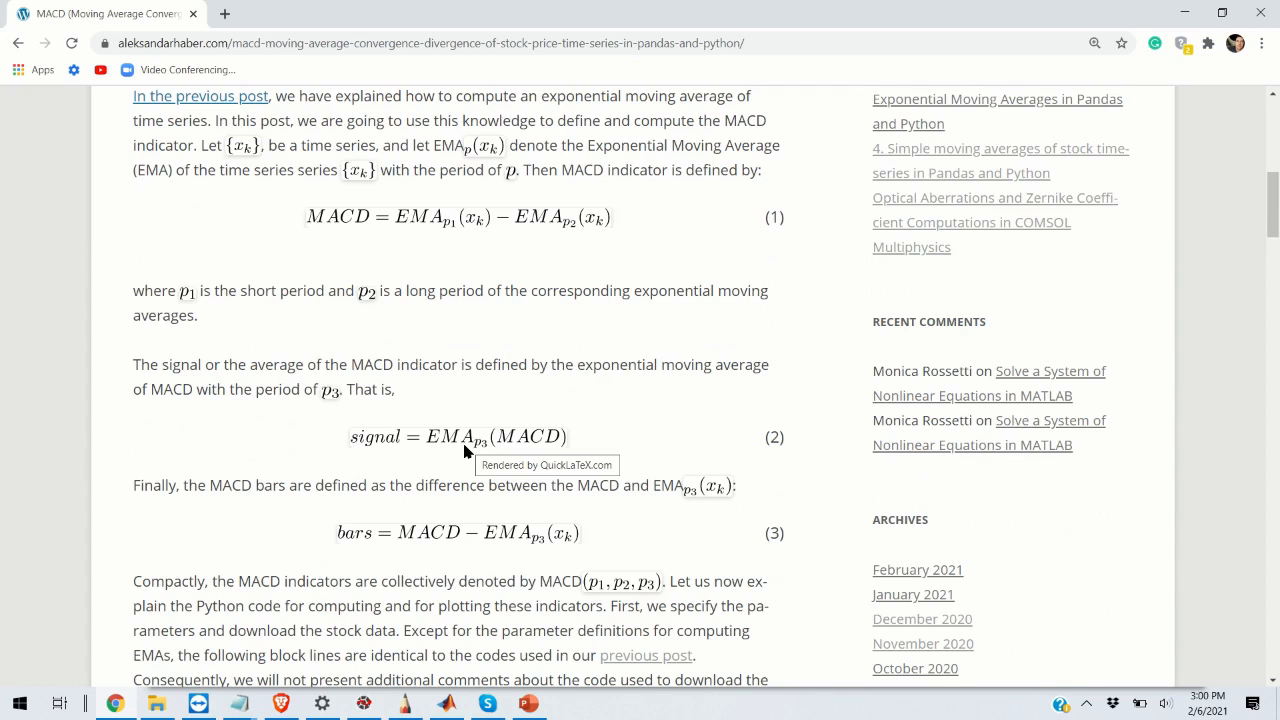
pyautogui.moveTo(516, 452)
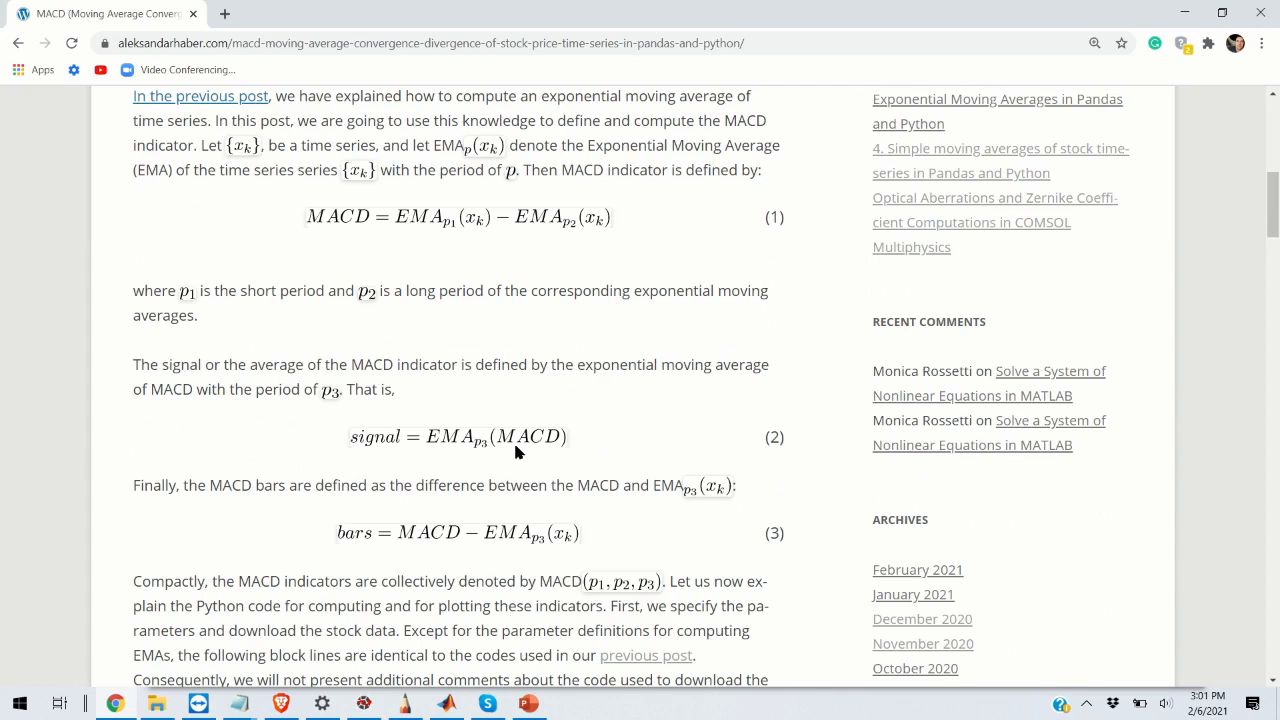
pyautogui.moveTo(448, 444)
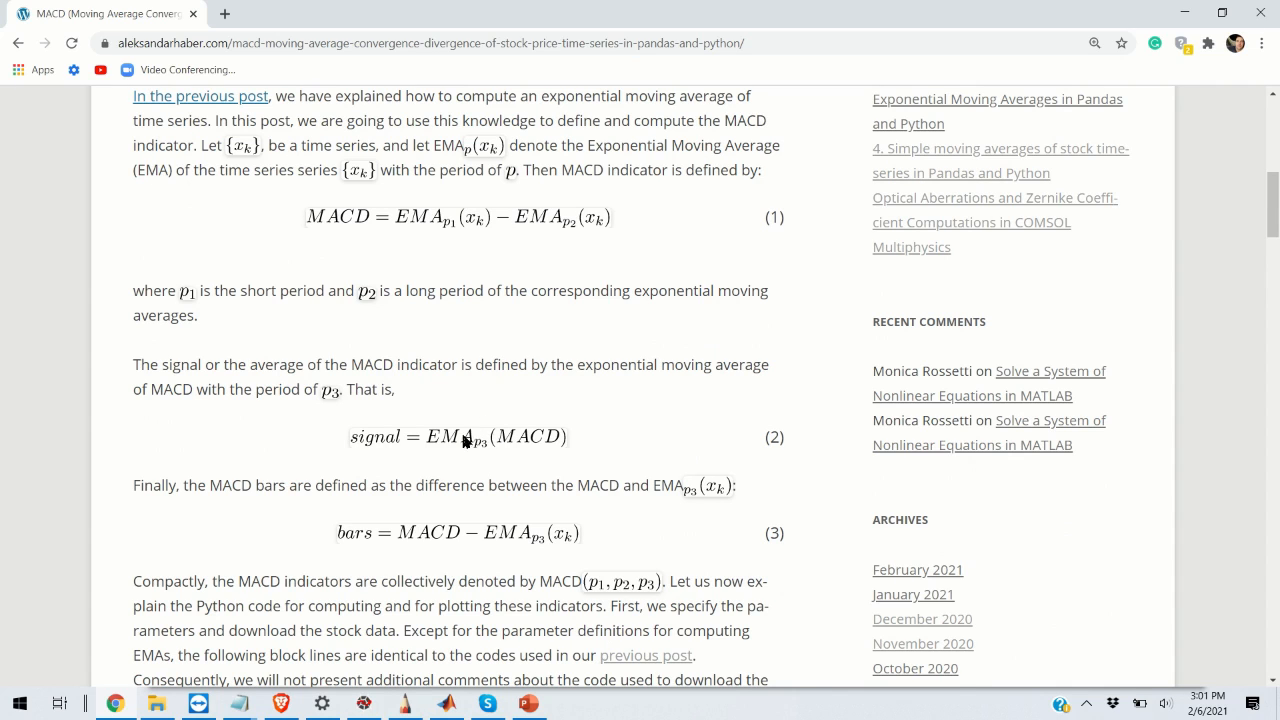
pyautogui.scroll(-3)
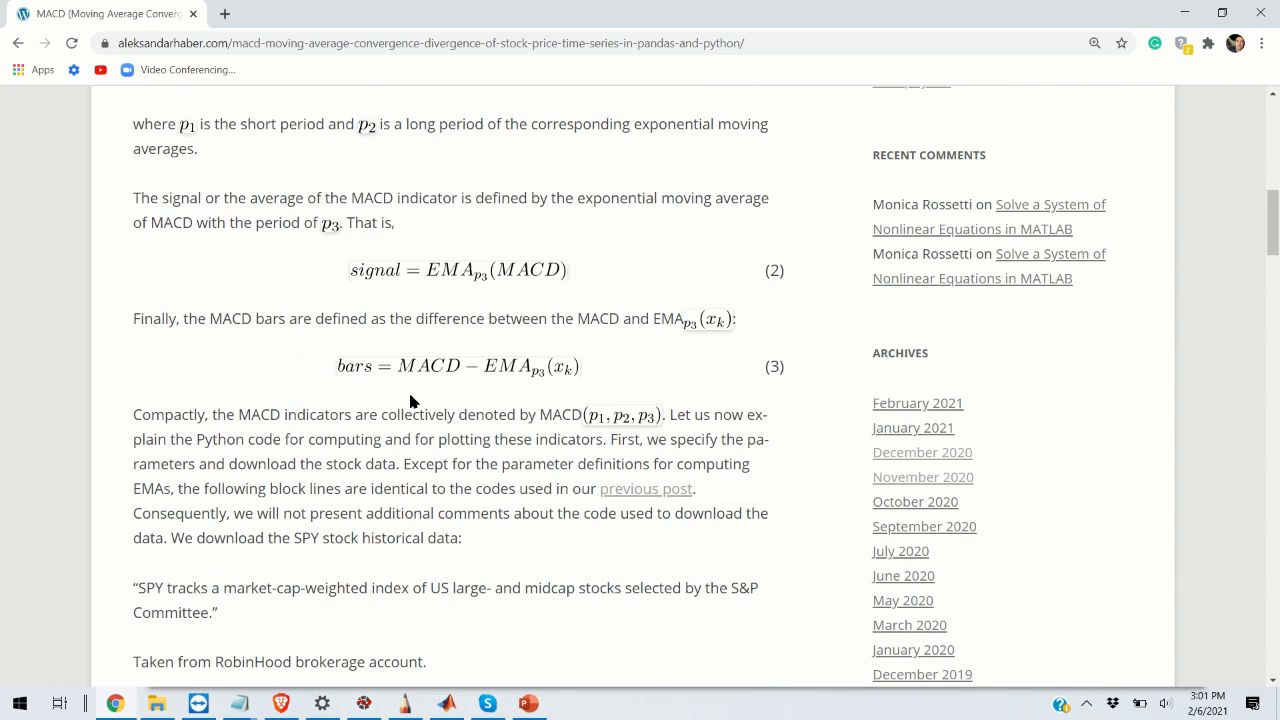
pyautogui.moveTo(456, 376)
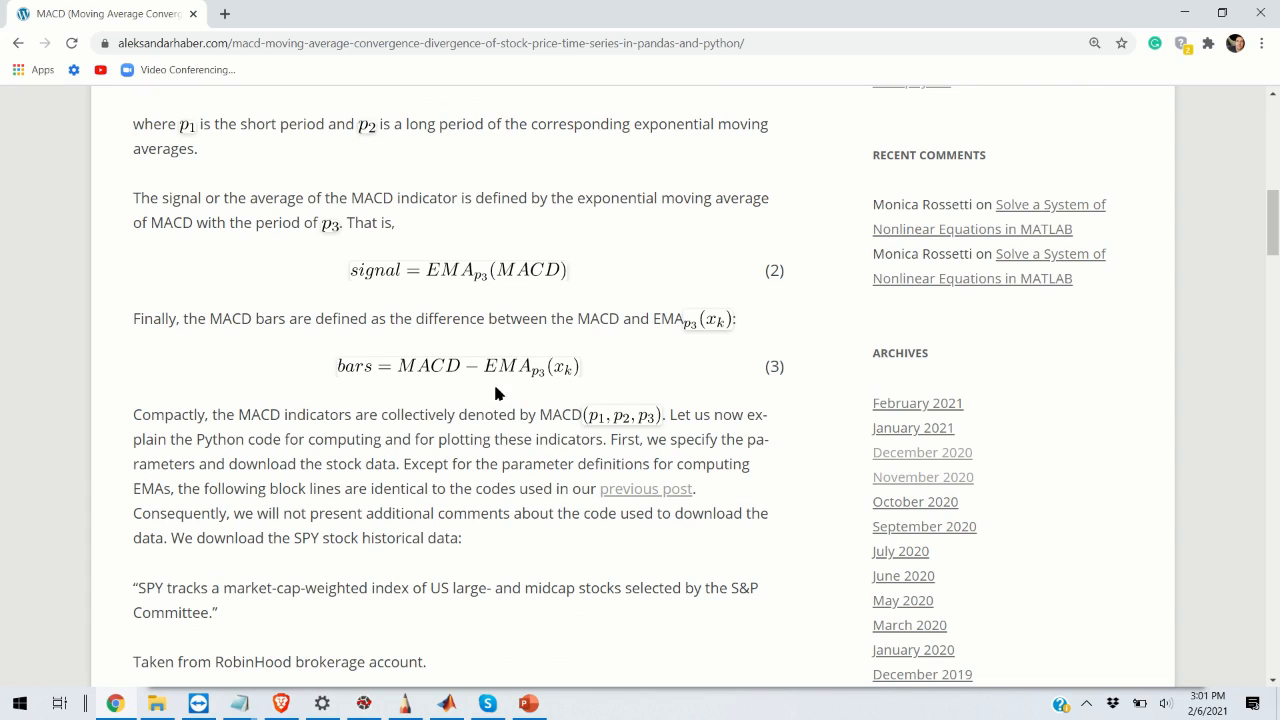
pyautogui.moveTo(572, 380)
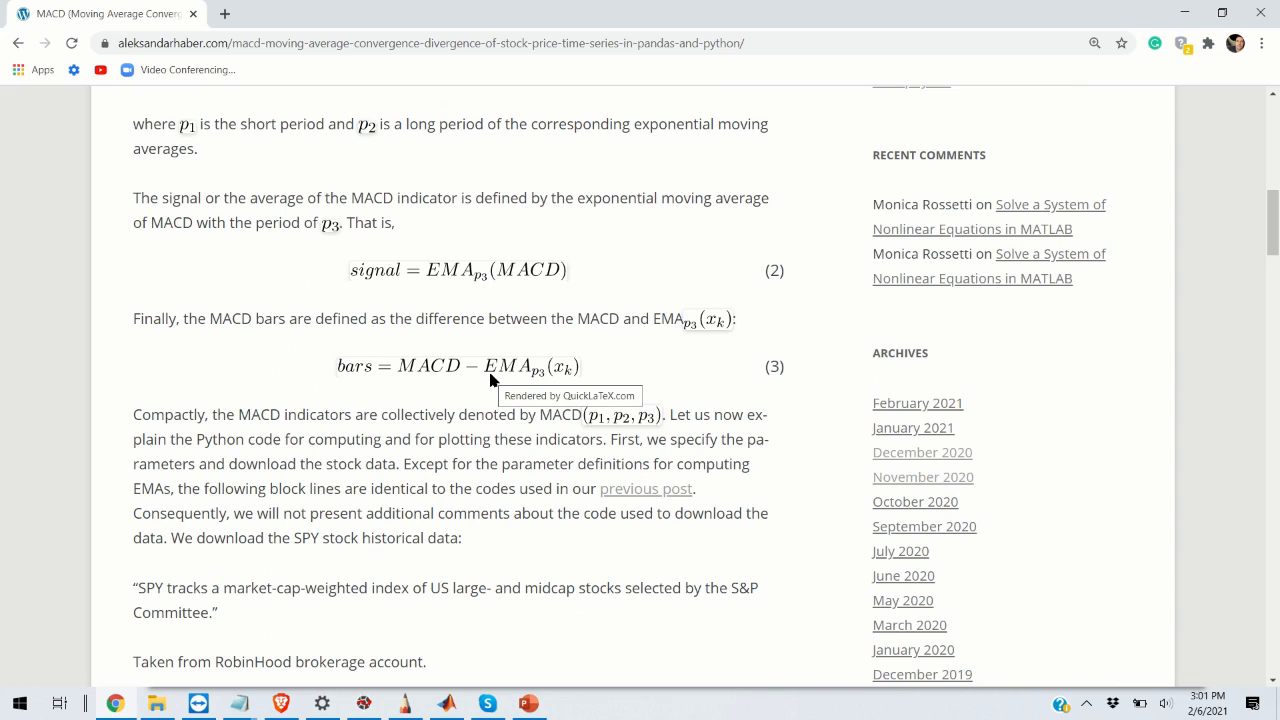
pyautogui.scroll(-3)
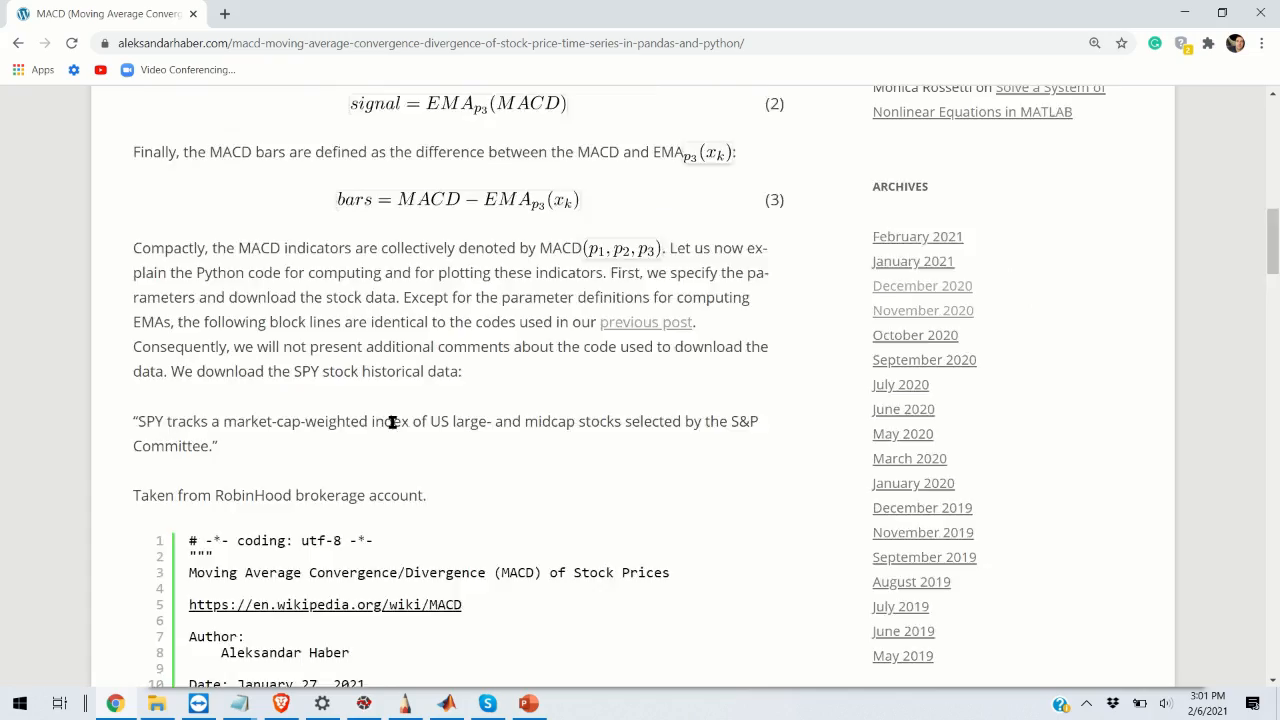
# Step: Scroll through the post's code listings and results figure
pyautogui.scroll(-3)
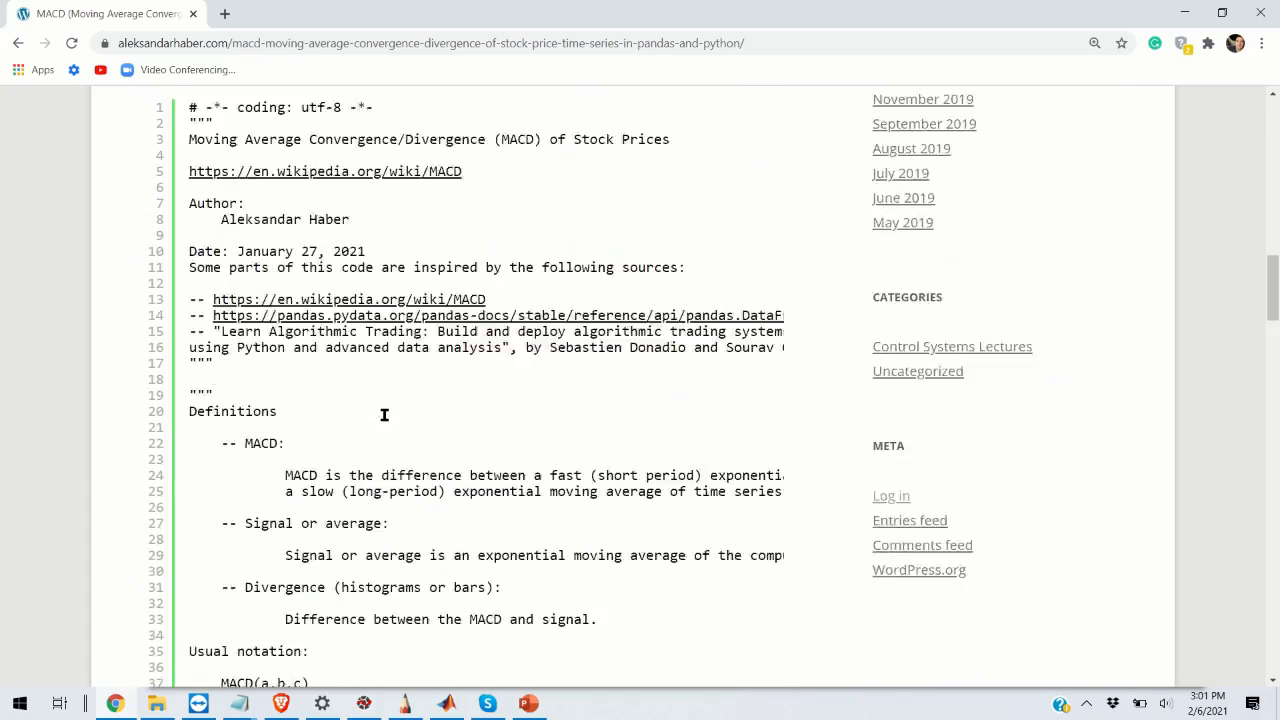
pyautogui.scroll(-3)
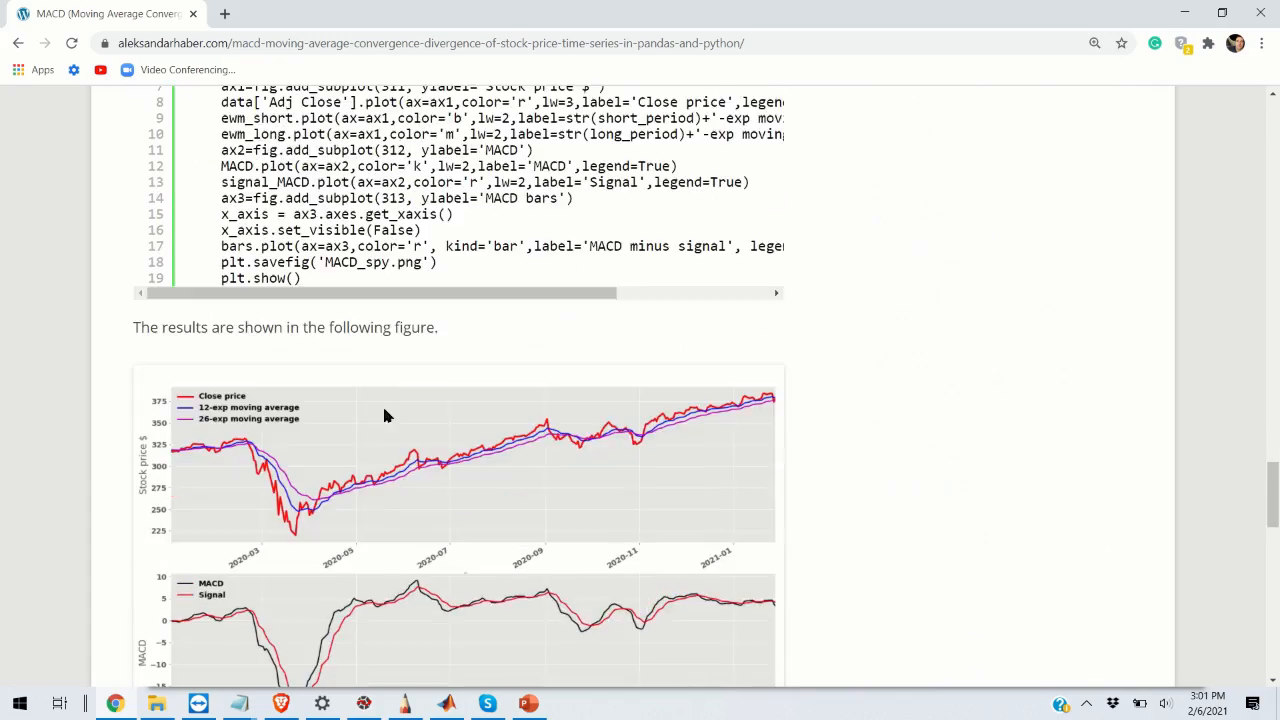
pyautogui.scroll(-3)
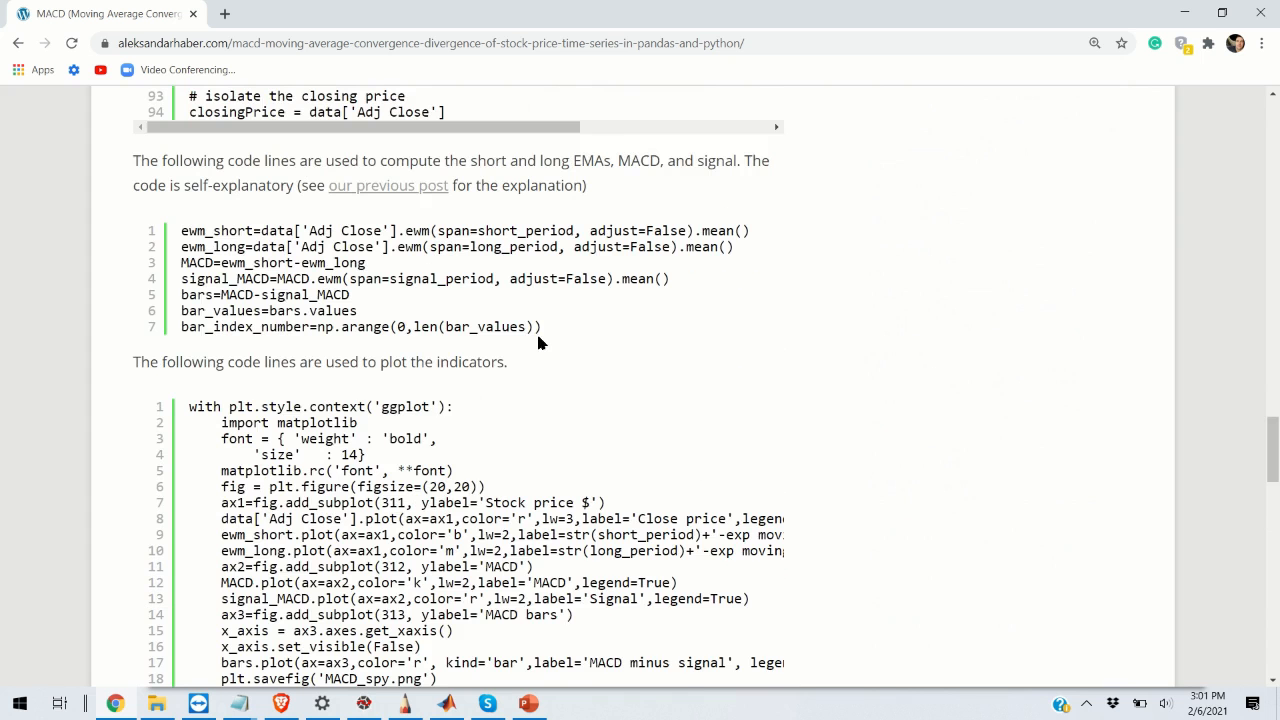
pyautogui.scroll(-3)
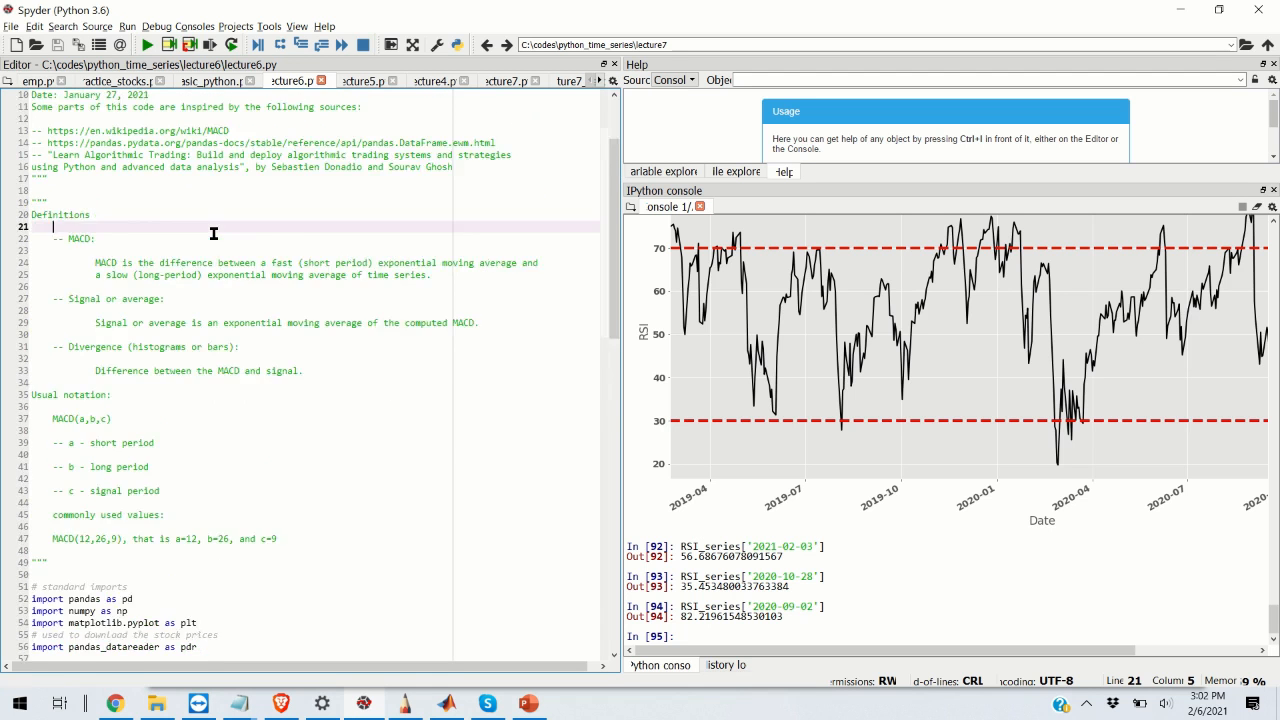
pyautogui.scroll(-3)
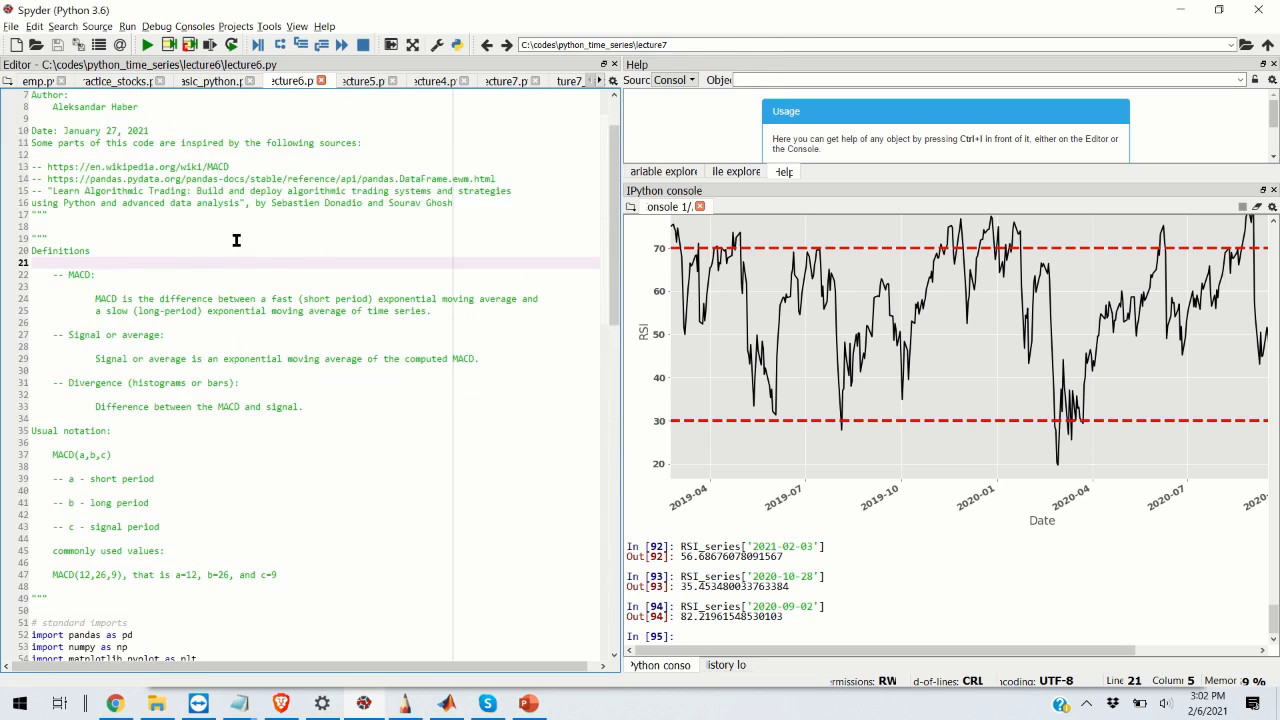
pyautogui.scroll(3)
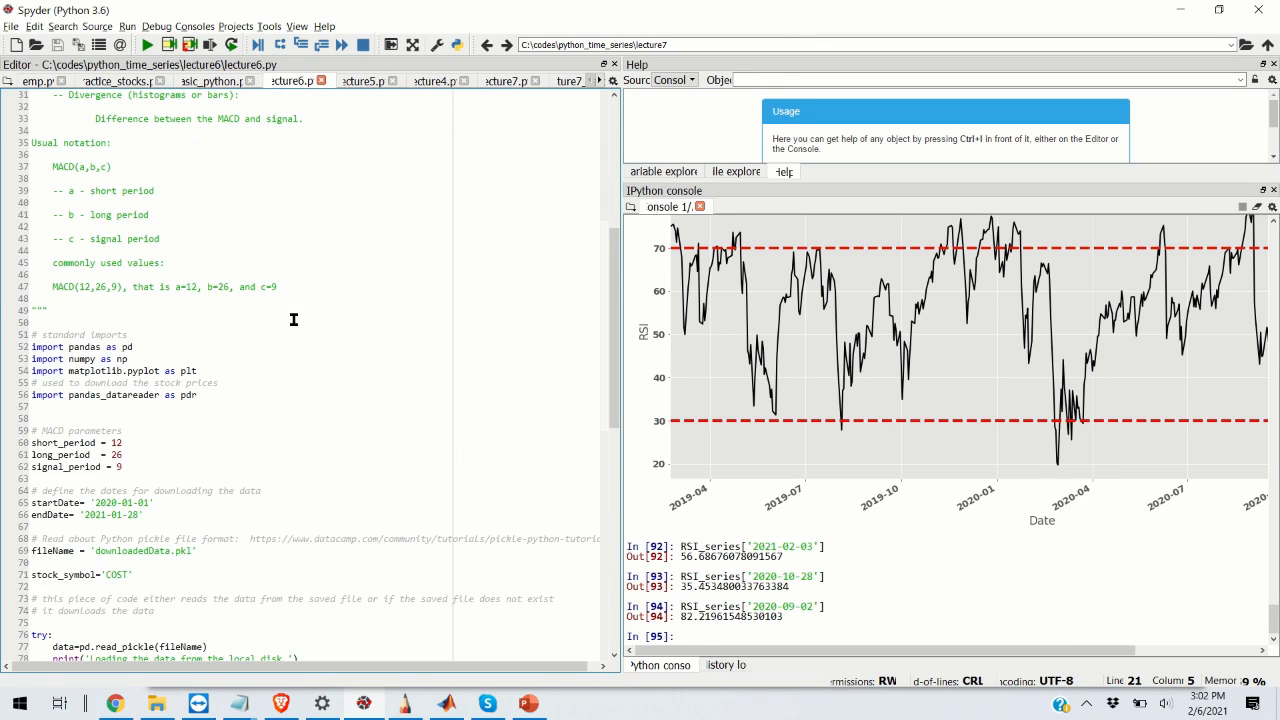
pyautogui.moveTo(644, 288)
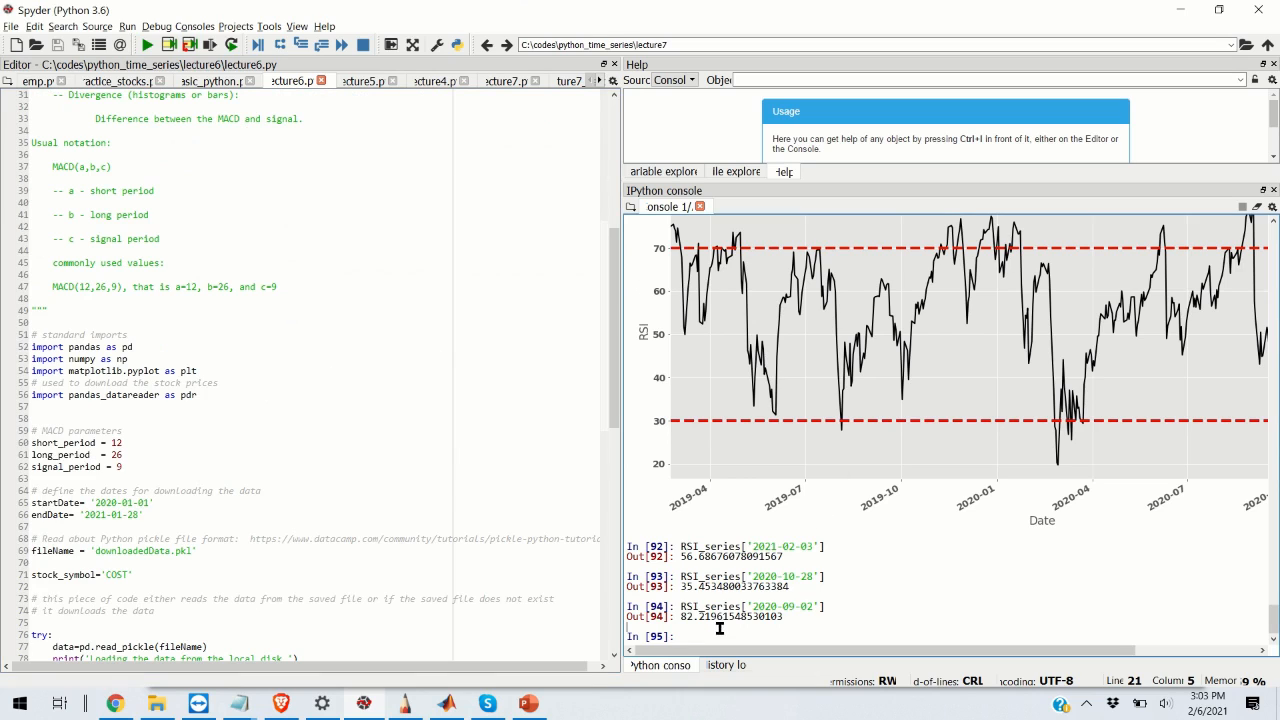
pyautogui.write('%re')
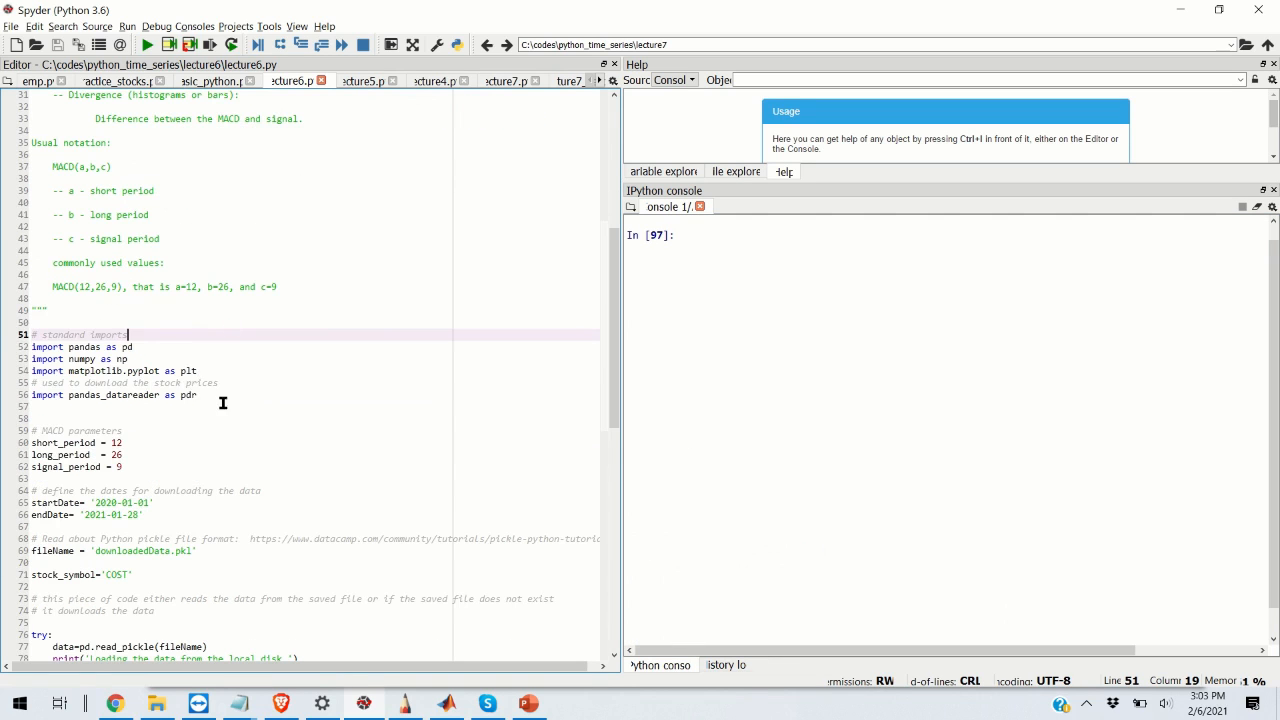
# Step: Run the pandas, numpy, matplotlib and pandas_datareader import lines with F9
pyautogui.moveTo(128, 334); pyautogui.dragTo(190, 394)
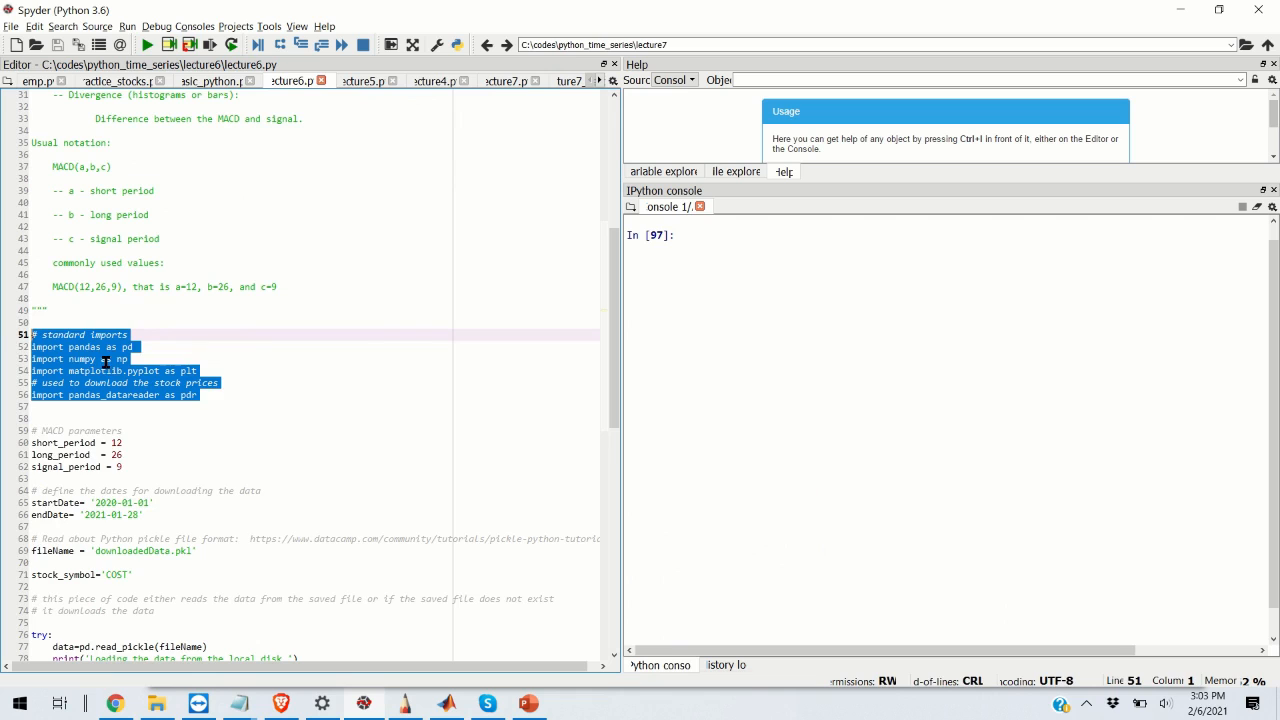
pyautogui.press('f9')
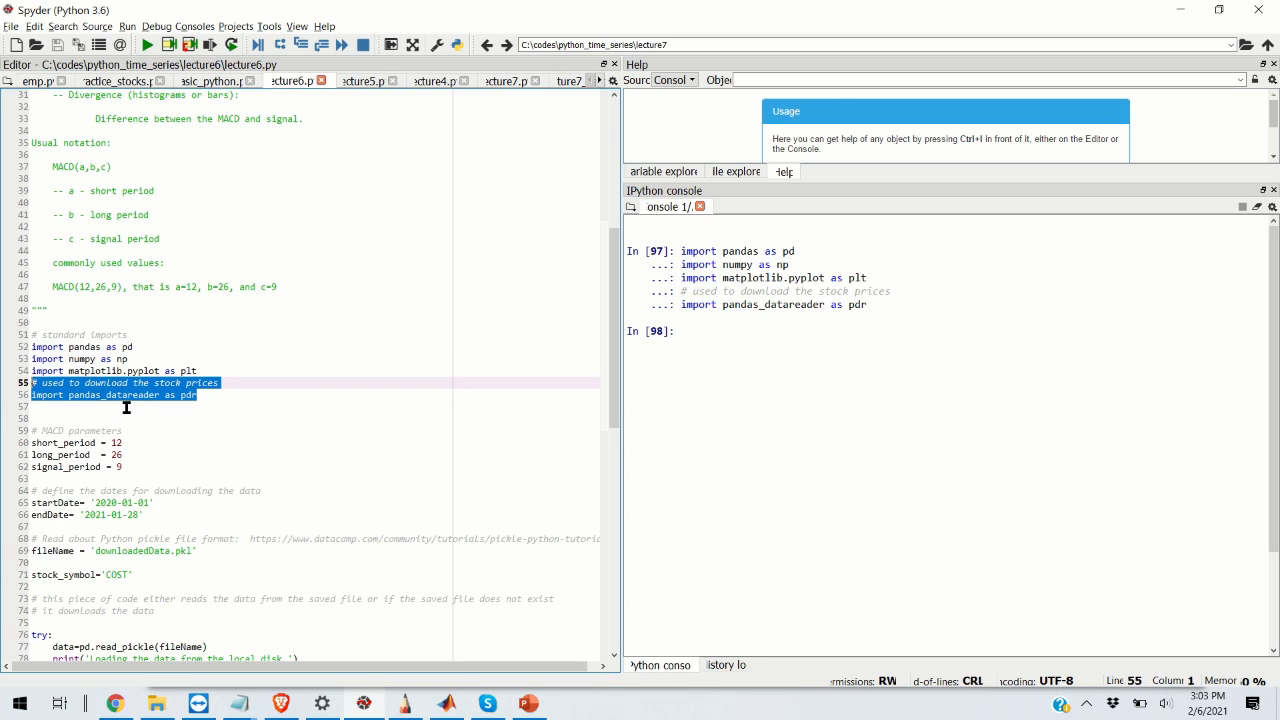
pyautogui.moveTo(156, 436)
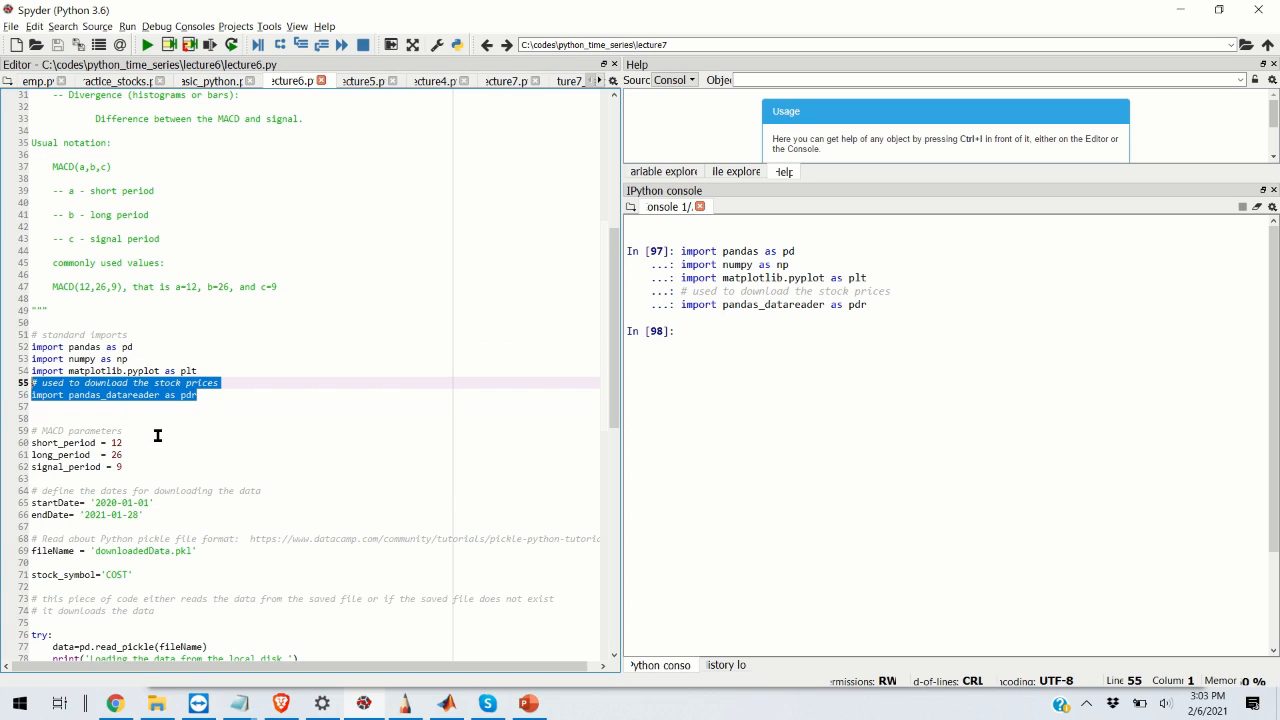
pyautogui.scroll(-3)
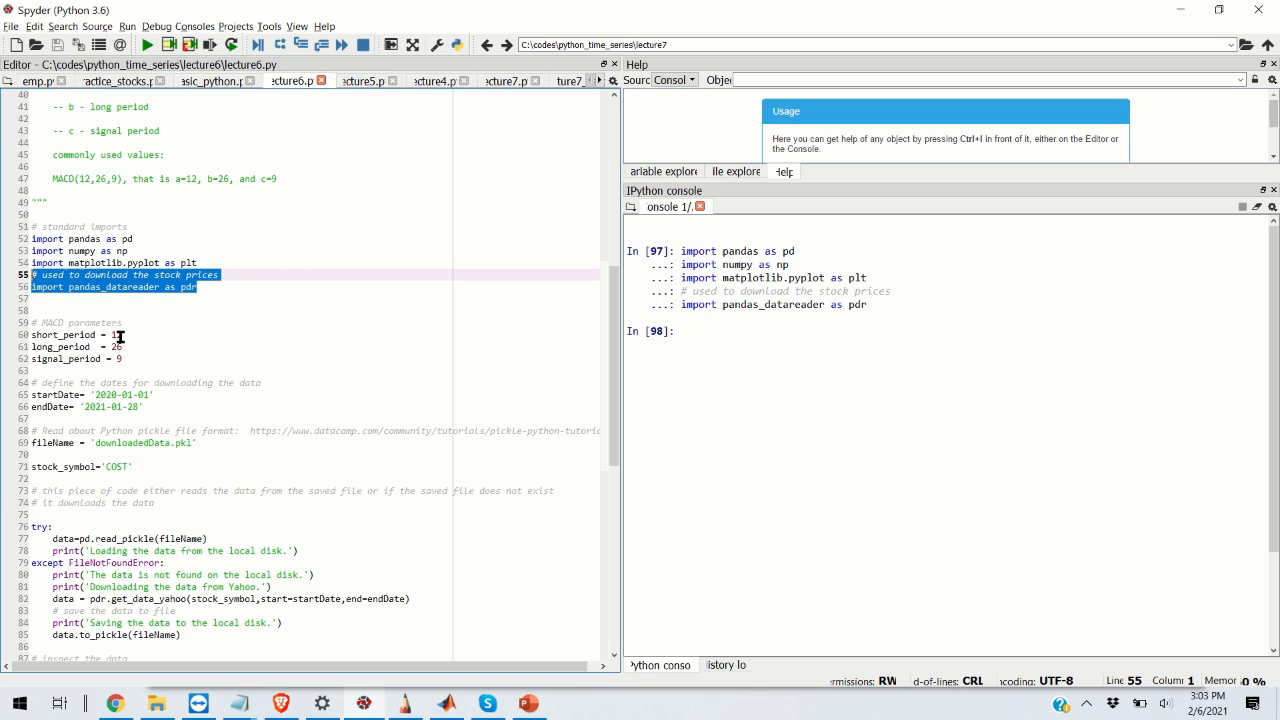
pyautogui.moveTo(148, 350)
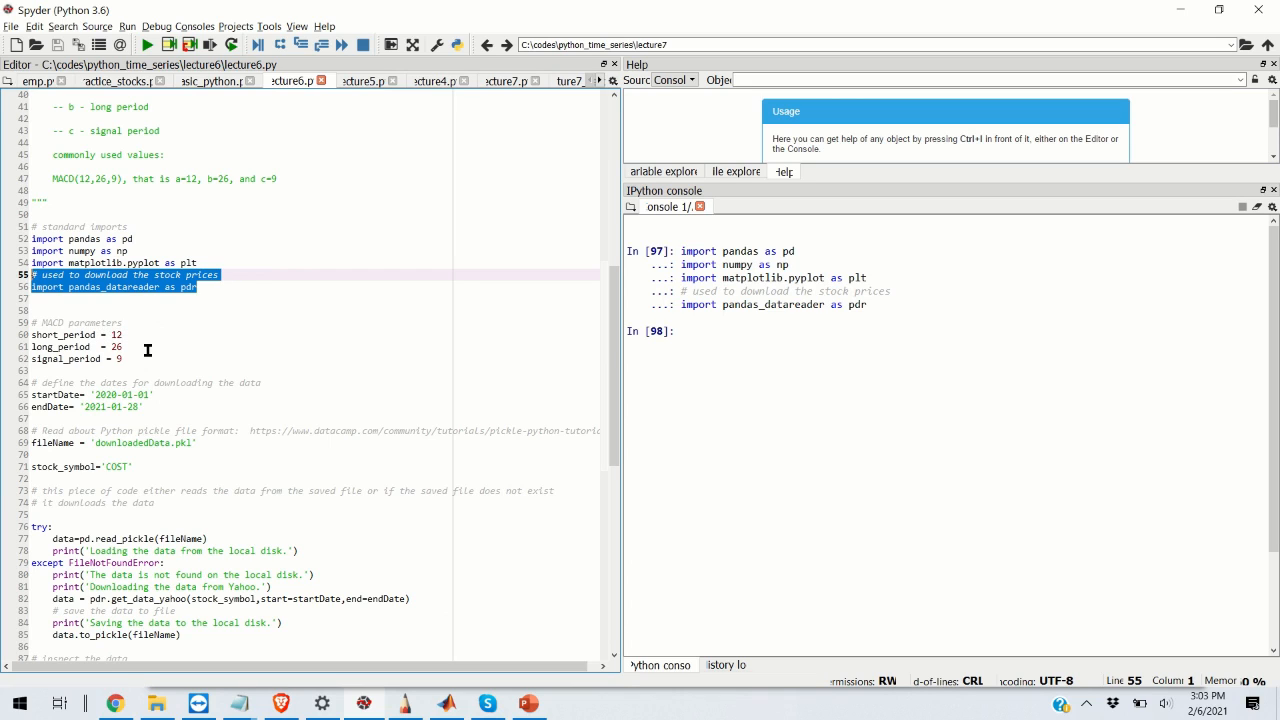
pyautogui.moveTo(140, 342)
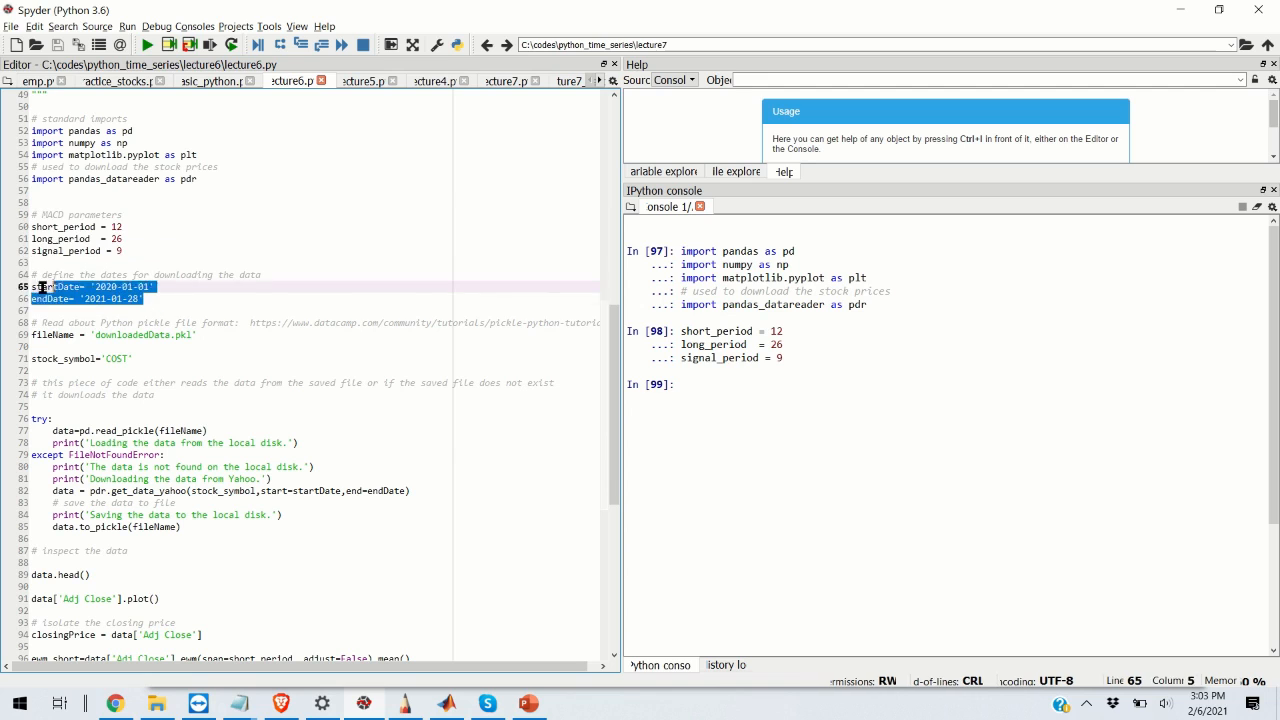
# Step: Run the date range definitions with F9 and begin selecting the data inspection lines
pyautogui.press('F9')
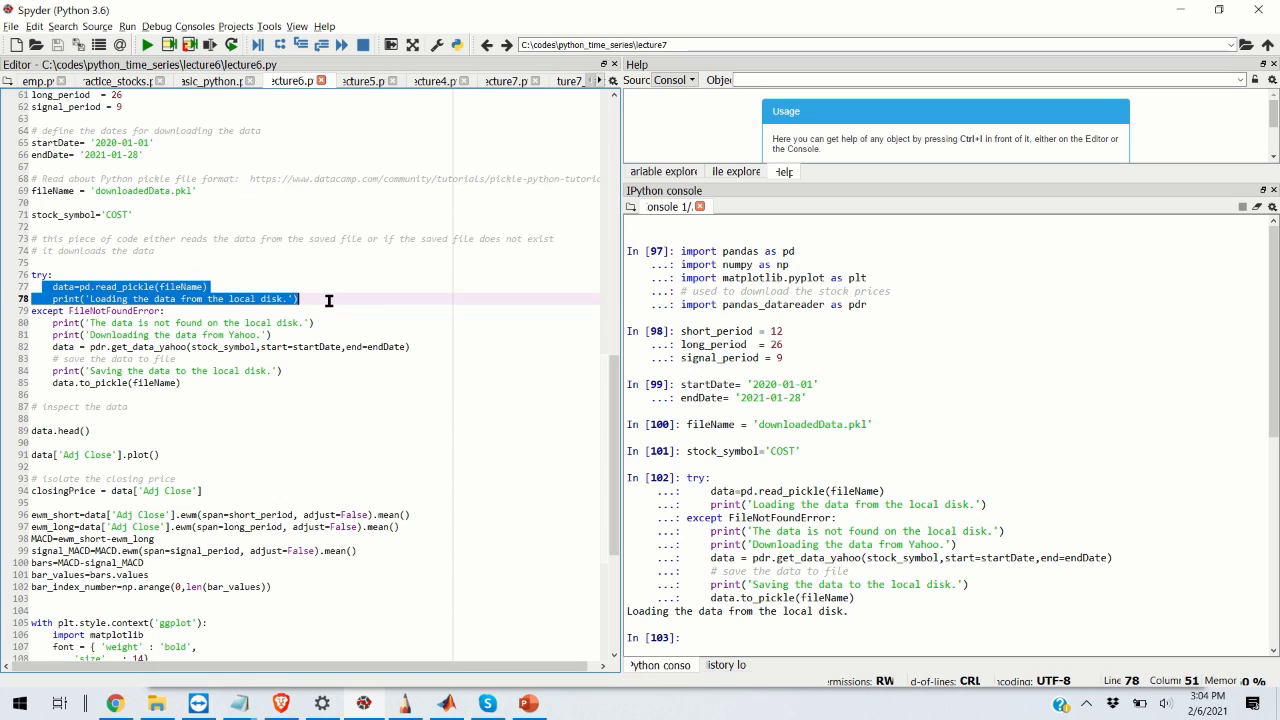
pyautogui.moveTo(290, 316)
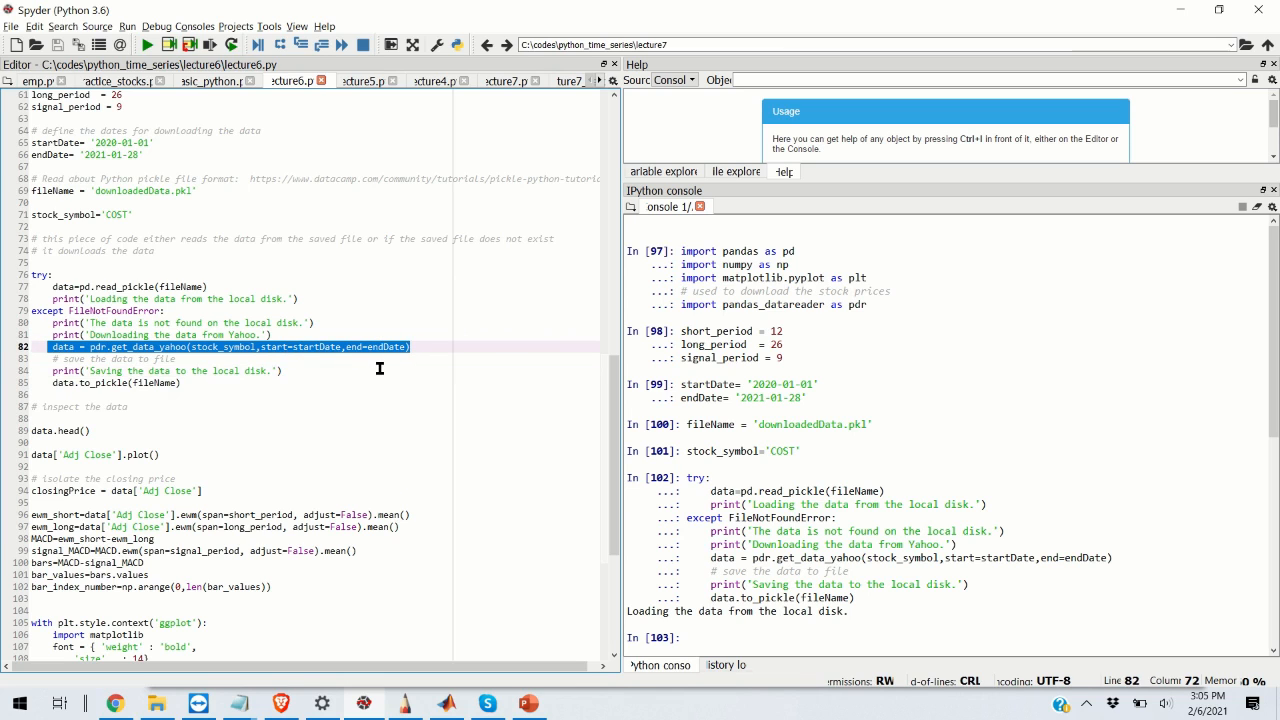
pyautogui.click(90, 394)
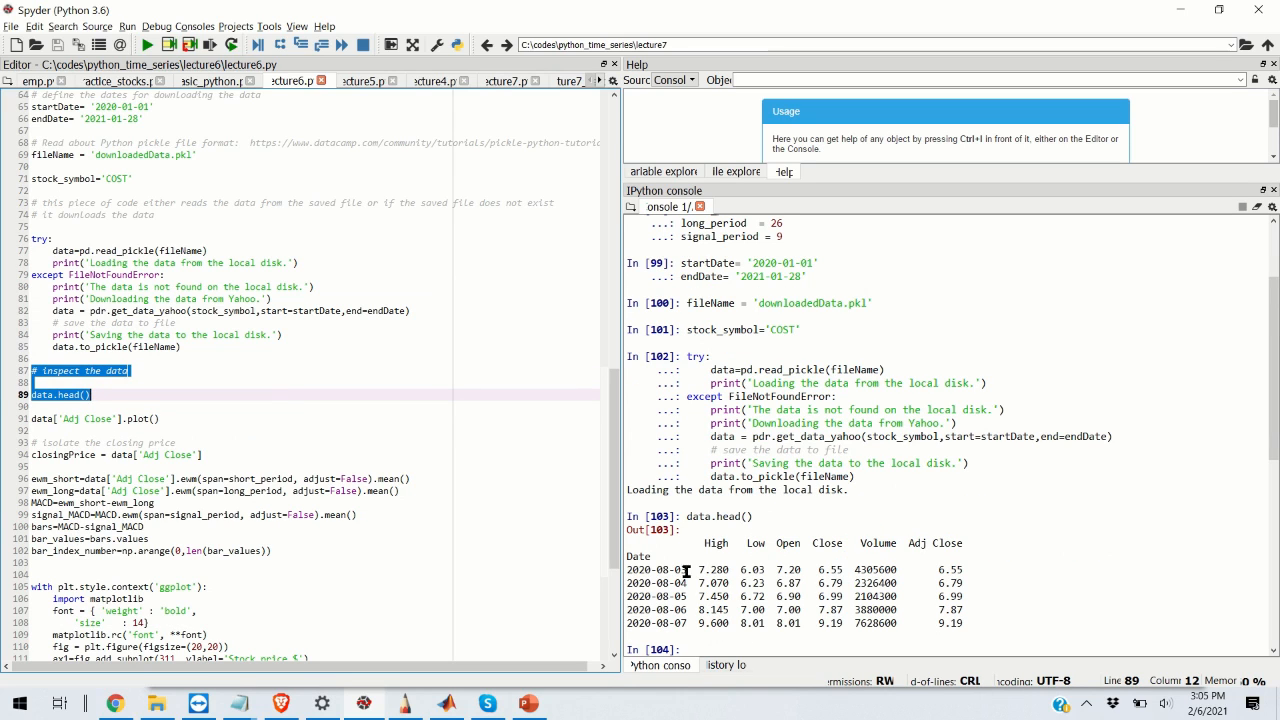
pyautogui.moveTo(704, 544)
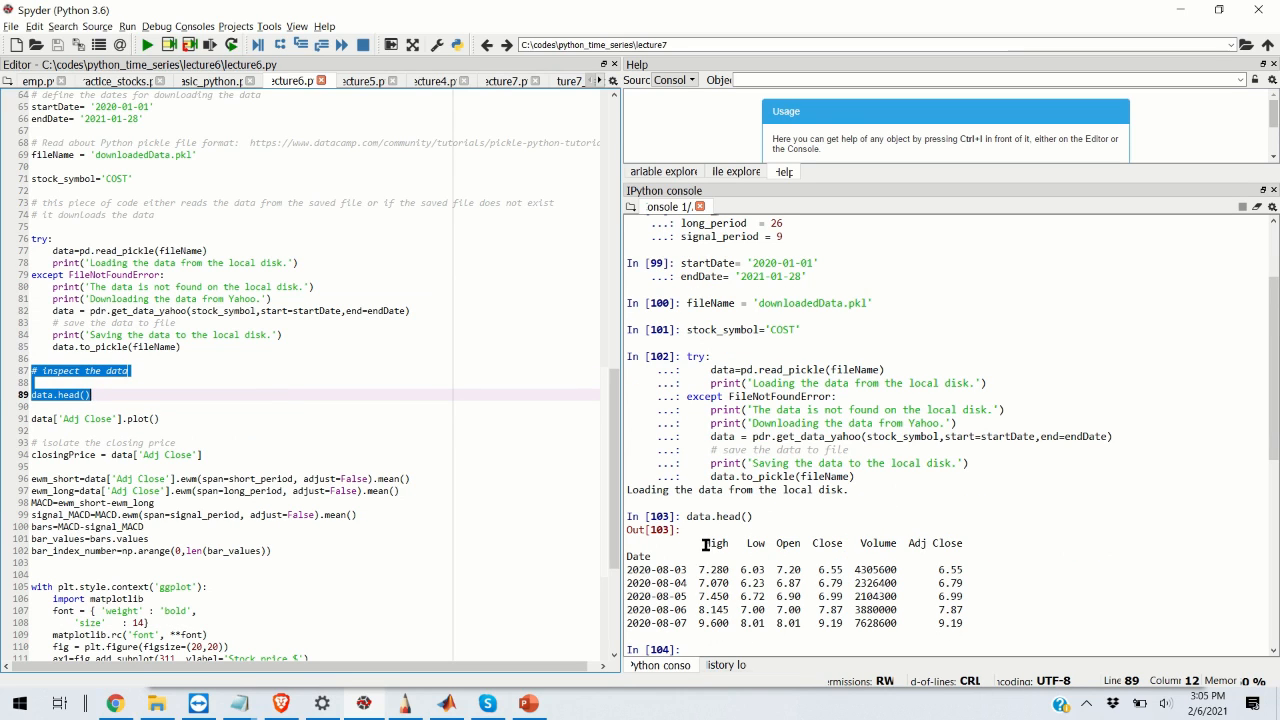
pyautogui.moveTo(640, 548)
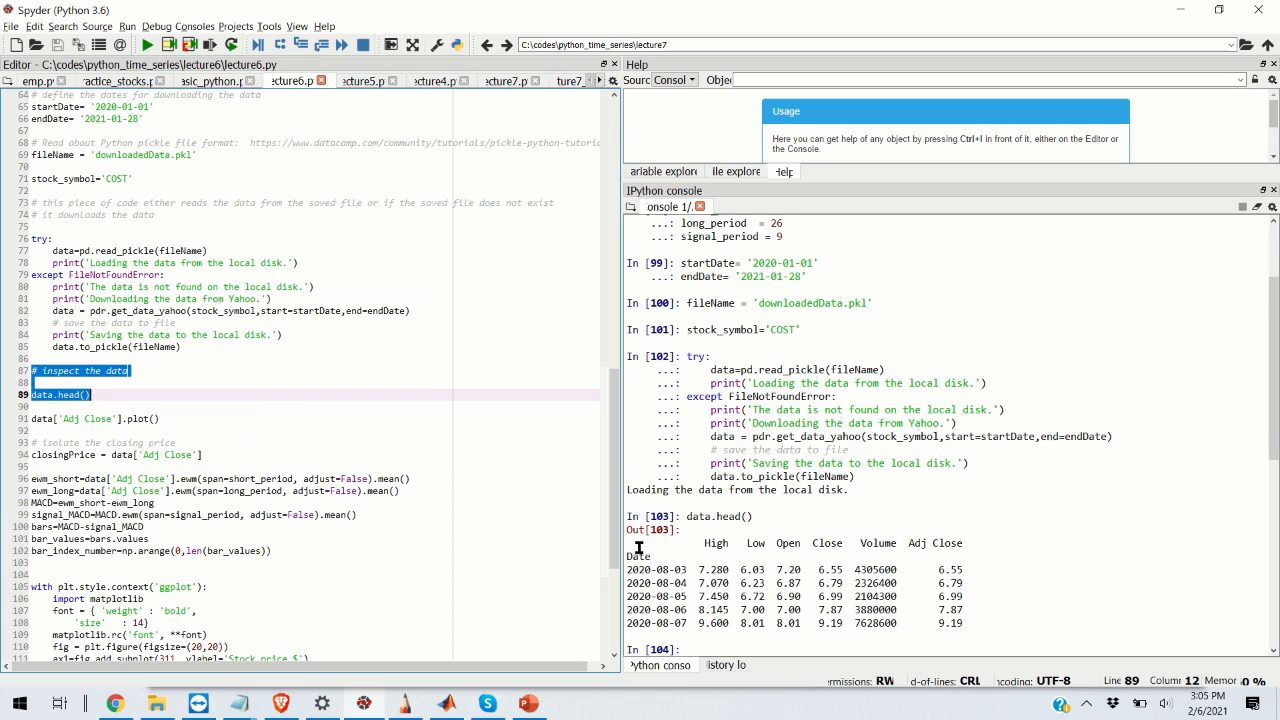
# Step: Select the printed first rows of data and bring up run options for the closingPrice line
pyautogui.moveTo(640, 560); pyautogui.dragTo(960, 624)
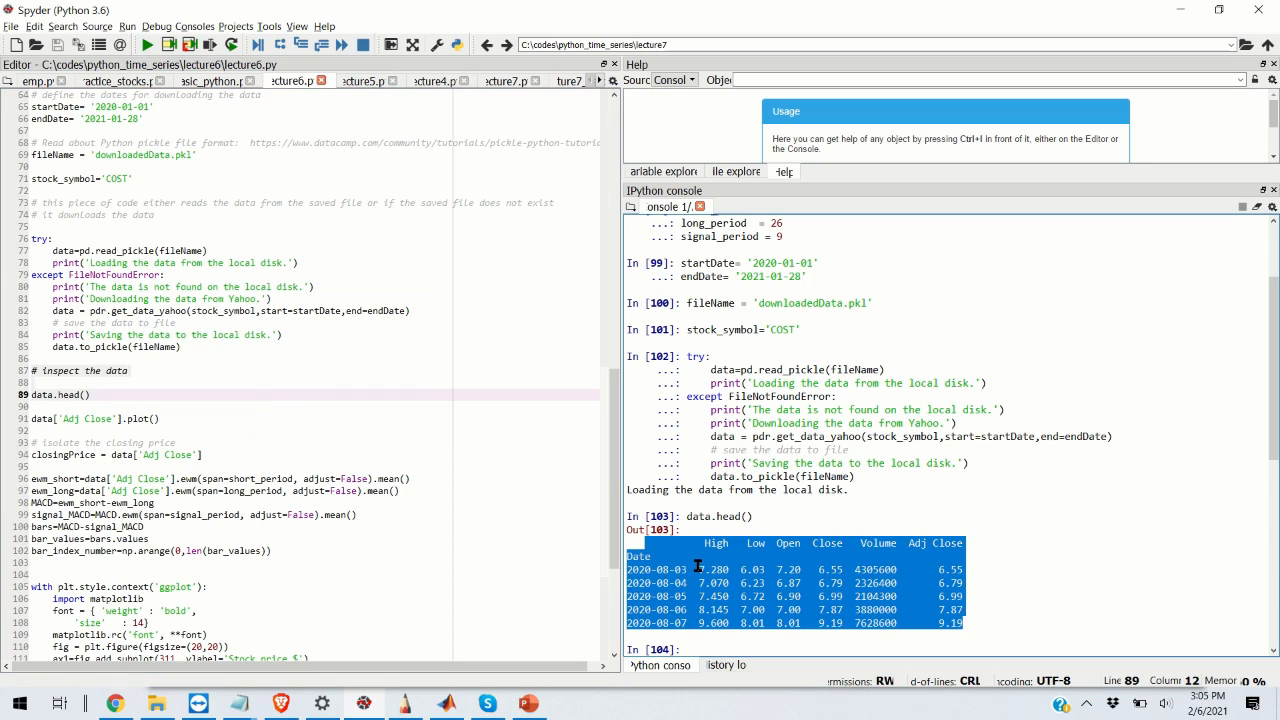
pyautogui.moveTo(788, 544)
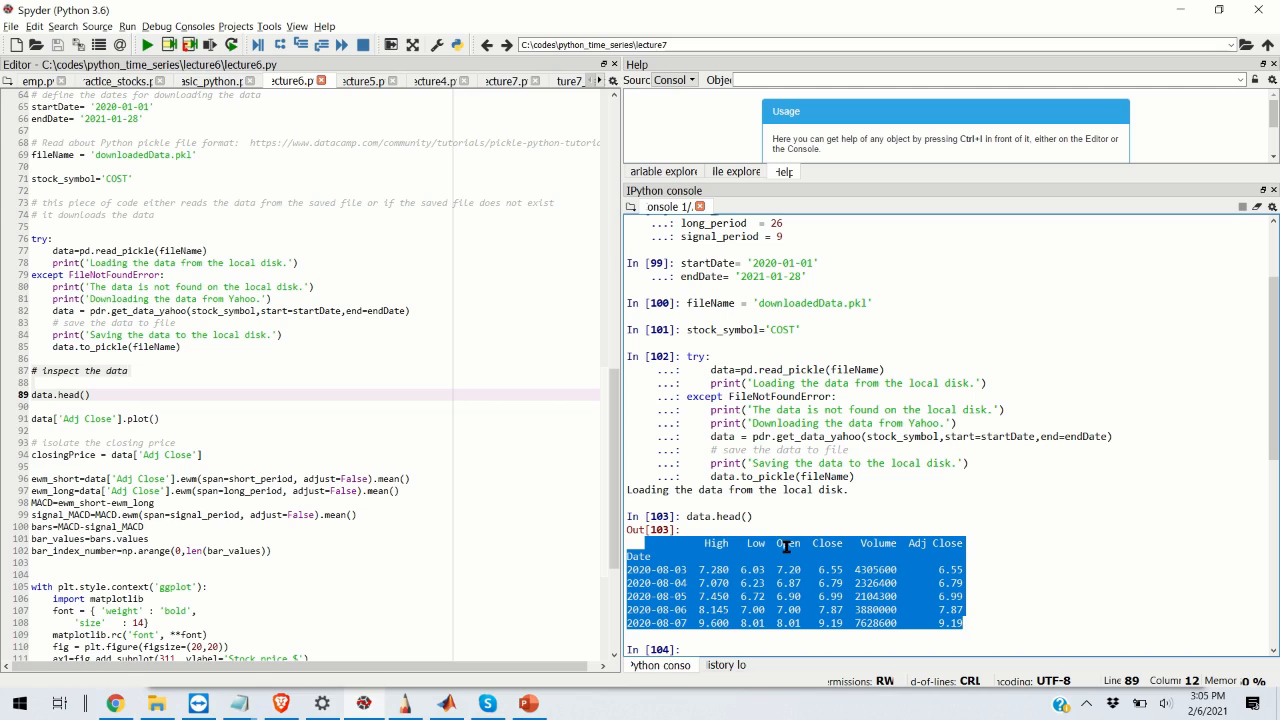
pyautogui.moveTo(950, 542)
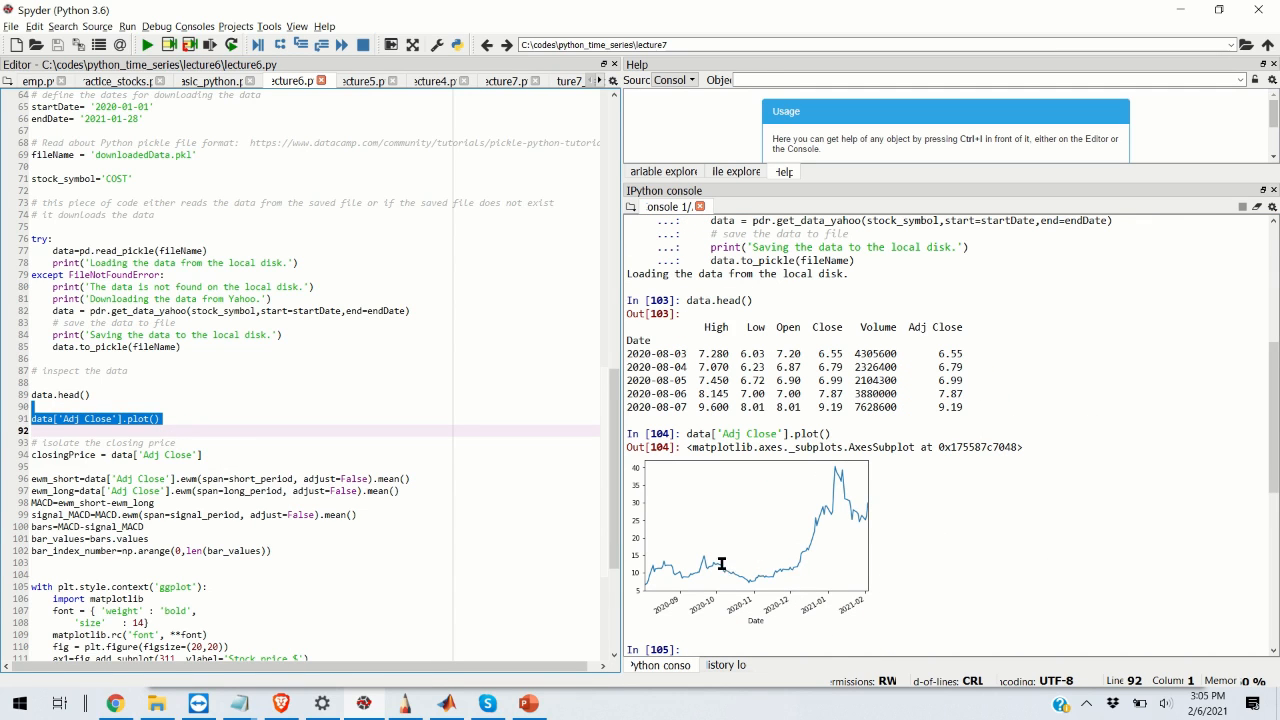
pyautogui.scroll(-3)
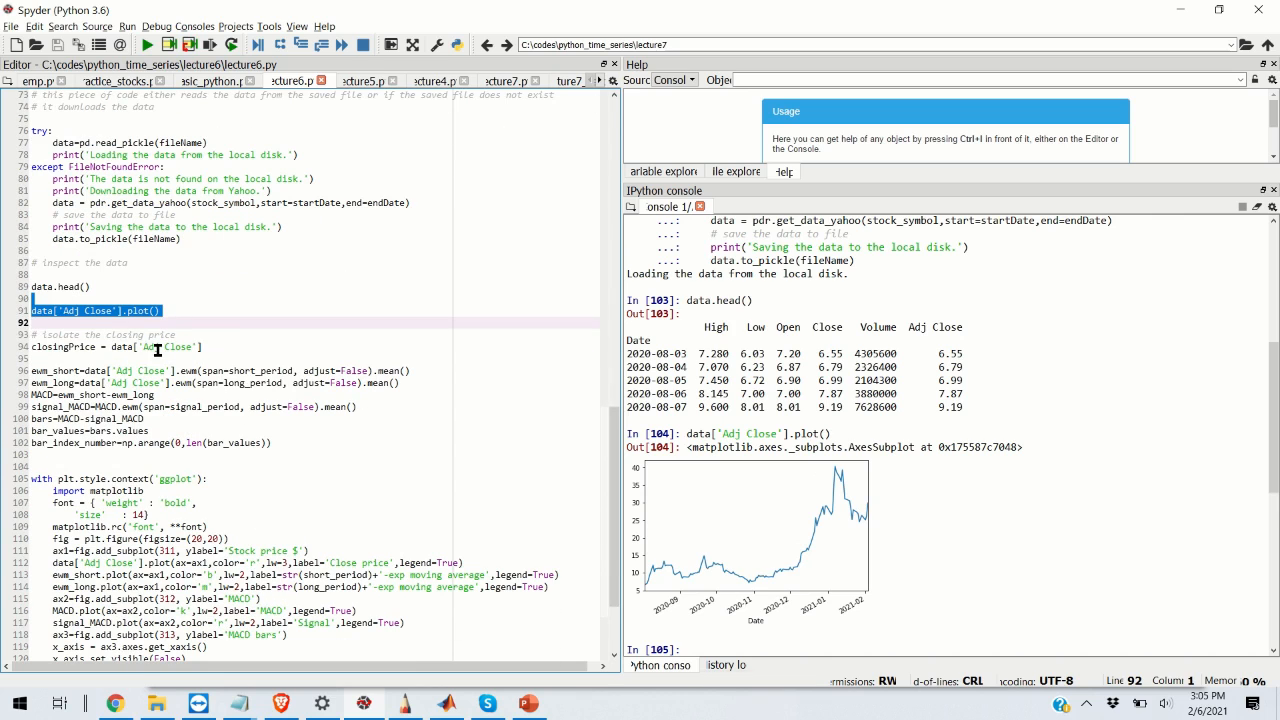
pyautogui.rightClick(104, 350)
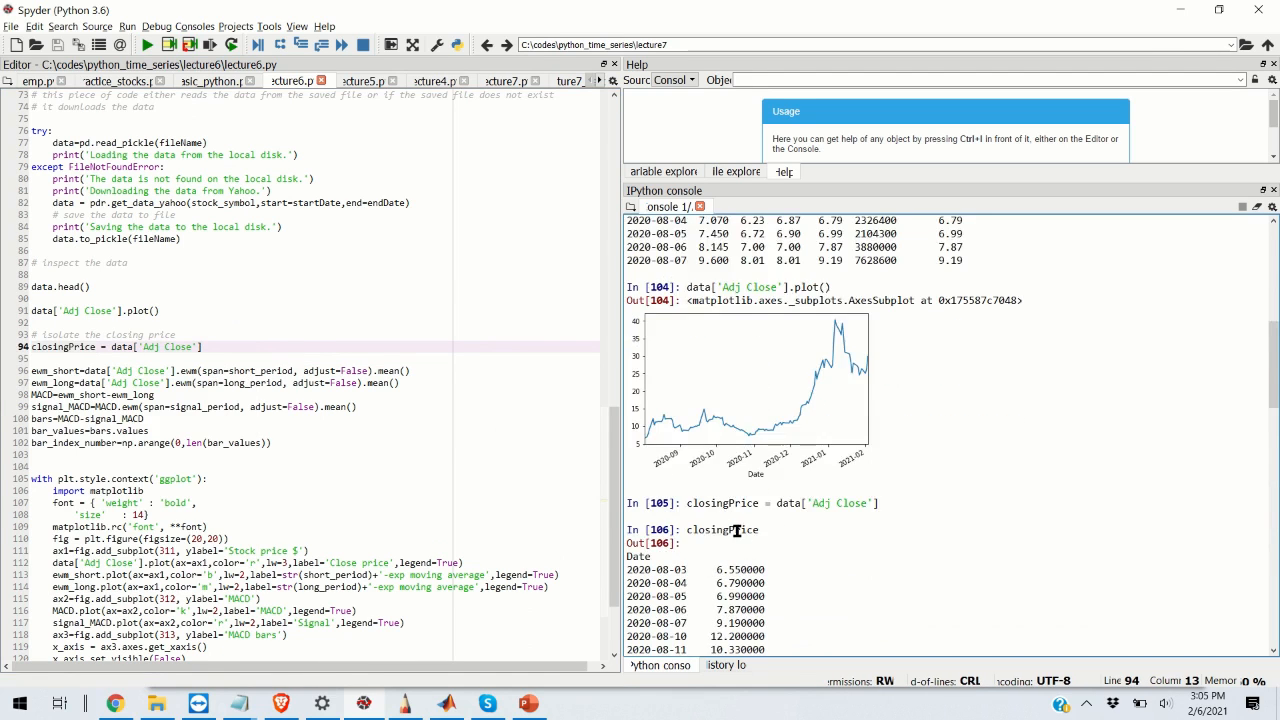
# Step: Review the span argument and signal_MACD usage, then run the EMA, MACD, signal and bars calculations
pyautogui.scroll(-3)
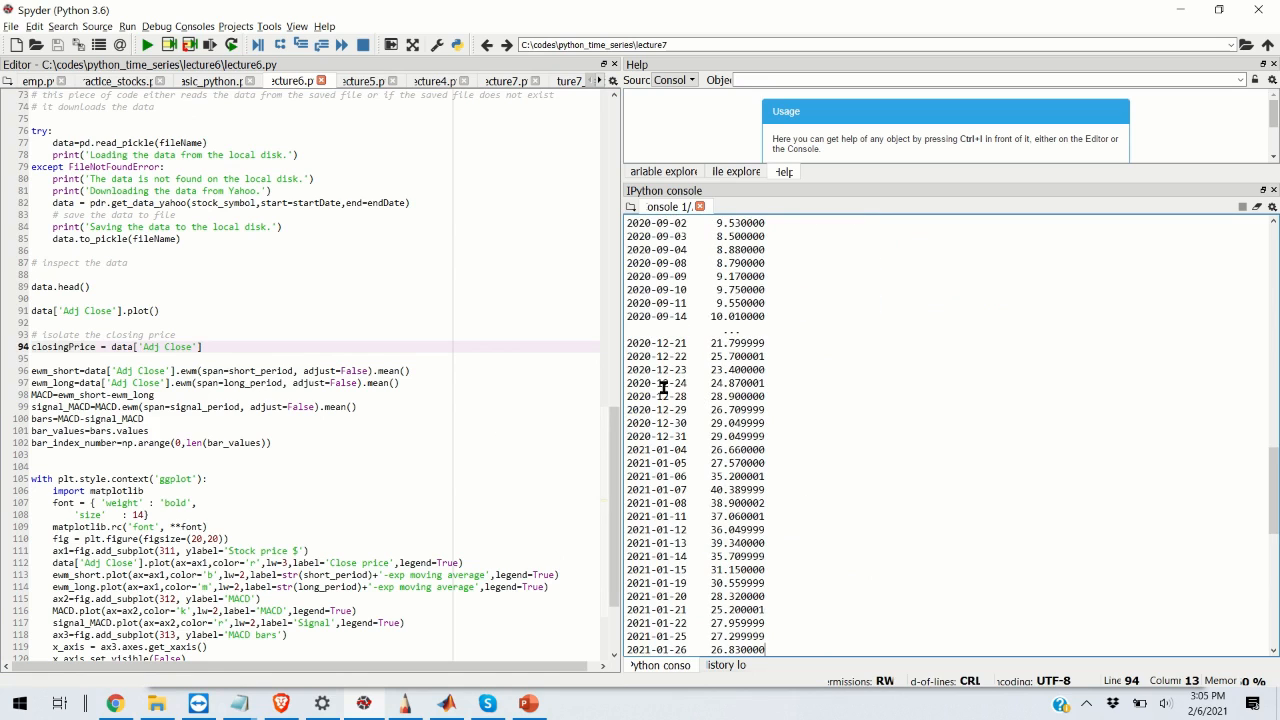
pyautogui.click(72, 358)
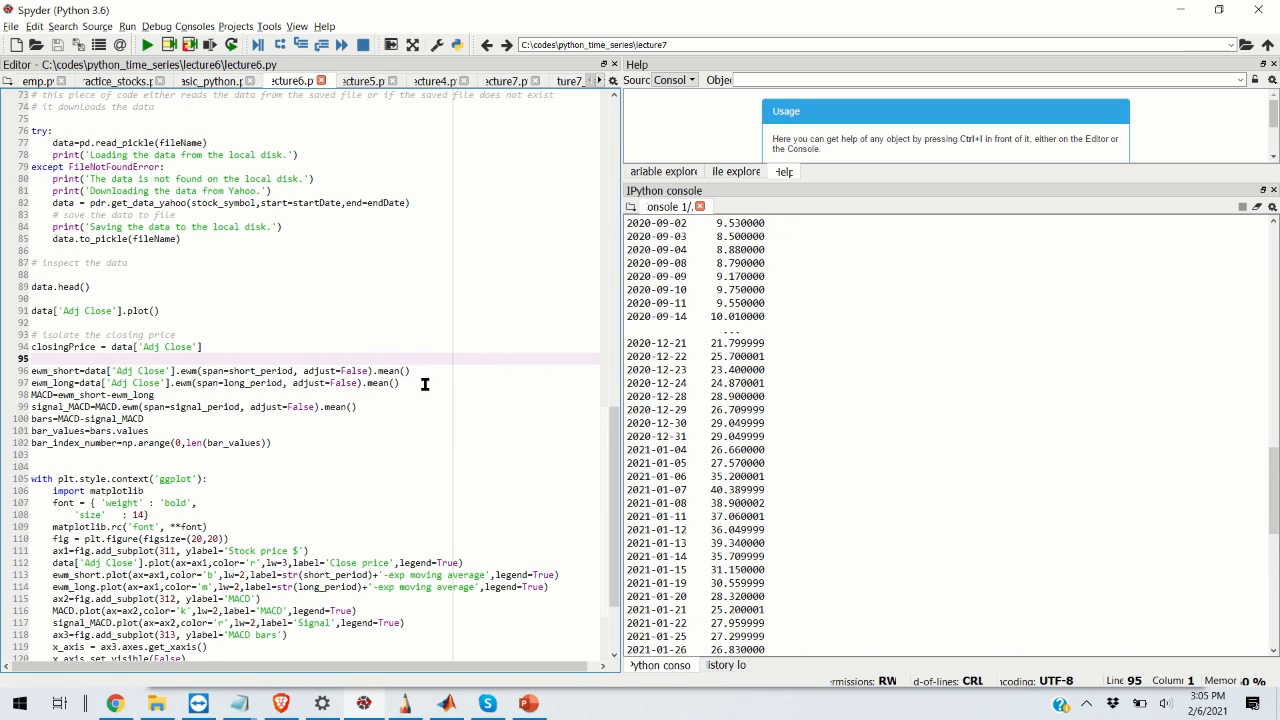
pyautogui.moveTo(32, 370); pyautogui.dragTo(400, 384)
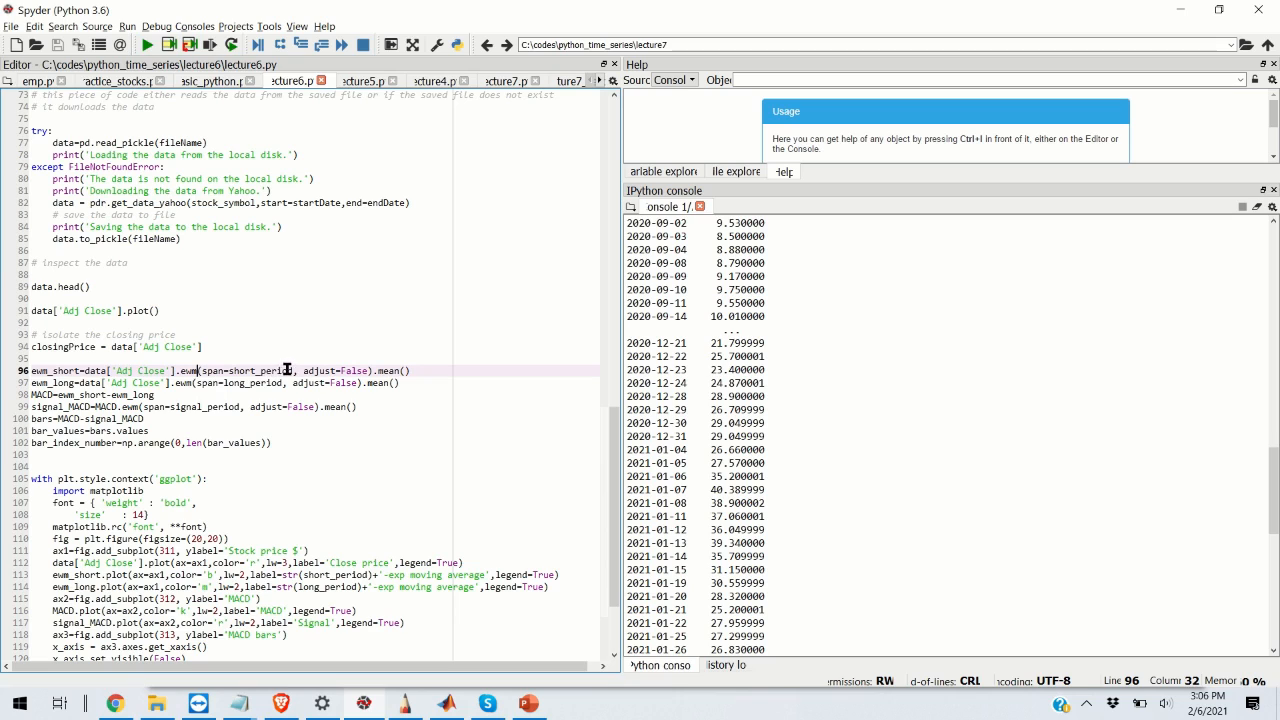
pyautogui.doubleClick(262, 370)
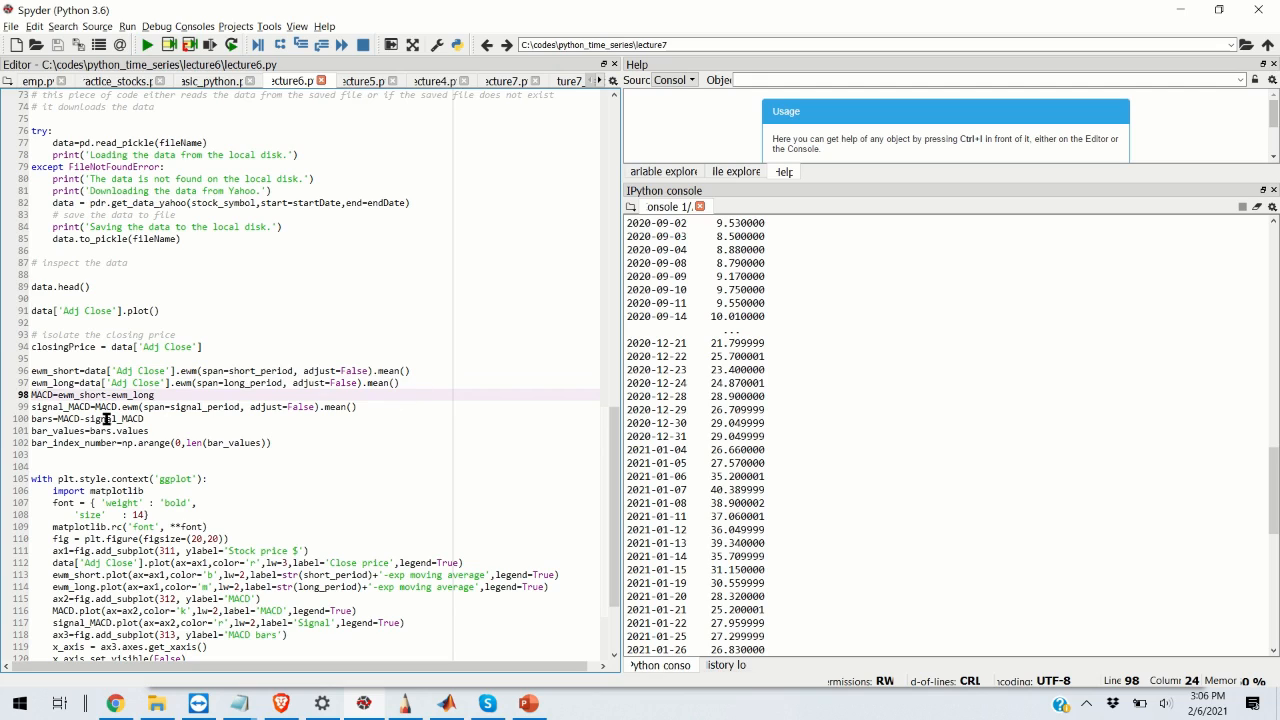
pyautogui.doubleClick(52, 370)
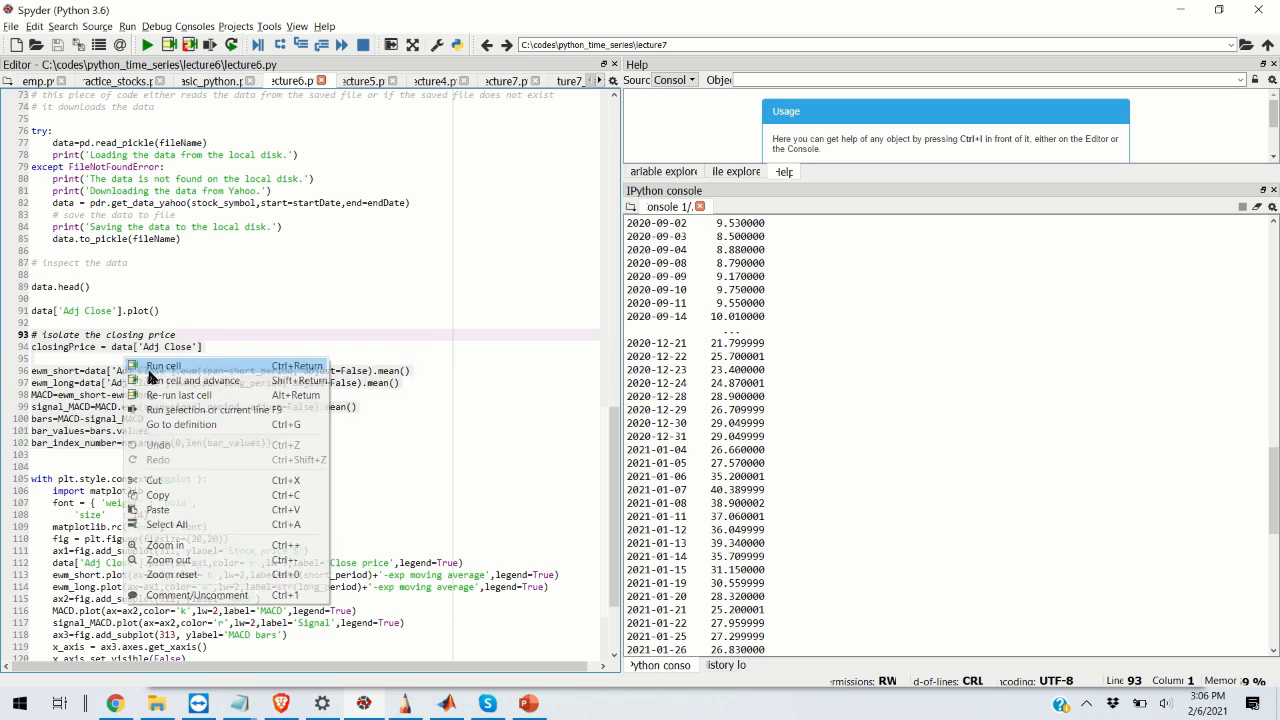
pyautogui.click(164, 364)
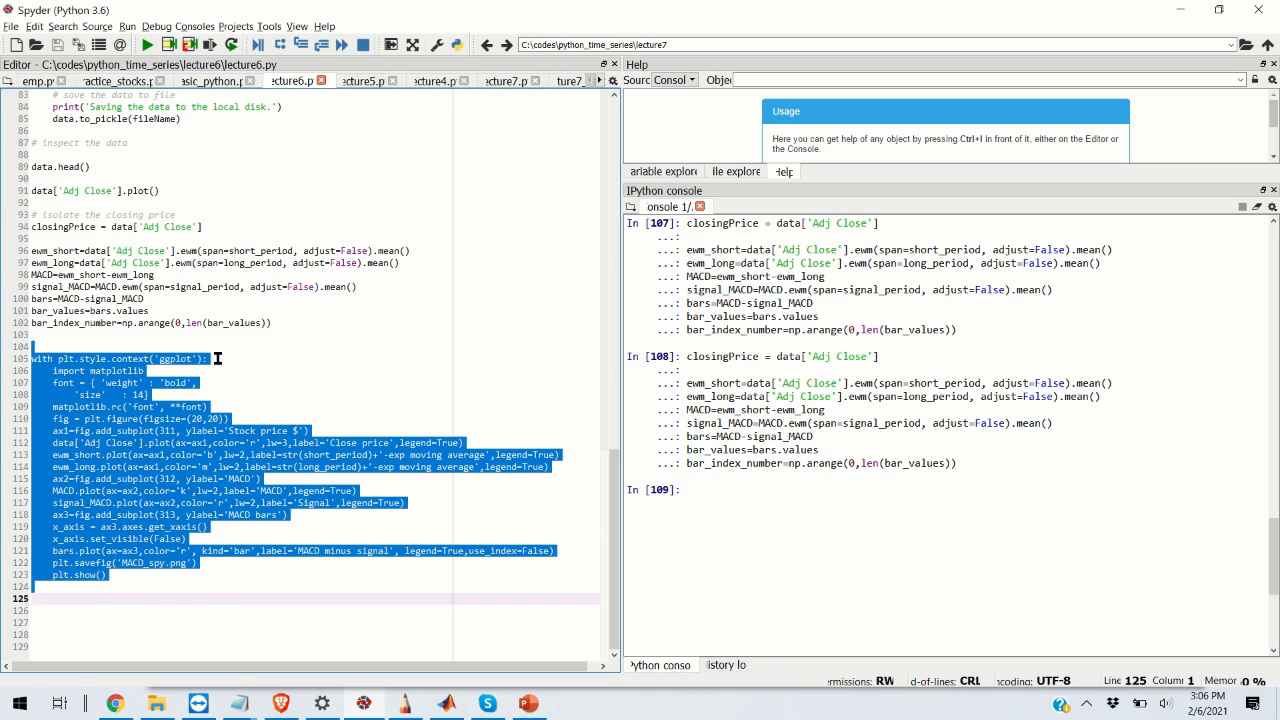
# Step: Select the whole plt.style.context('ggplot') block and bring up its run options
pyautogui.click(244, 382)
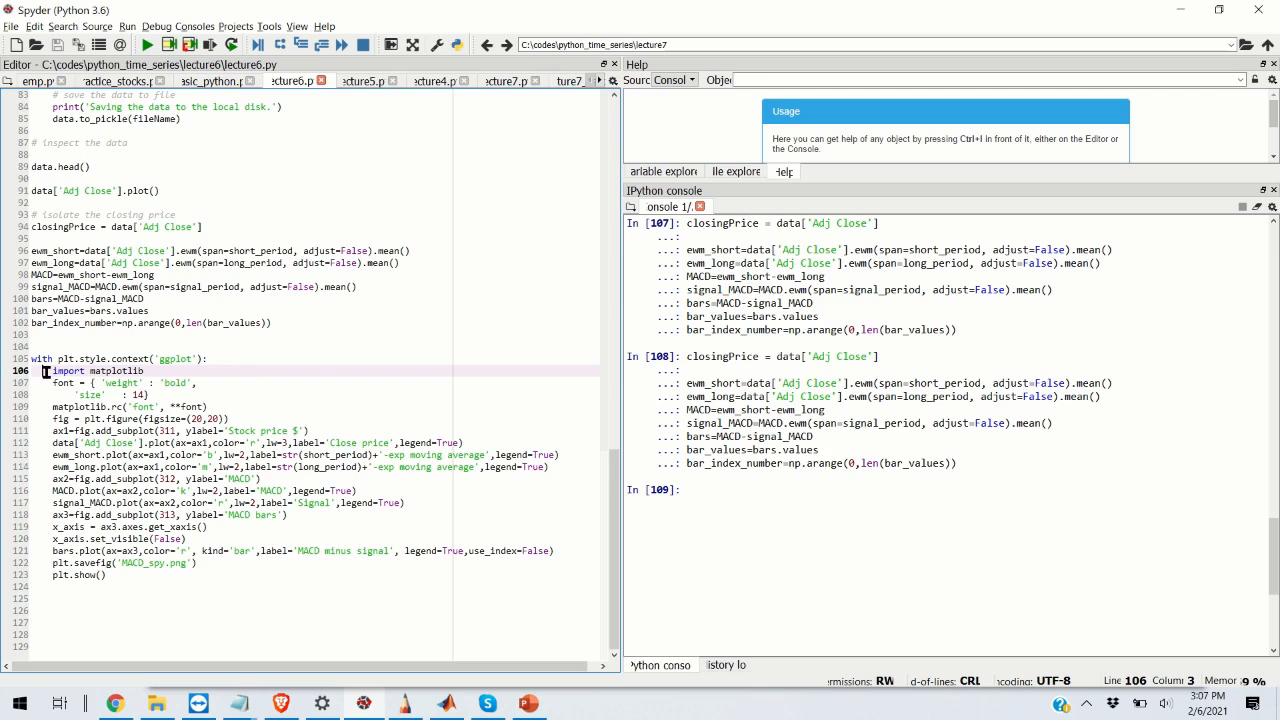
pyautogui.moveTo(52, 352)
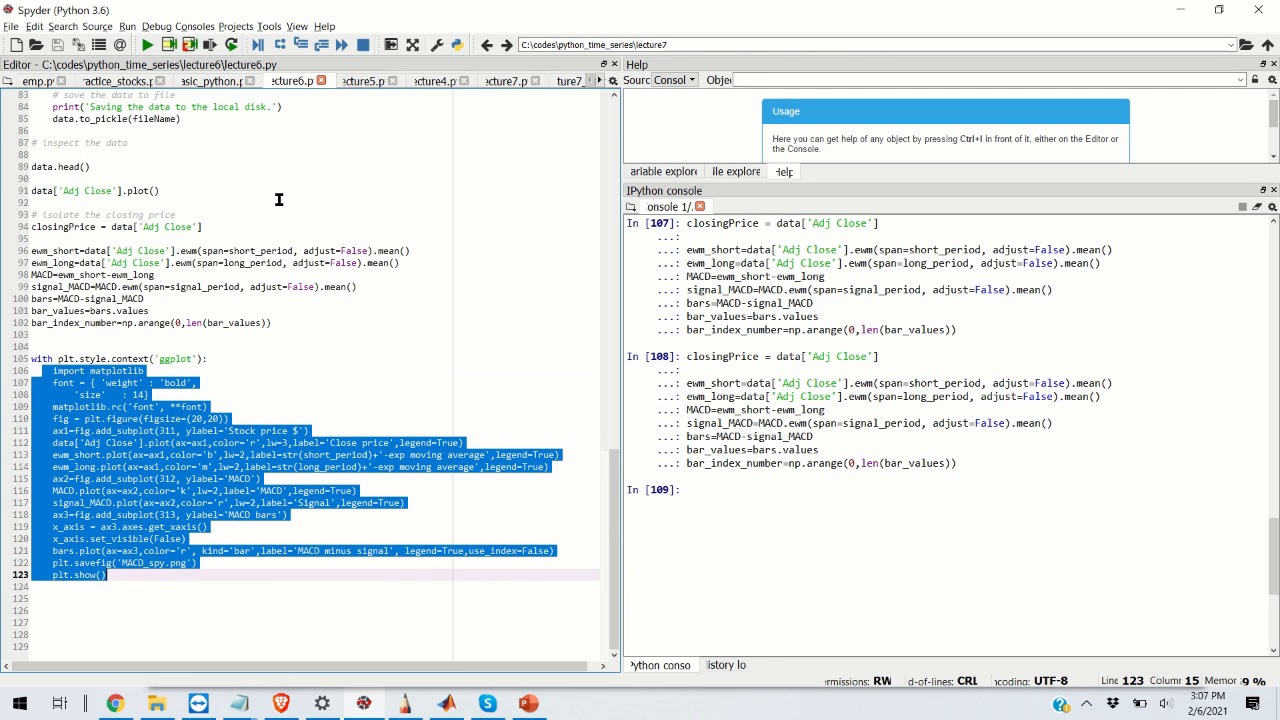
pyautogui.moveTo(132, 390)
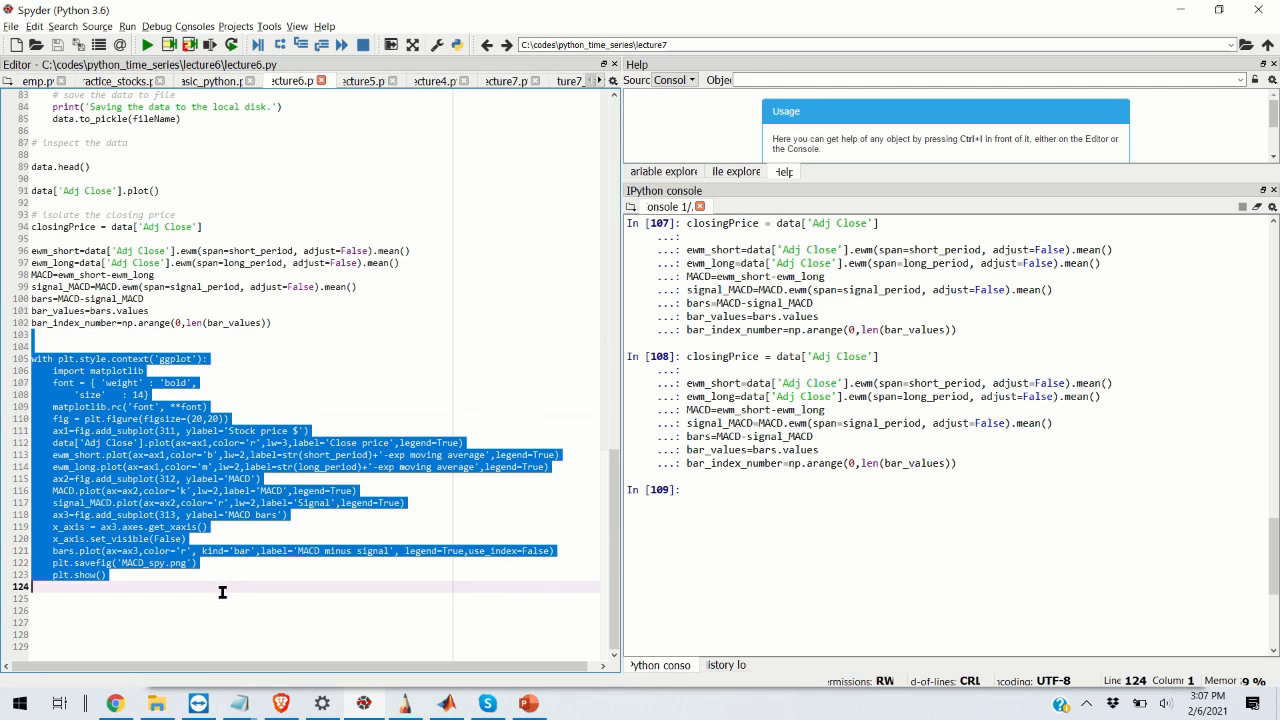
pyautogui.rightClick(224, 584)
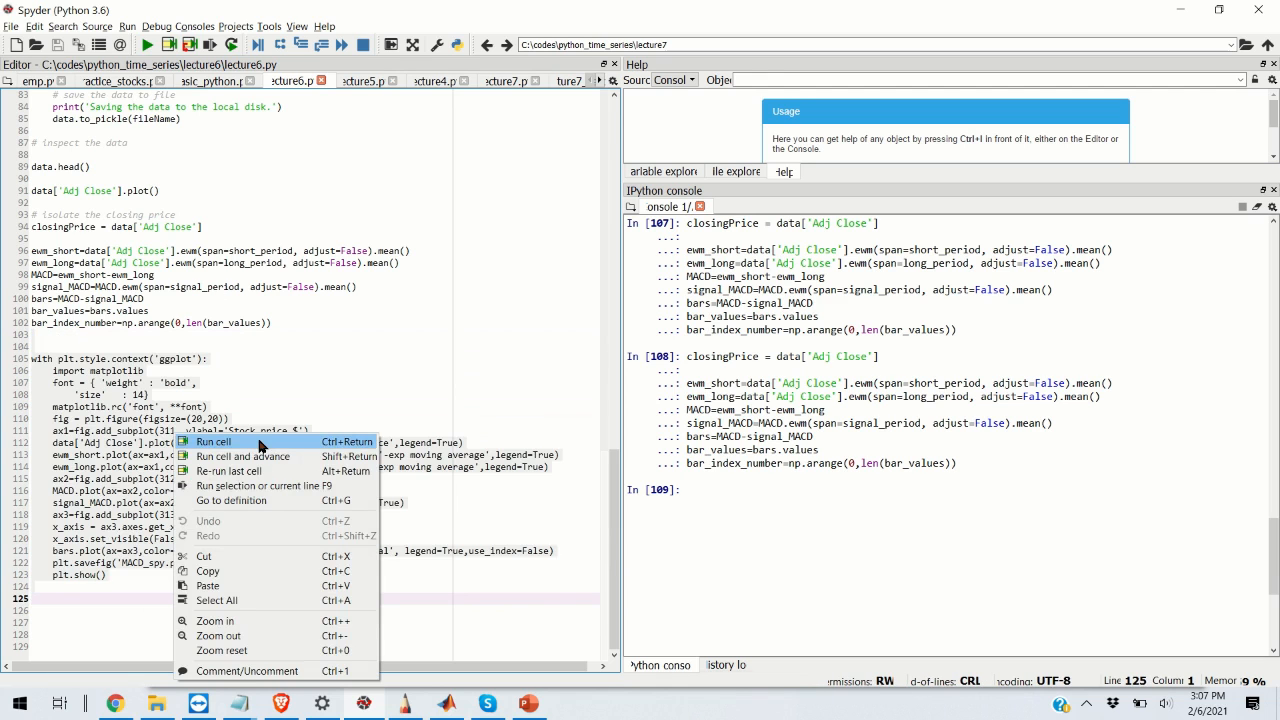
# Step: Run the selected plotting block and view the price/EMA, MACD/signal and red MACD-bar subplots in the console
pyautogui.click(214, 442)
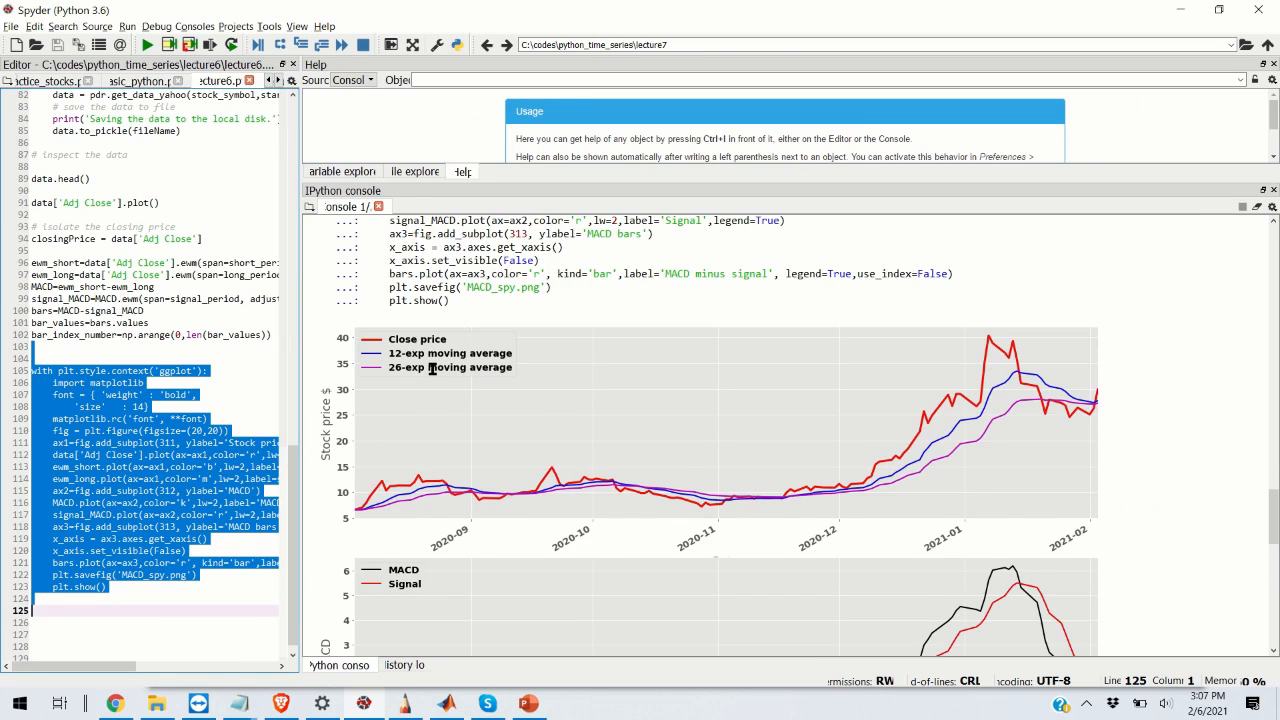
pyautogui.scroll(-3)
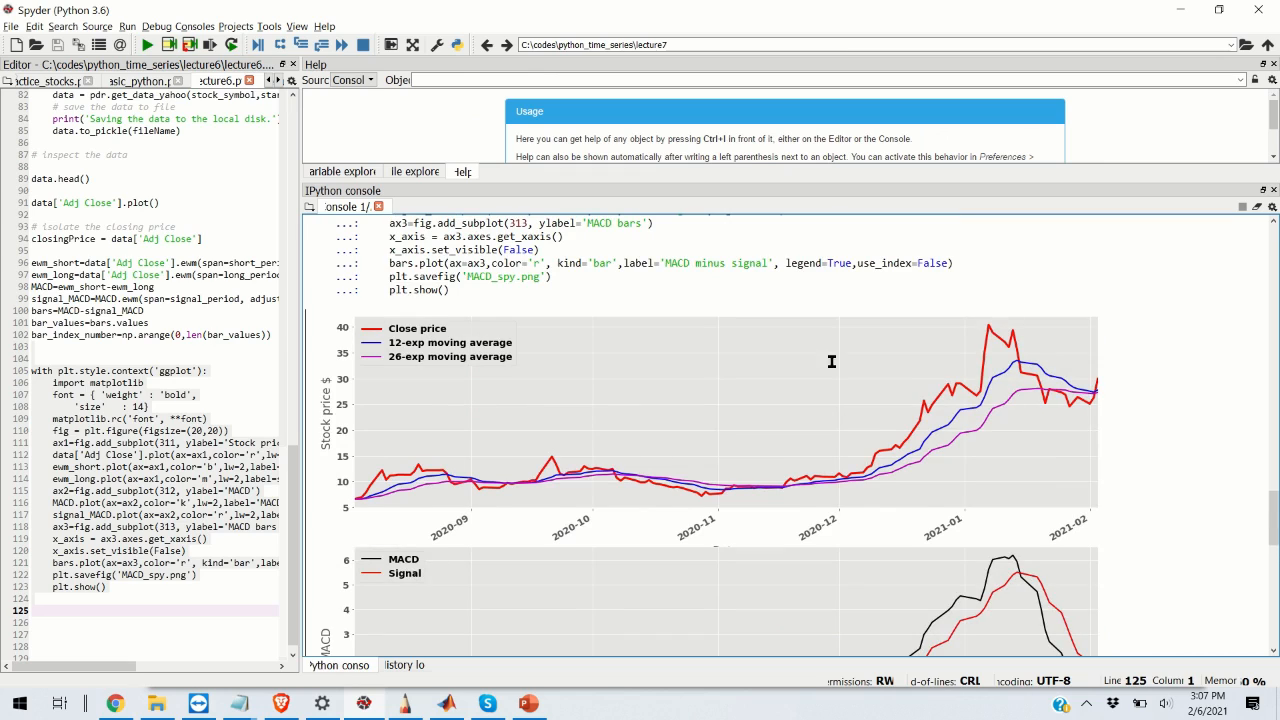
pyautogui.moveTo(1076, 392)
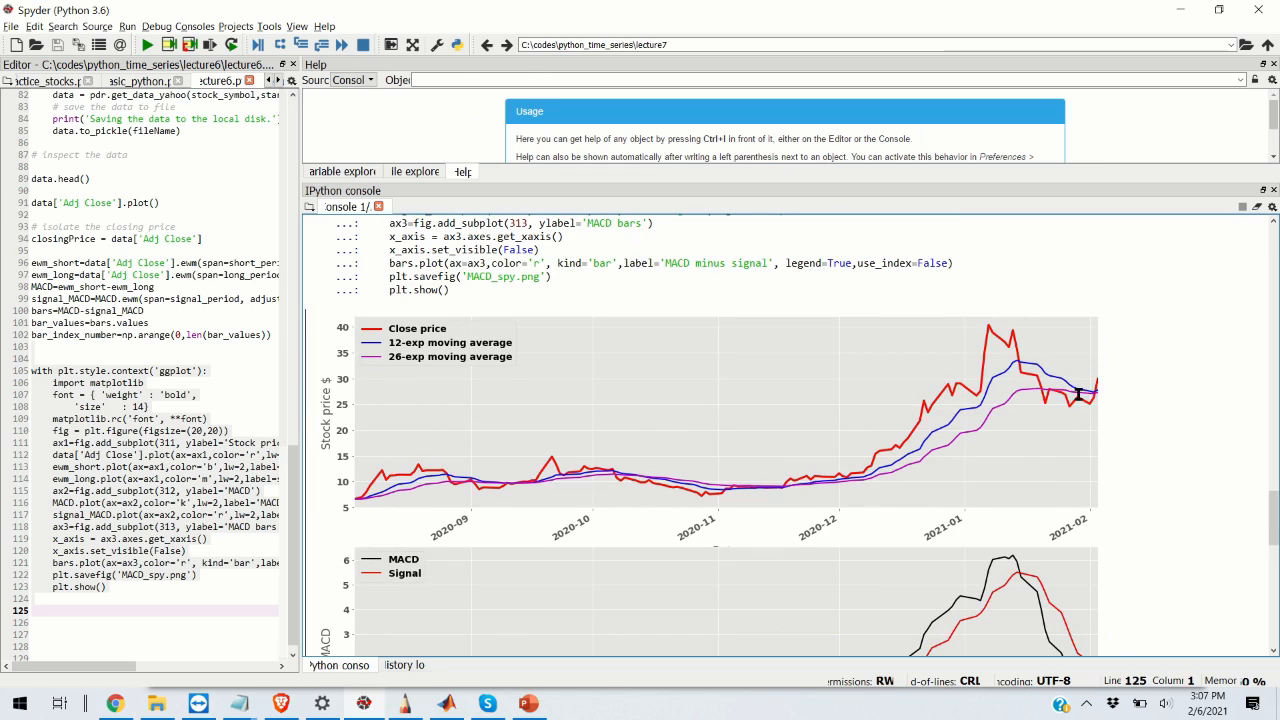
pyautogui.scroll(-3)
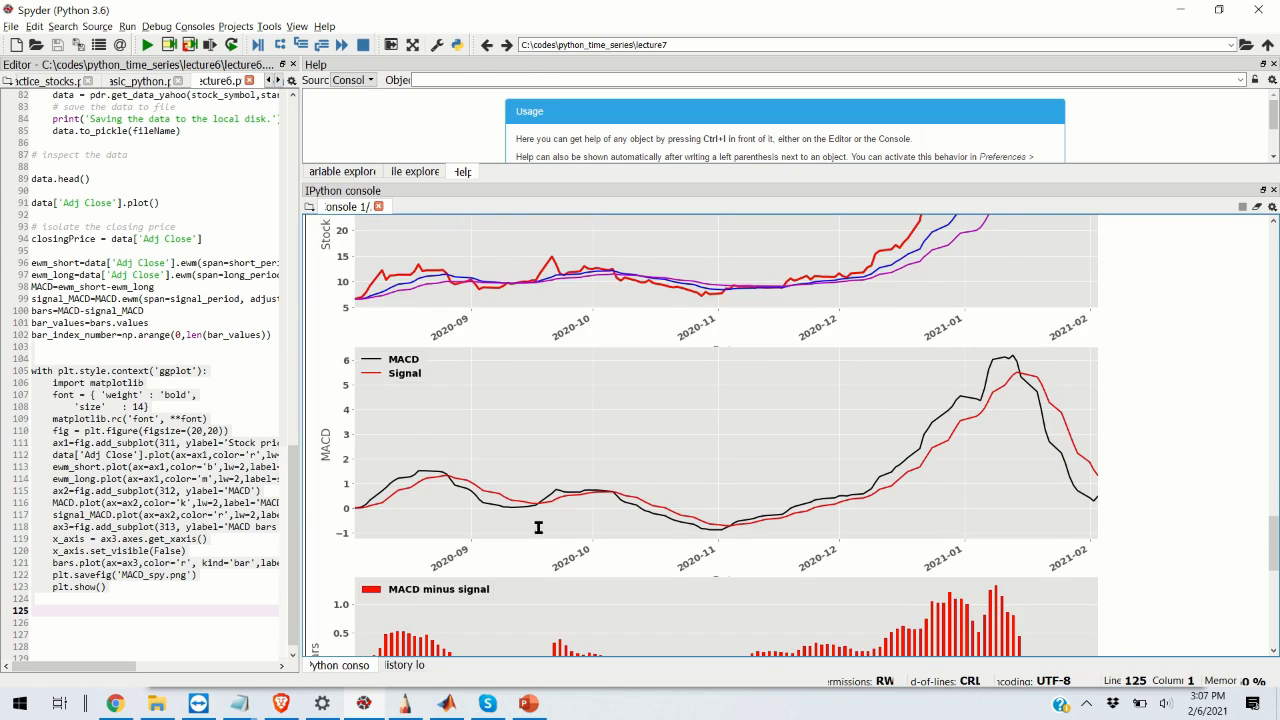
pyautogui.moveTo(1044, 444)
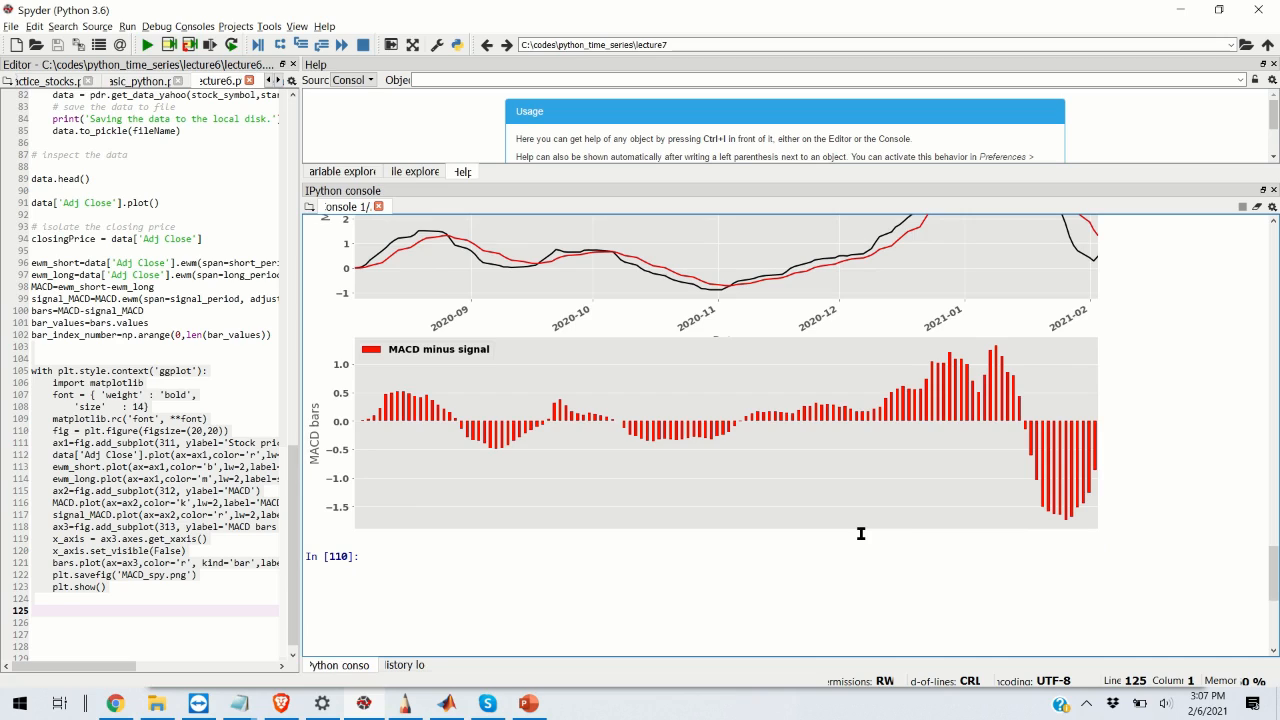
pyautogui.moveTo(792, 428)
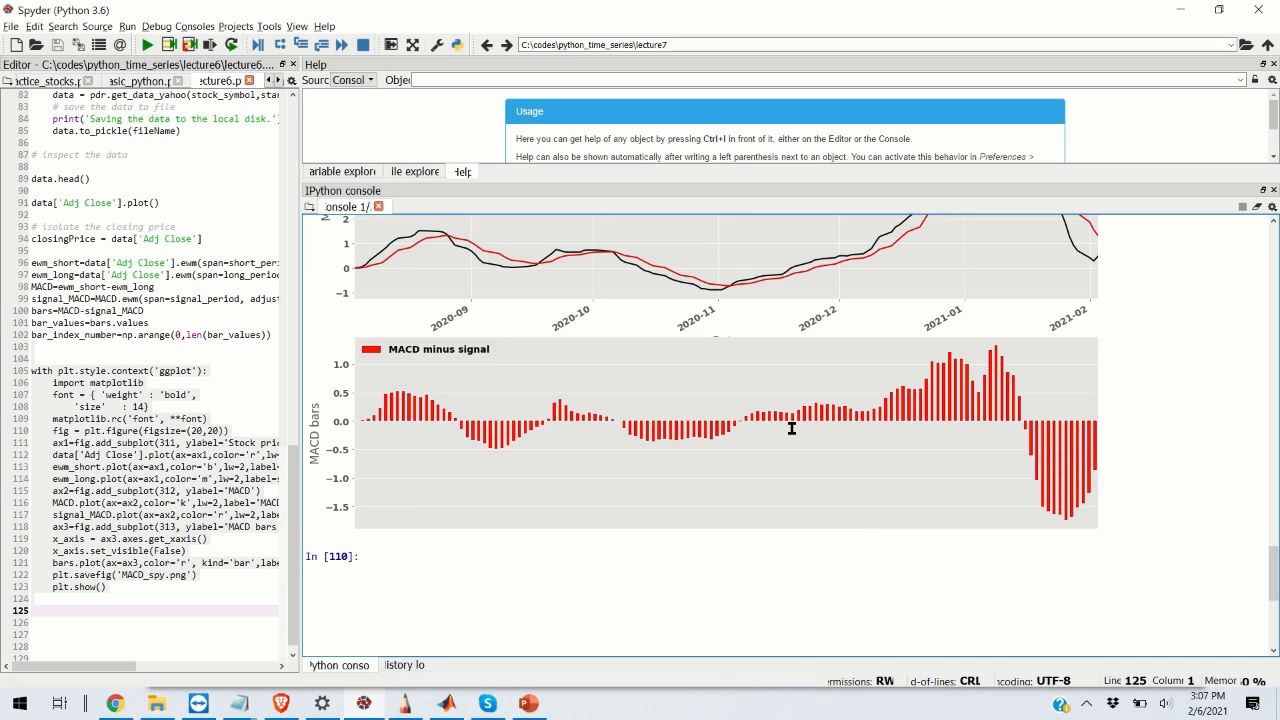
pyautogui.moveTo(794, 424)
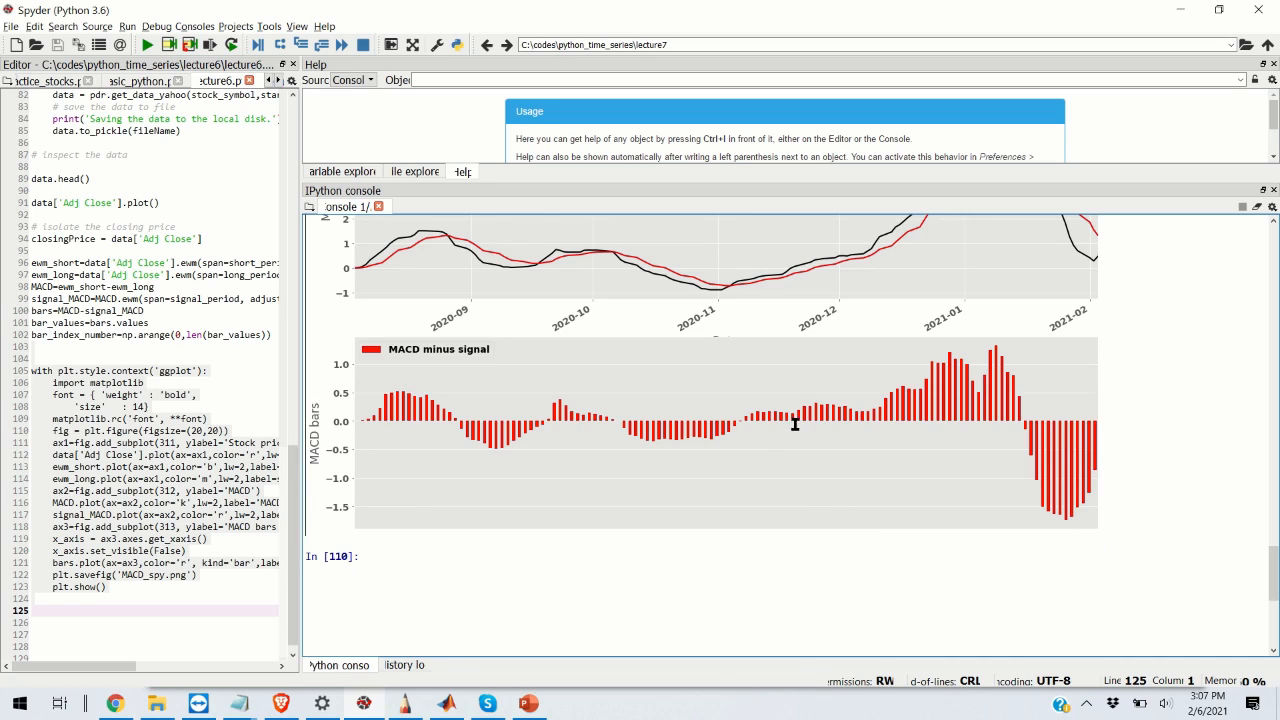